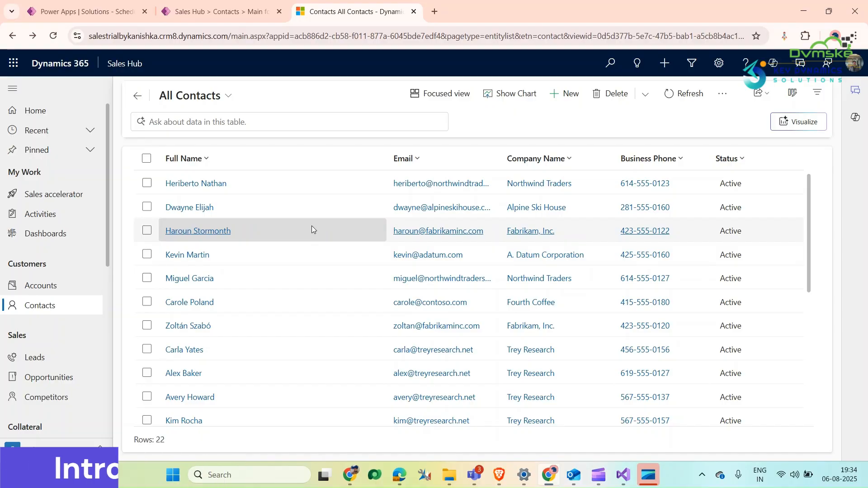
{"action": "scroll", "scroll_direction": "down", "scroll_amount": 3}
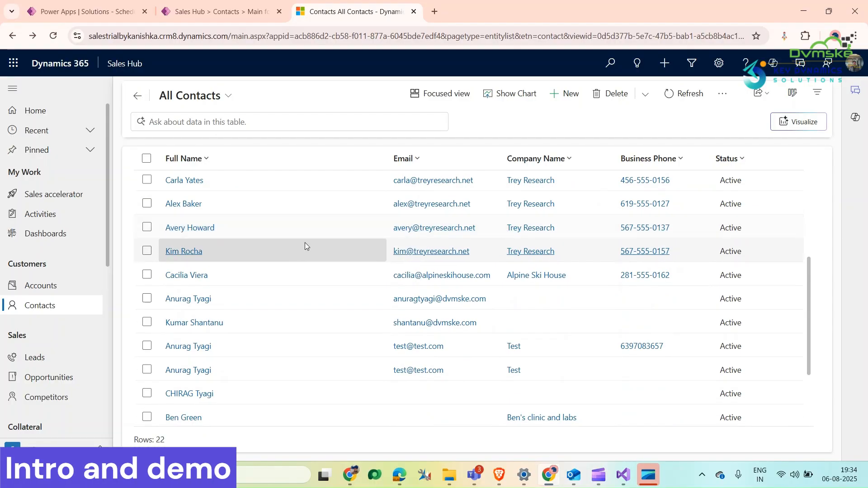
{"action": "left_click", "coordinate": [183, 251]}
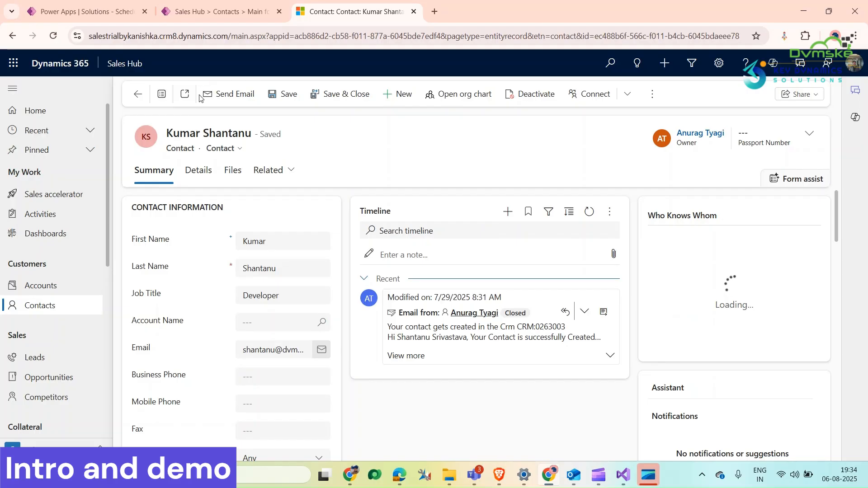
{"action": "mouse_move", "coordinate": [227, 94]}
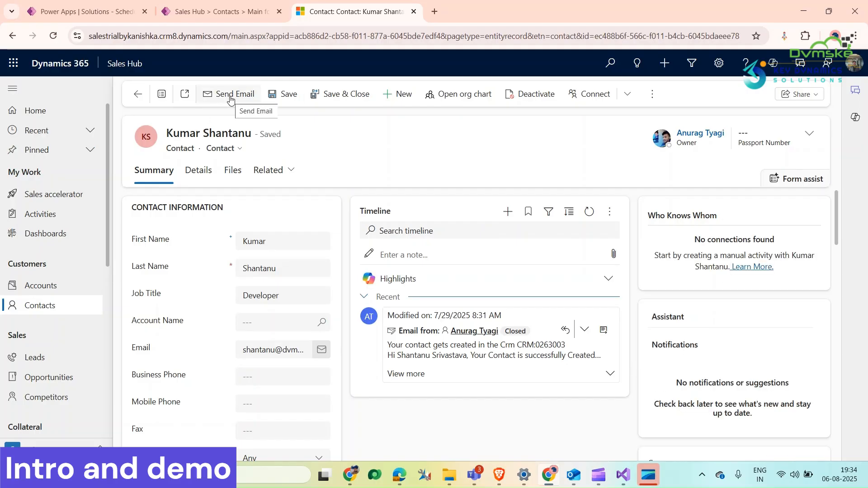
{"action": "mouse_move", "coordinate": [229, 95]}
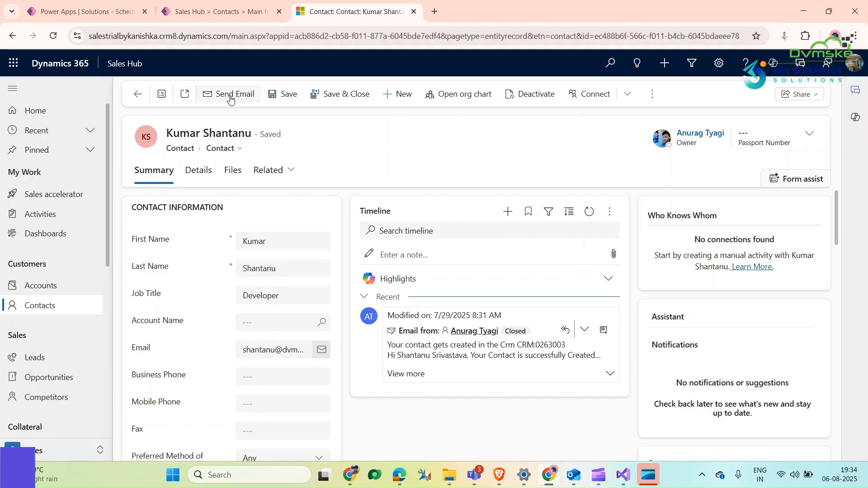
{"action": "left_click", "coordinate": [229, 94]}
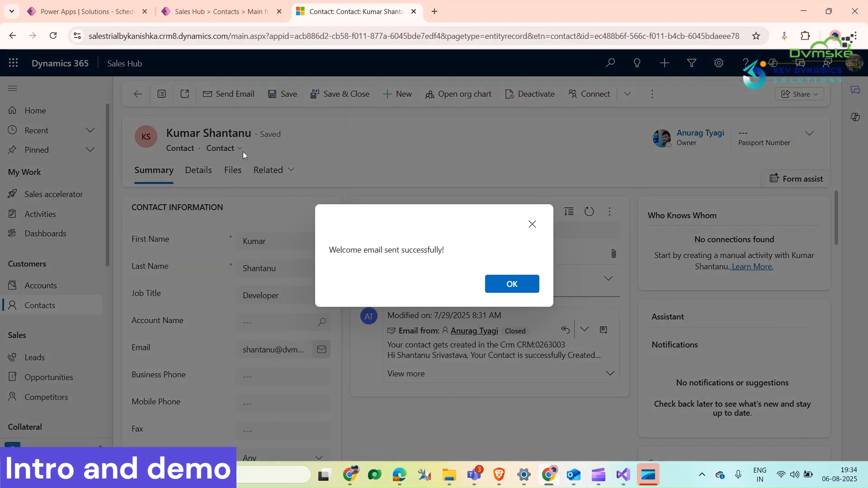
{"action": "double_click", "coordinate": [345, 249]}
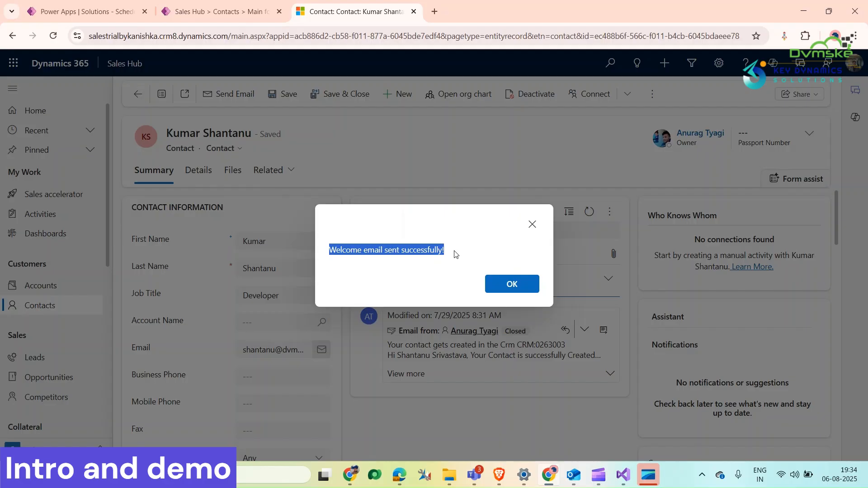
{"action": "left_click", "coordinate": [510, 283]}
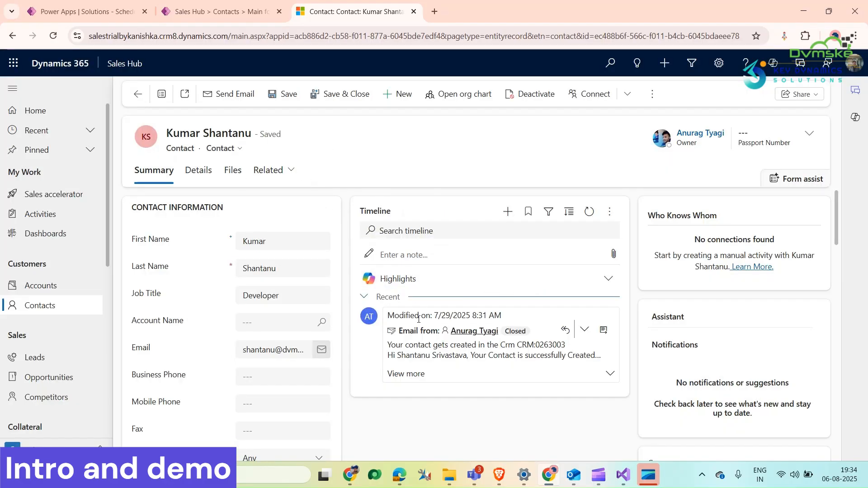
Check the Outlook inbox for the Welcome onboard email, then return to the contact.
{"action": "left_click", "coordinate": [573, 475]}
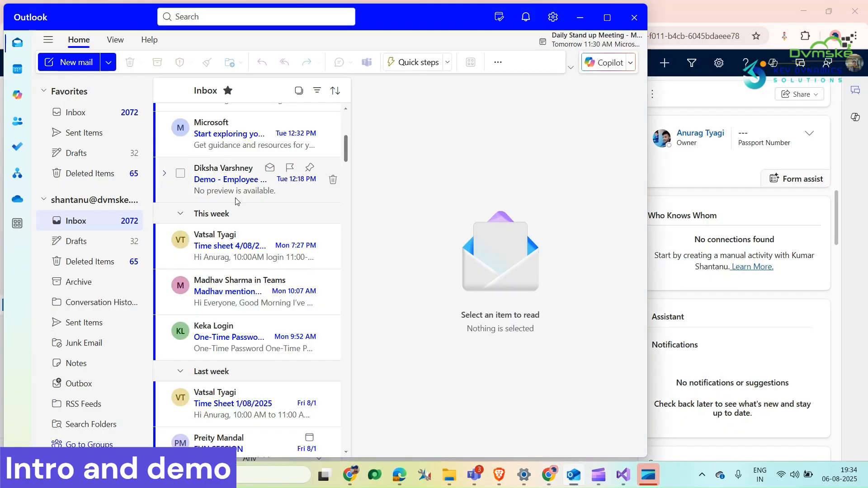
{"action": "scroll", "scroll_direction": "up", "scroll_amount": 3}
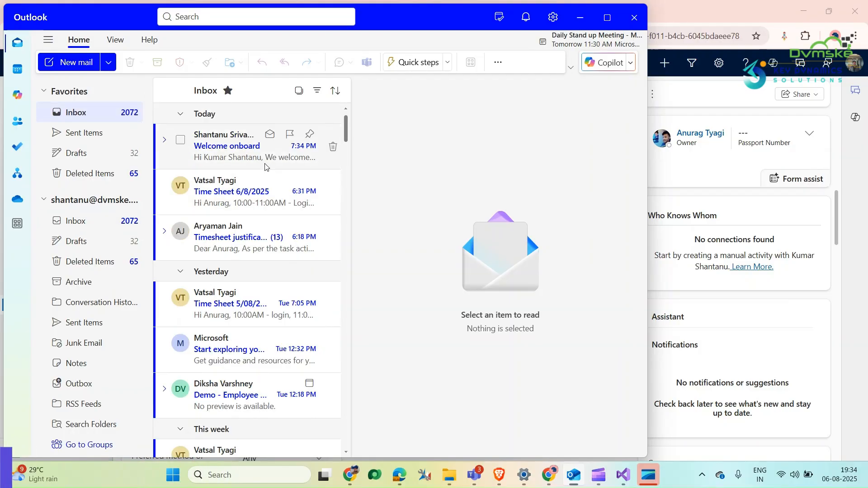
{"action": "left_click", "coordinate": [249, 146]}
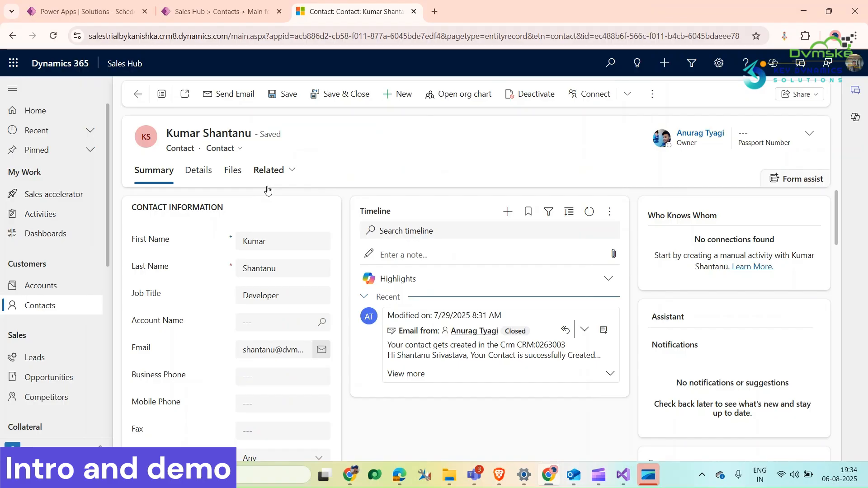
{"action": "mouse_move", "coordinate": [310, 231]}
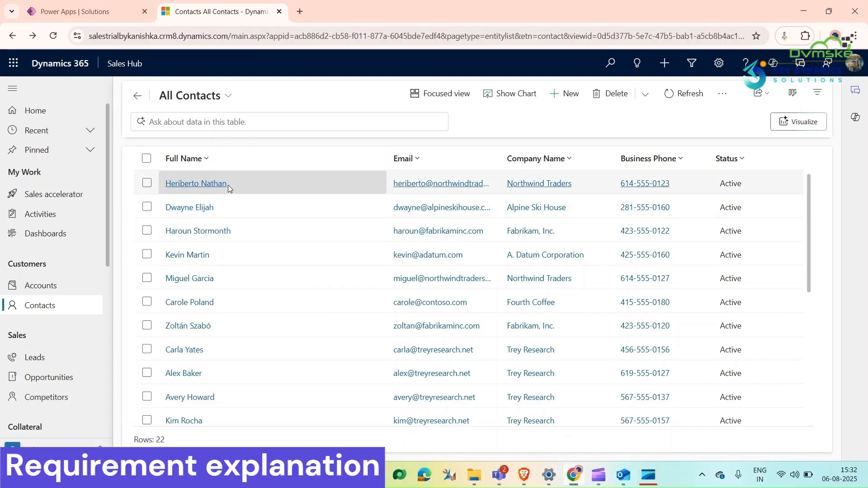
{"action": "left_click", "coordinate": [196, 183]}
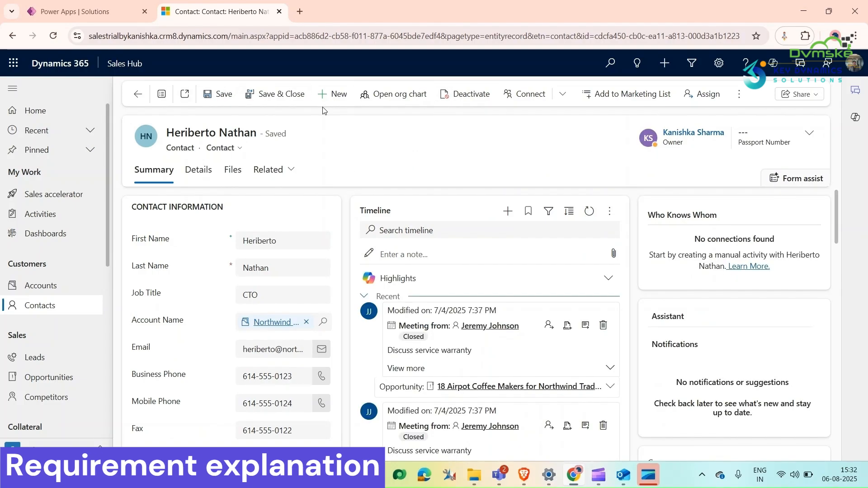
{"action": "mouse_move", "coordinate": [339, 119]}
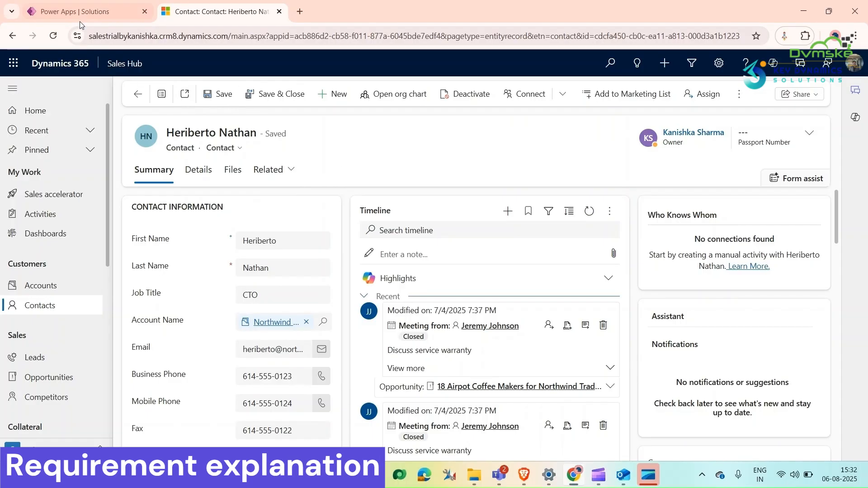
Open the Scheduled Flow Session solution and create a new cloud flow from its New menu.
{"action": "left_click", "coordinate": [84, 11]}
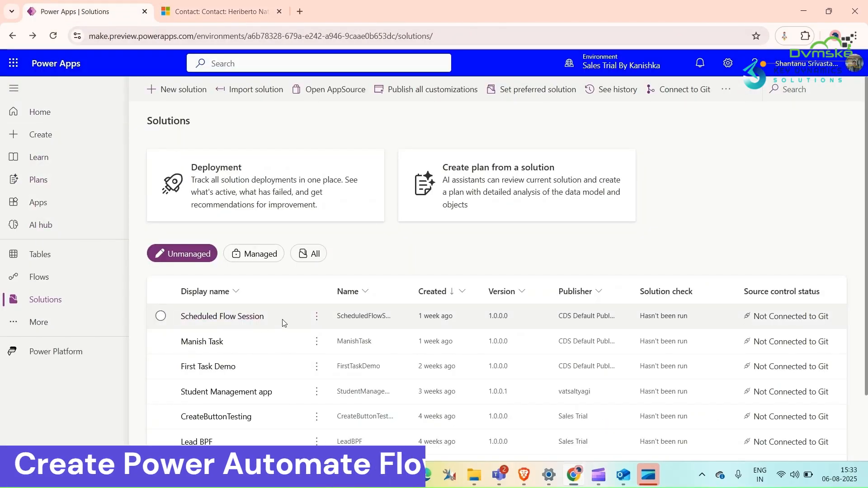
{"action": "mouse_move", "coordinate": [222, 315]}
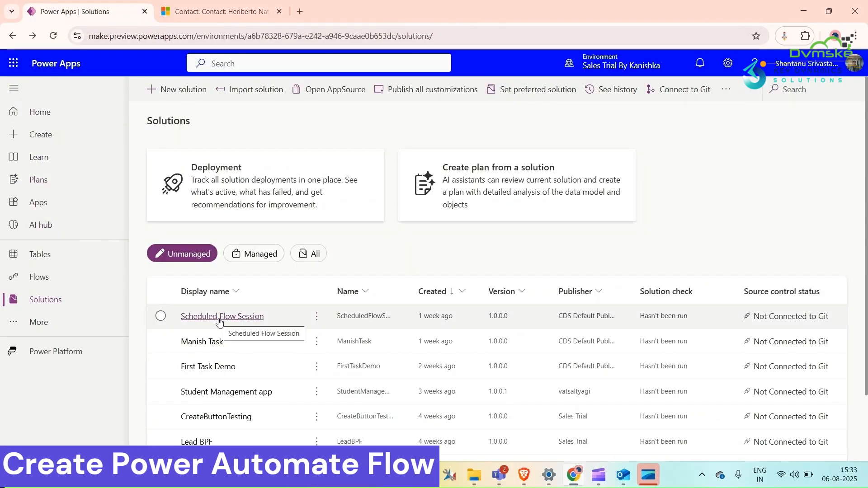
{"action": "left_click", "coordinate": [222, 316]}
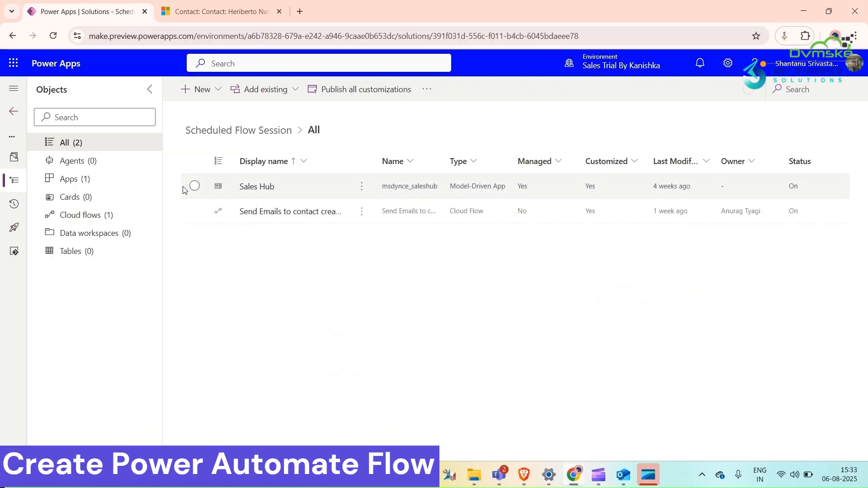
{"action": "mouse_move", "coordinate": [121, 174]}
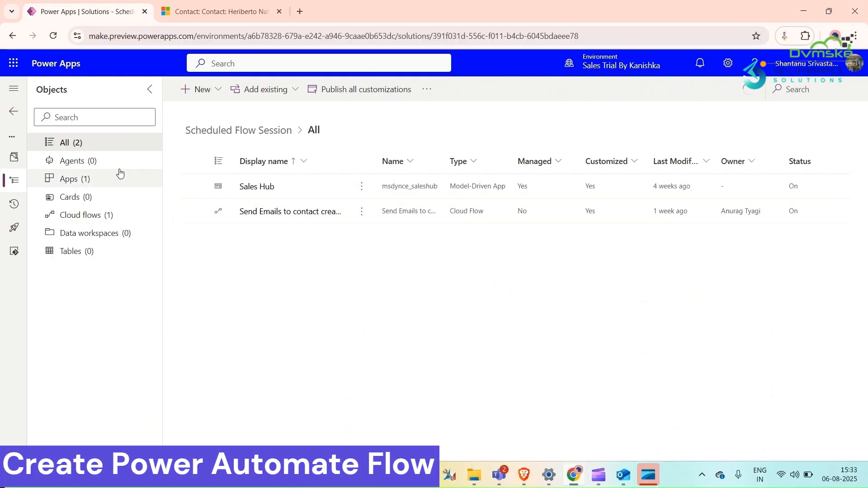
{"action": "mouse_move", "coordinate": [293, 186]}
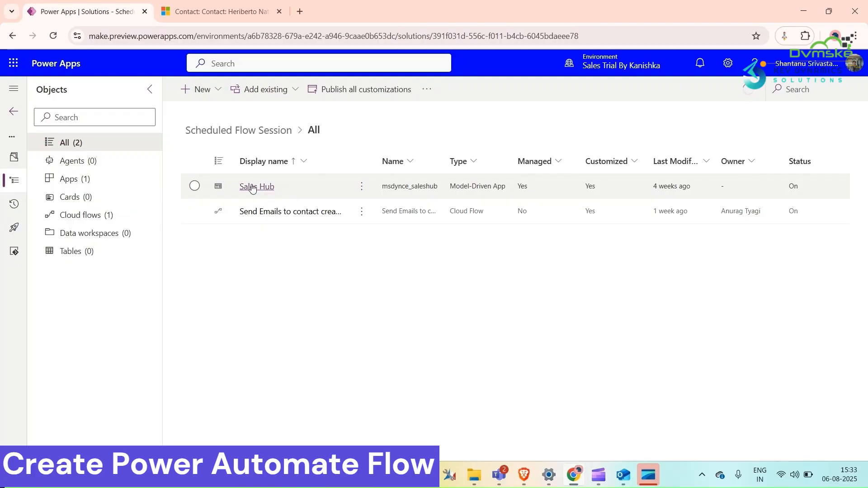
{"action": "left_click", "coordinate": [195, 89]}
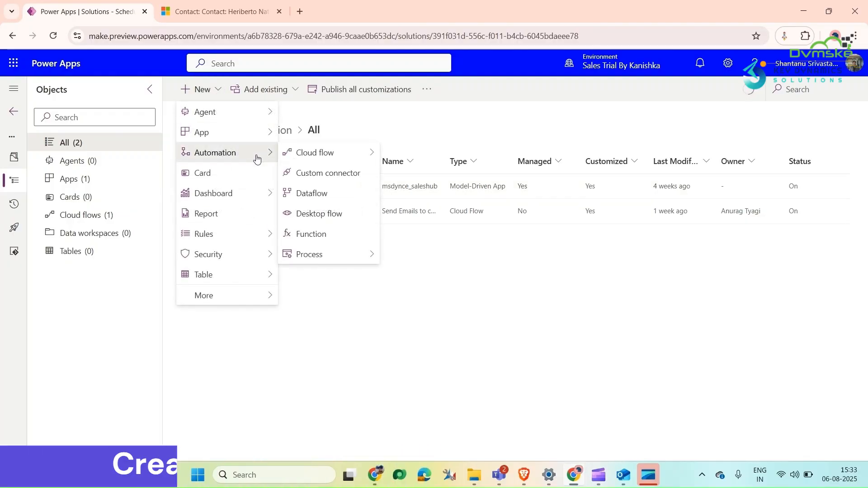
{"action": "left_click", "coordinate": [398, 151]}
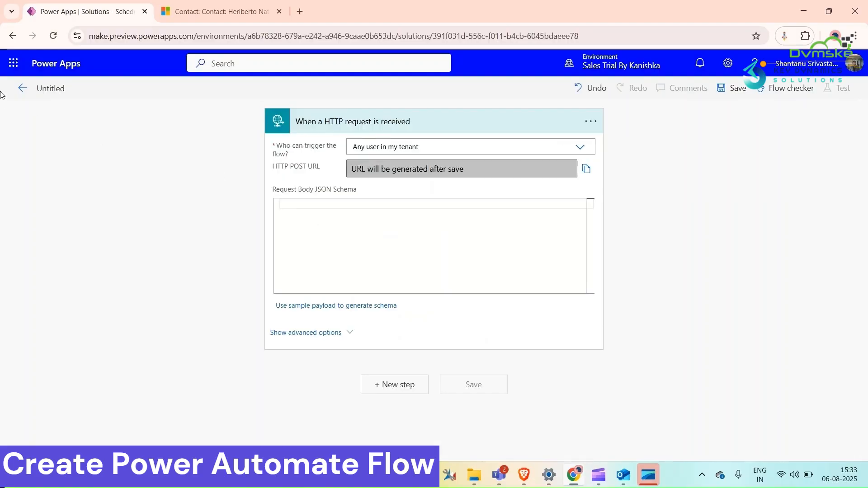
Name the flow 'Send Welcome Email' and let anyone trigger it.
{"action": "left_click", "coordinate": [50, 89]}
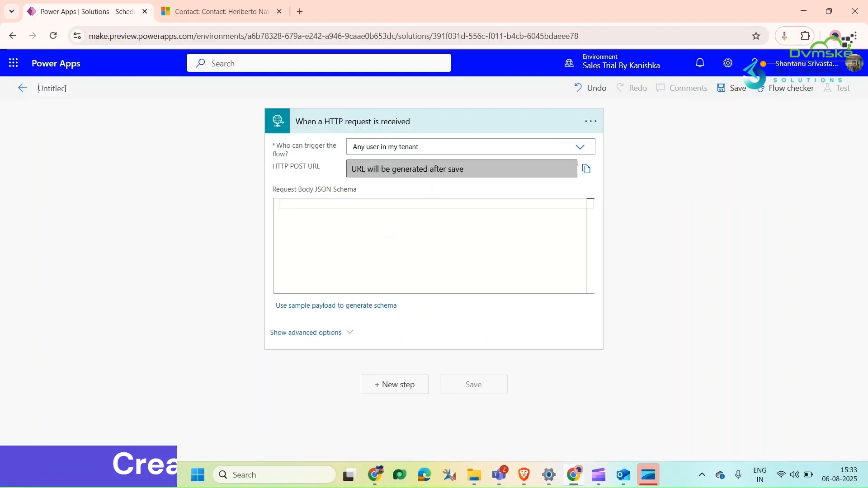
{"action": "type", "text": "Send Welcome Email"}
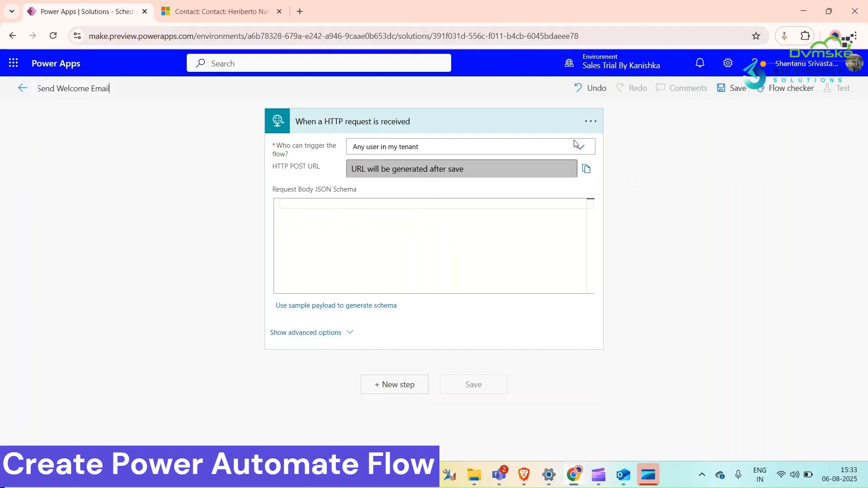
{"action": "left_click", "coordinate": [578, 147]}
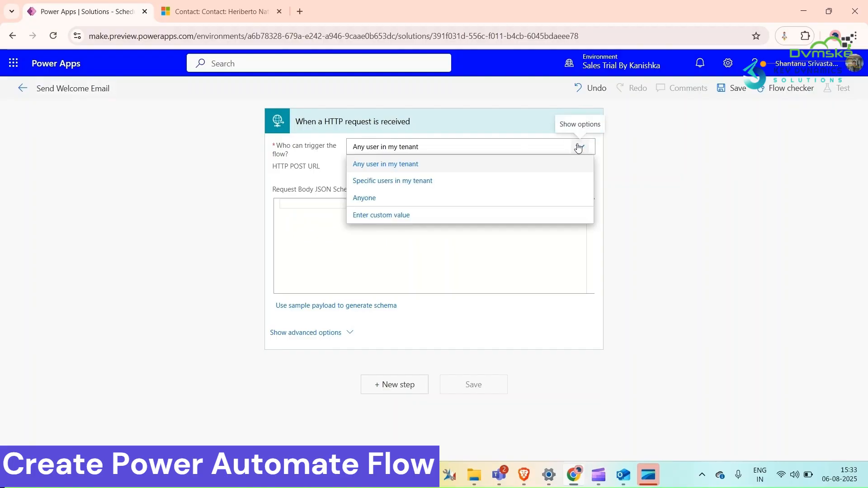
{"action": "left_click", "coordinate": [364, 198]}
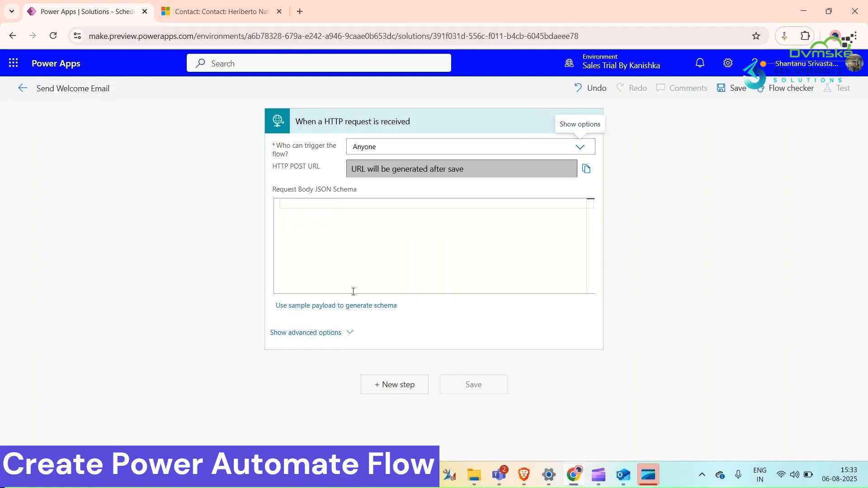
Generate the trigger's request schema from the sample payload {"contactid":"string"}.
{"action": "left_click", "coordinate": [335, 305]}
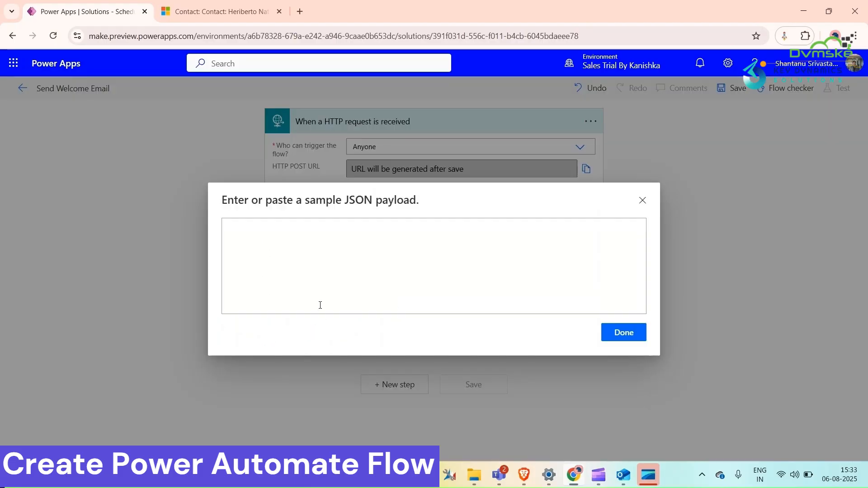
{"action": "type", "text": "{}"}
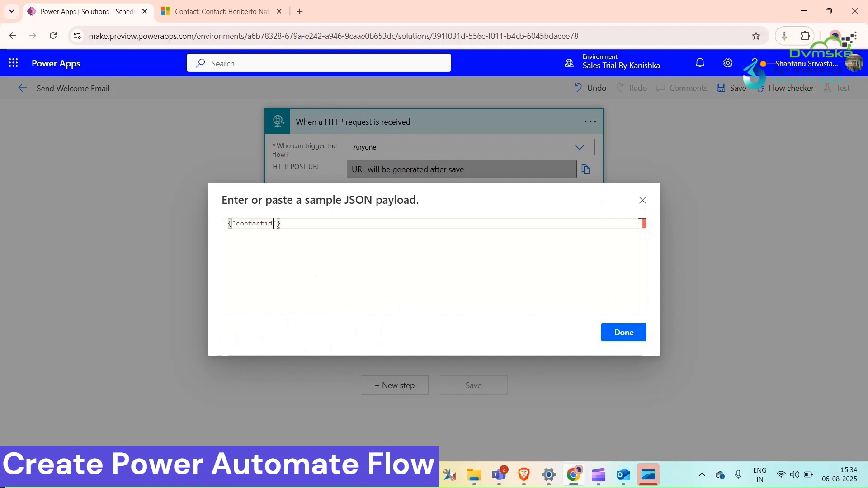
{"action": "type", "text": "\""}
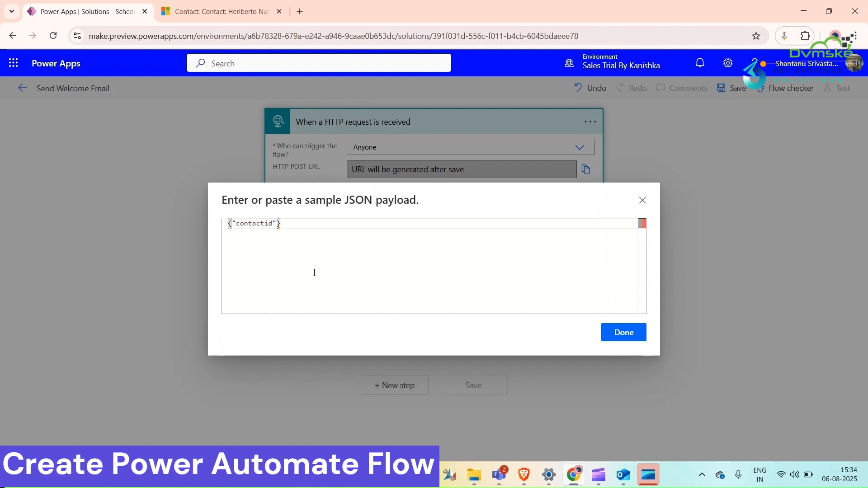
{"action": "type", "text": ":\"string\""}
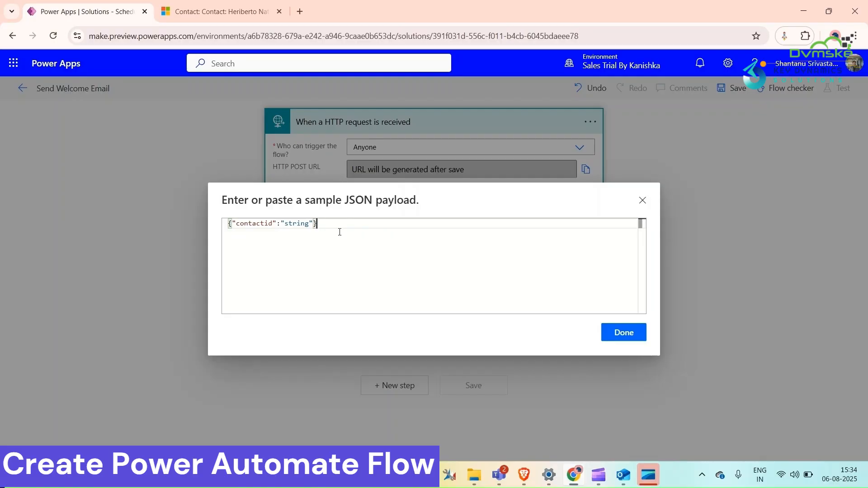
{"action": "mouse_move", "coordinate": [516, 267]}
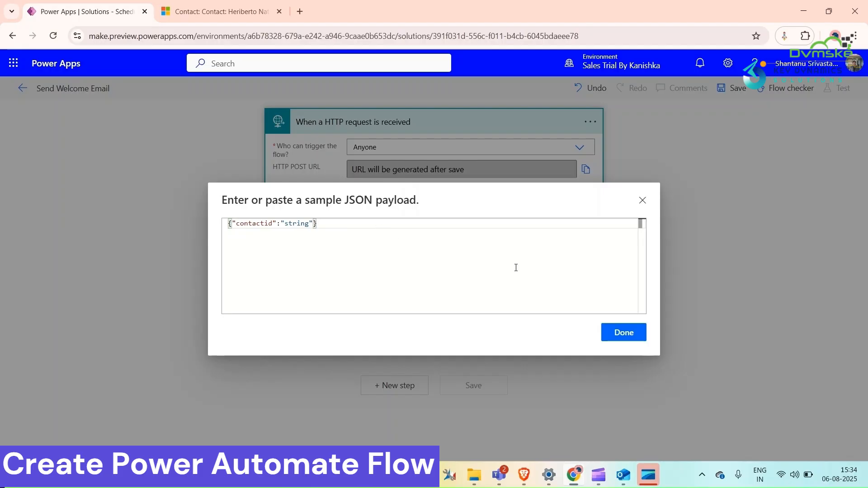
{"action": "left_click", "coordinate": [623, 332]}
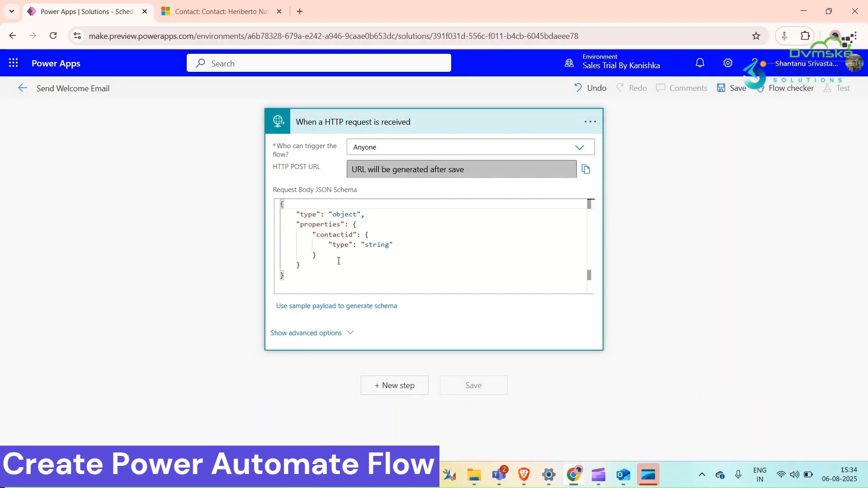
{"action": "mouse_move", "coordinate": [313, 272]}
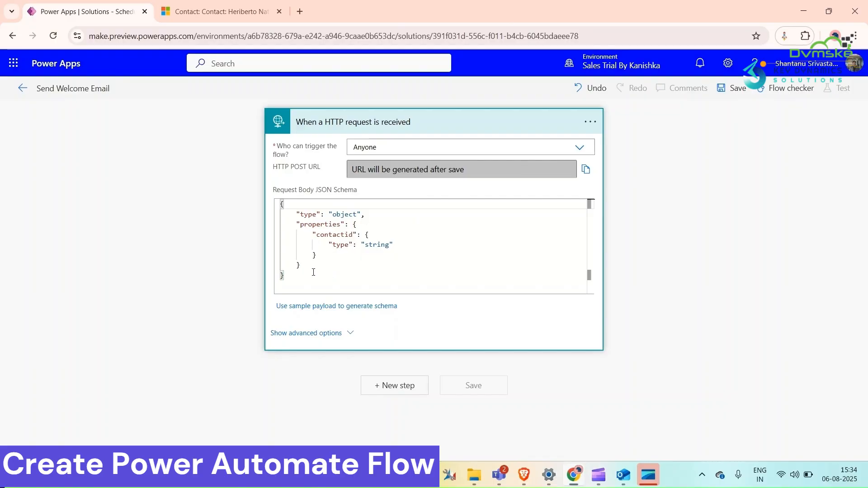
{"action": "mouse_move", "coordinate": [346, 368]}
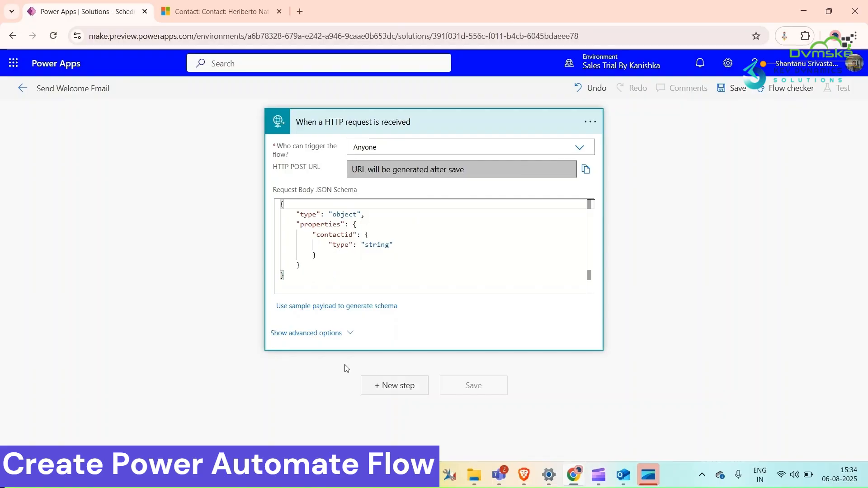
Add a Dataverse 'Get a row by ID' step and sign in to create the connection.
{"action": "left_click", "coordinate": [394, 385]}
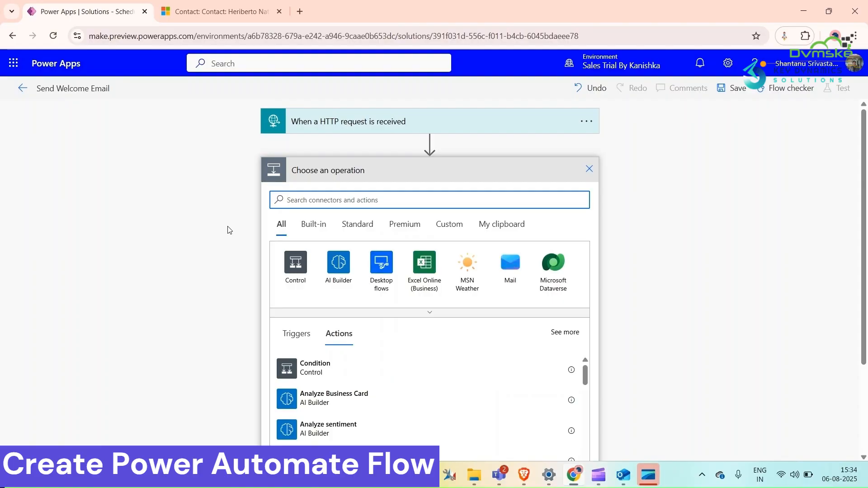
{"action": "left_click", "coordinate": [551, 267]}
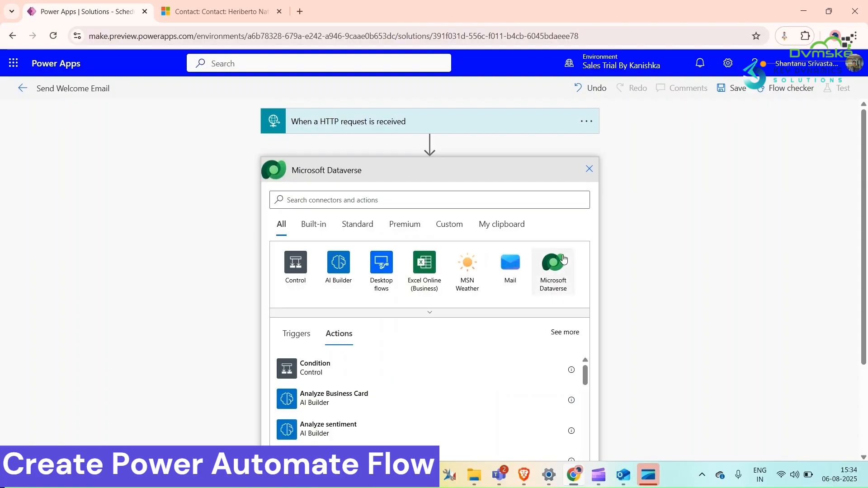
{"action": "left_click", "coordinate": [551, 262]}
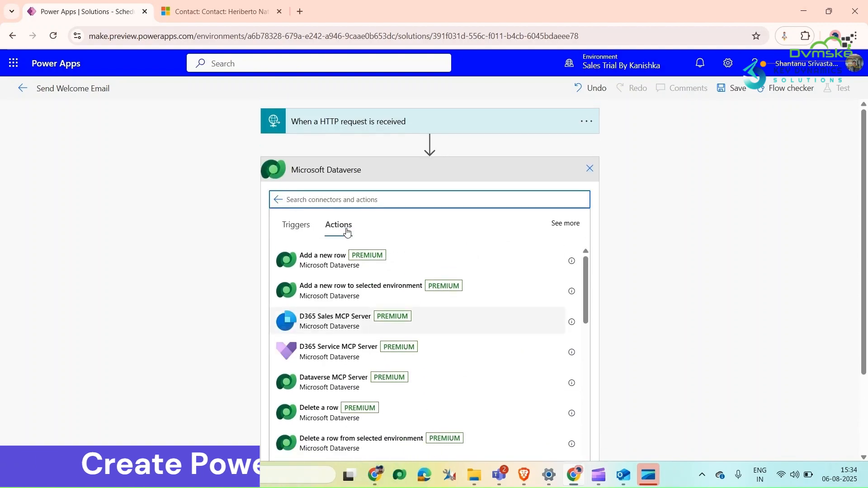
{"action": "type", "text": "get"}
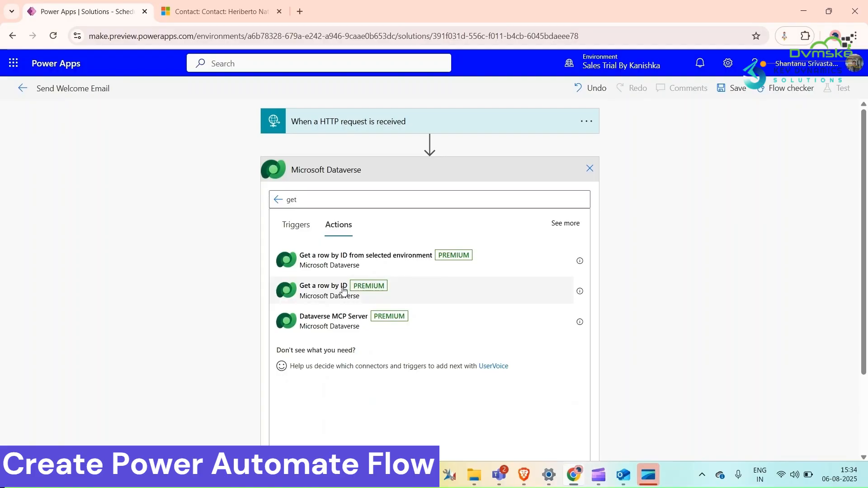
{"action": "left_click", "coordinate": [325, 286]}
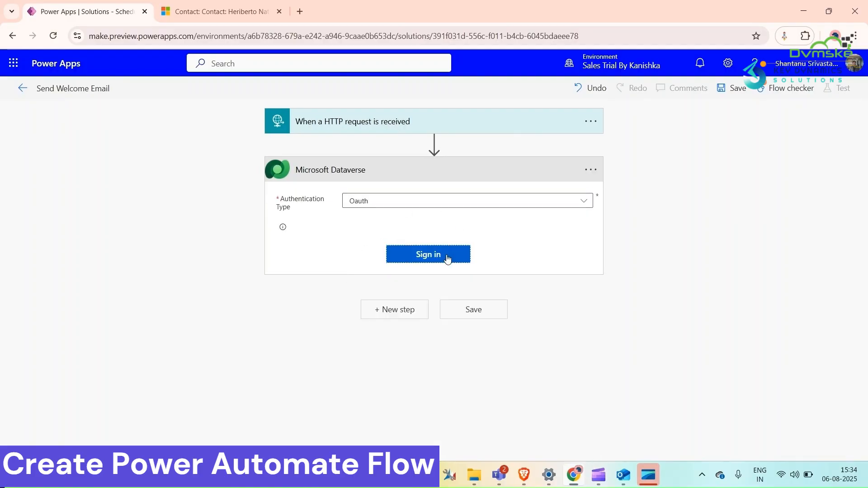
{"action": "left_click", "coordinate": [427, 254]}
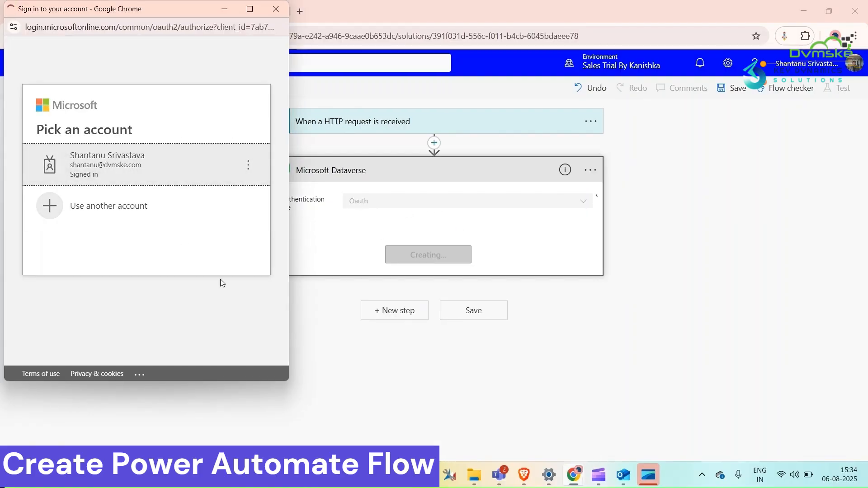
{"action": "left_click", "coordinate": [107, 164]}
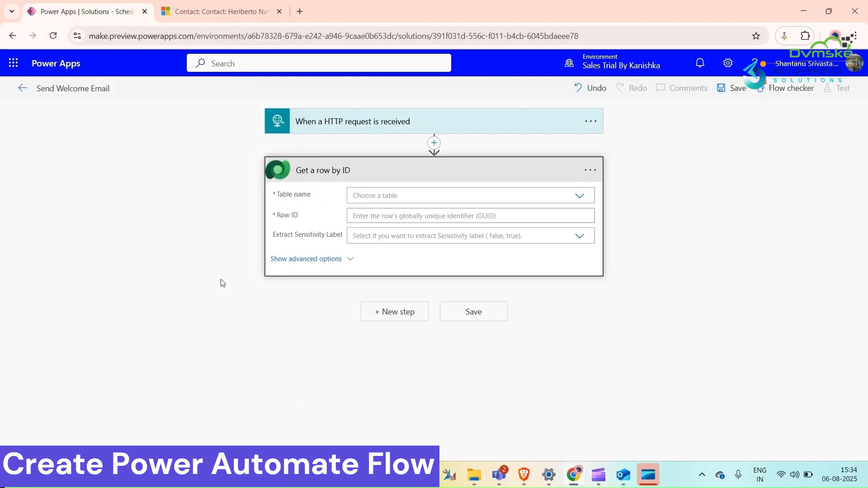
{"action": "mouse_move", "coordinate": [582, 195]}
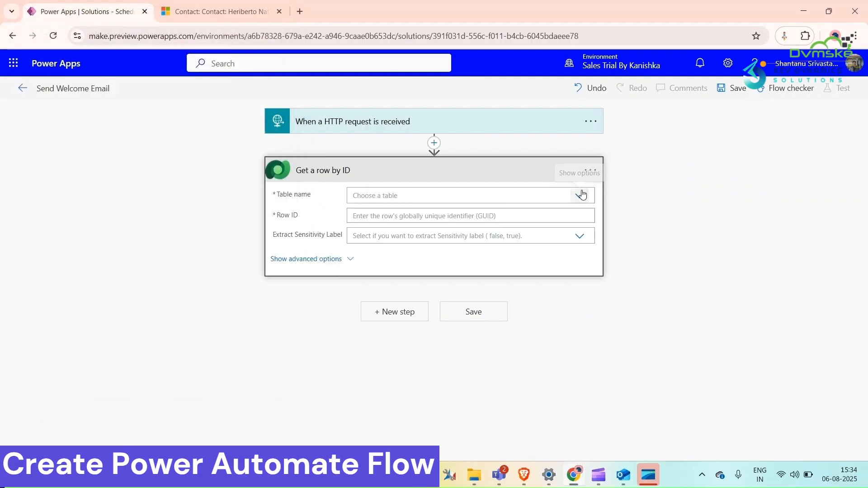
Set the table to Contacts and Row ID to the trigger's contactid, then save.
{"action": "left_click", "coordinate": [579, 194]}
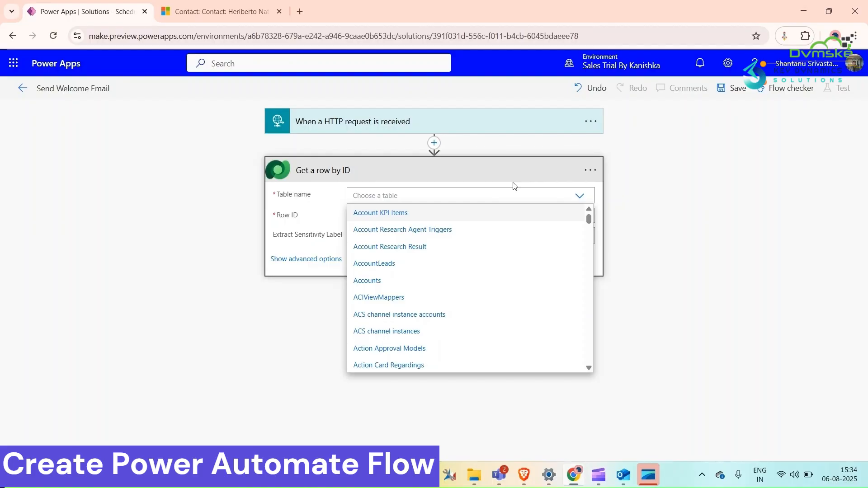
{"action": "type", "text": "con"}
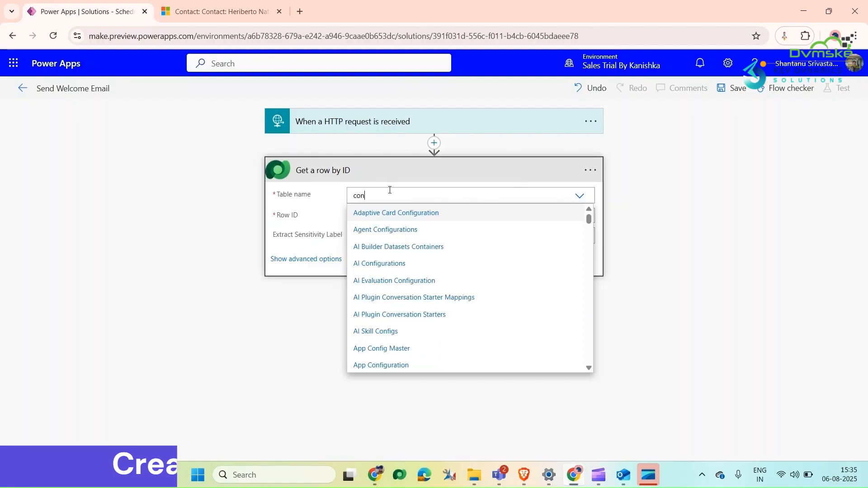
{"action": "type", "text": "ta"}
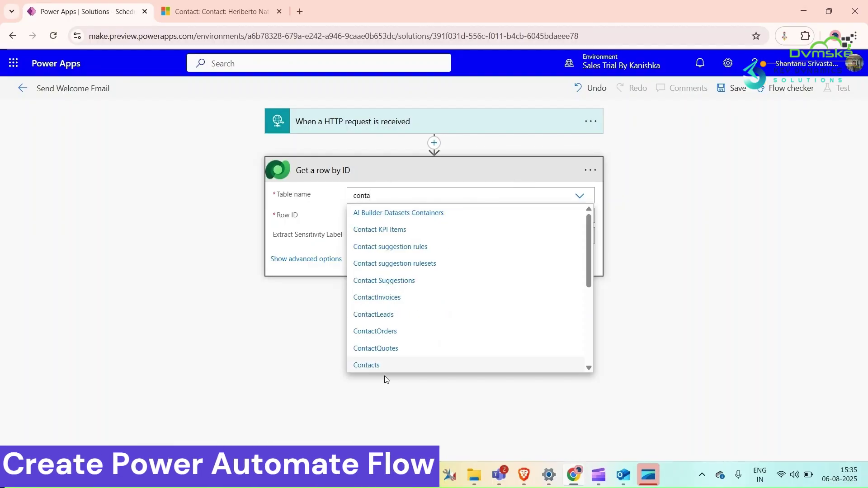
{"action": "left_click", "coordinate": [366, 365]}
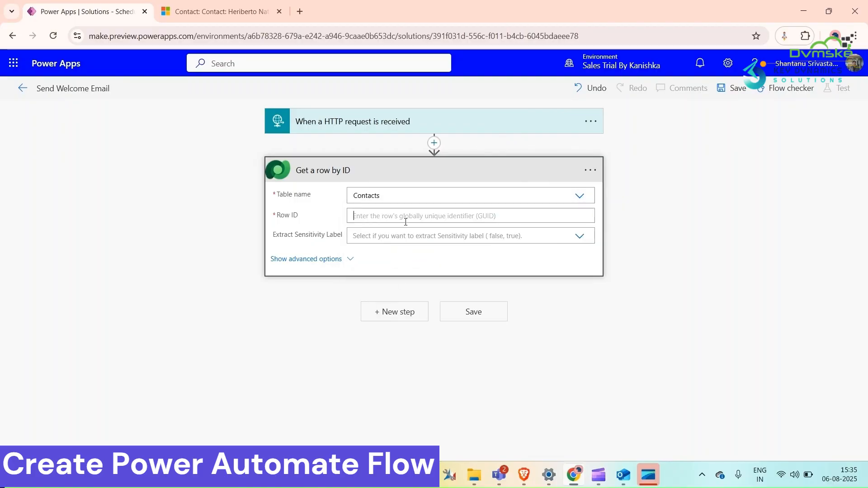
{"action": "left_click", "coordinate": [465, 216]}
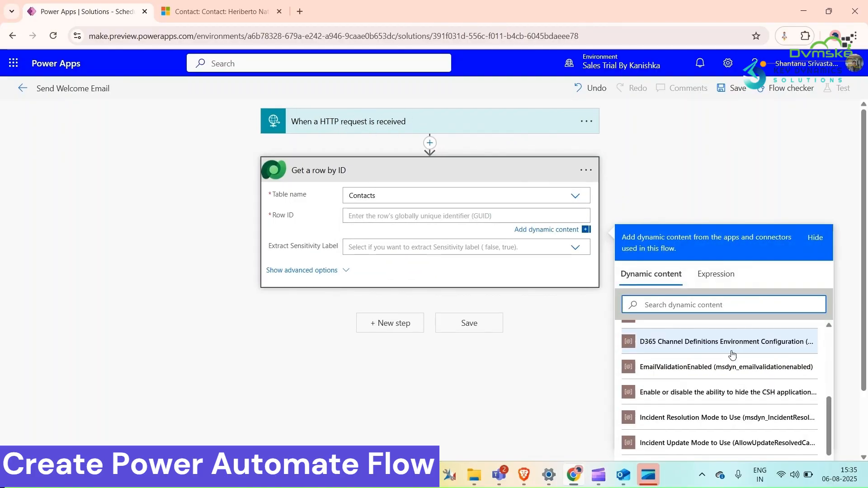
{"action": "scroll", "scroll_direction": "down", "scroll_amount": 3}
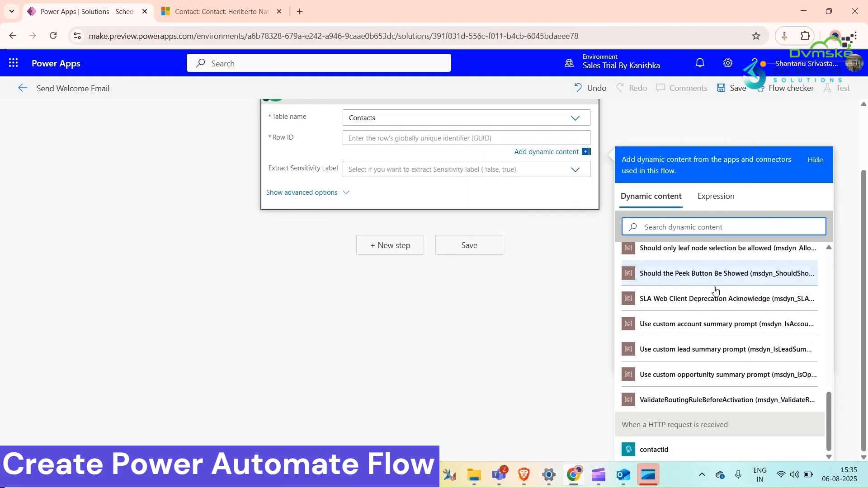
{"action": "left_click", "coordinate": [654, 449]}
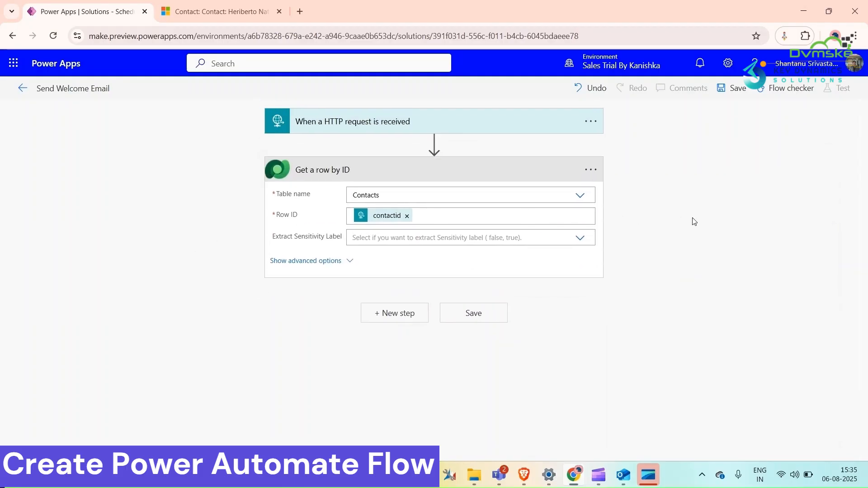
{"action": "left_click", "coordinate": [738, 87]}
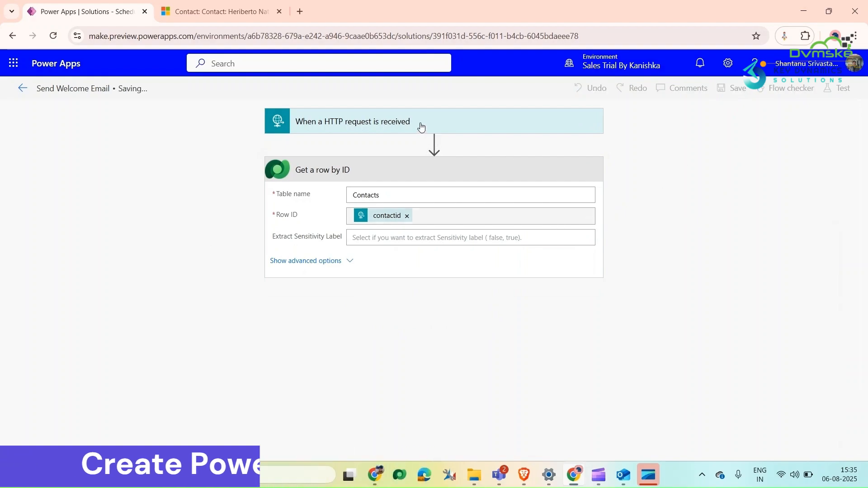
Expand the HTTP trigger to view its generated HTTP POST URL.
{"action": "left_click", "coordinate": [352, 121]}
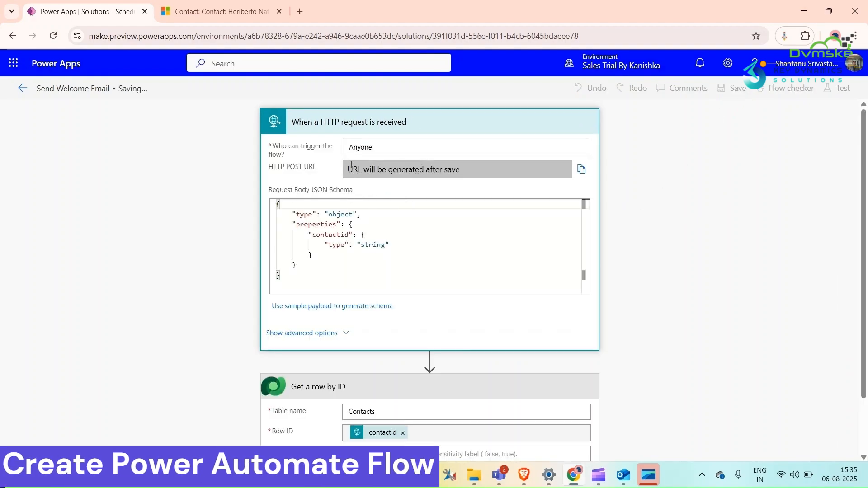
{"action": "mouse_move", "coordinate": [669, 162]}
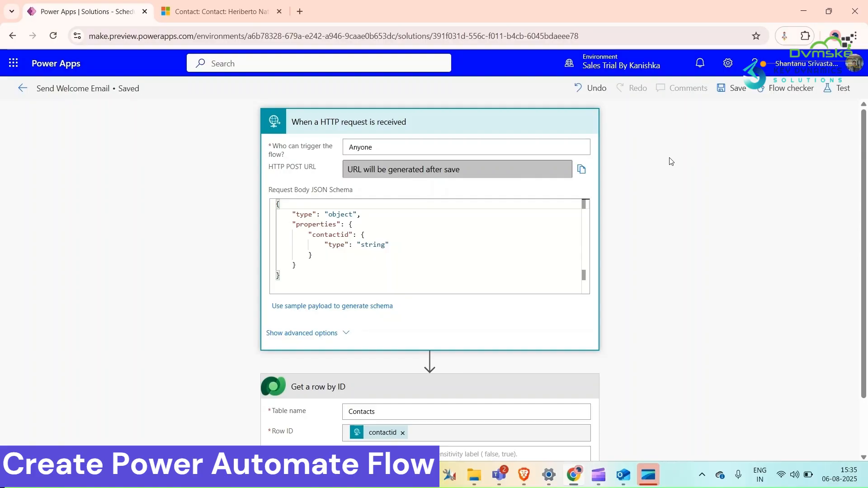
{"action": "left_click", "coordinate": [735, 88]}
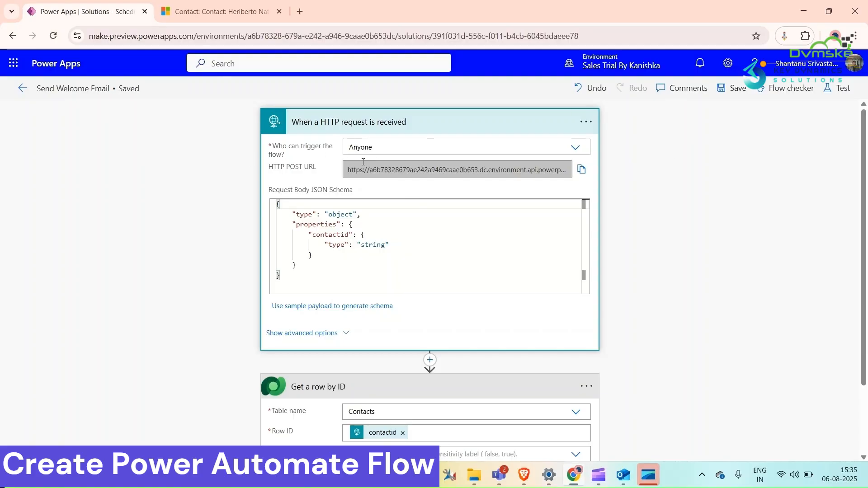
{"action": "scroll", "scroll_direction": "down", "scroll_amount": 3}
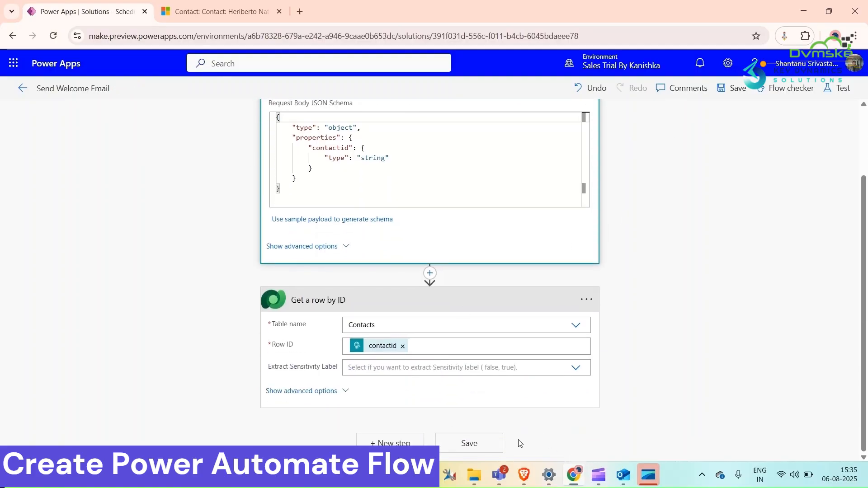
{"action": "left_click", "coordinate": [390, 443]}
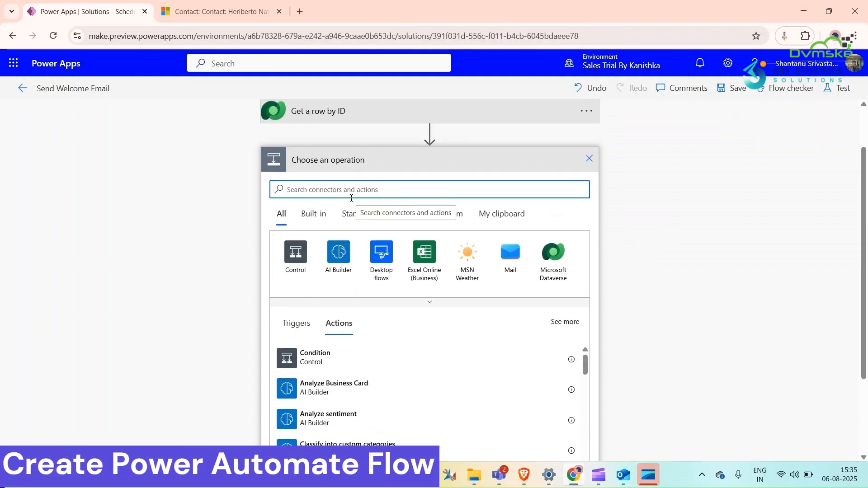
Add a 'Send an email (V2)' step addressed to the contact's Email.
{"action": "type", "text": "send an"}
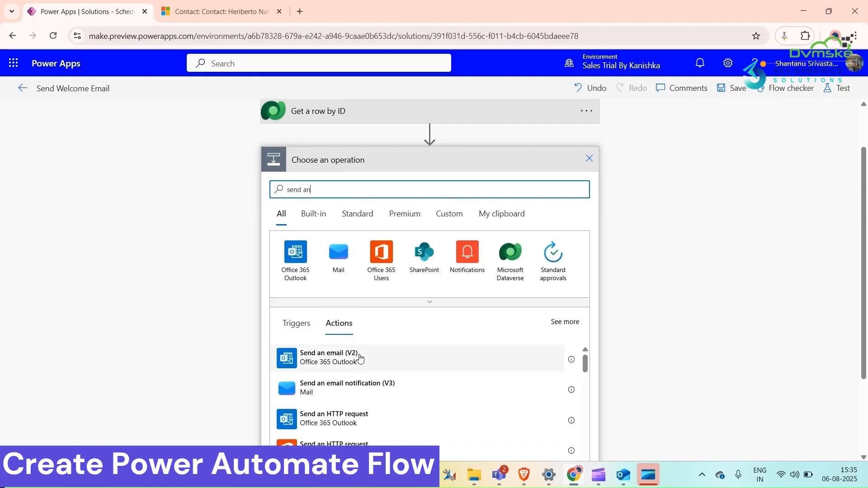
{"action": "left_click", "coordinate": [329, 358]}
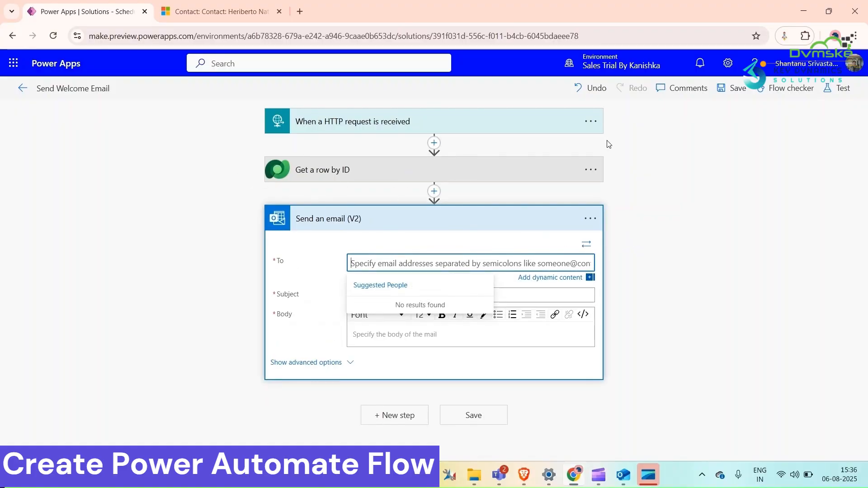
{"action": "mouse_move", "coordinate": [546, 277]}
{"action": "type", "text": "e"}
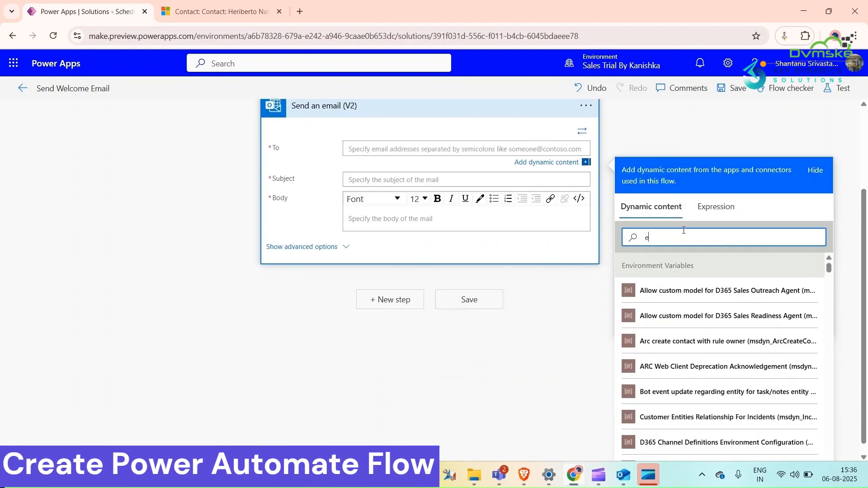
{"action": "type", "text": "mail"}
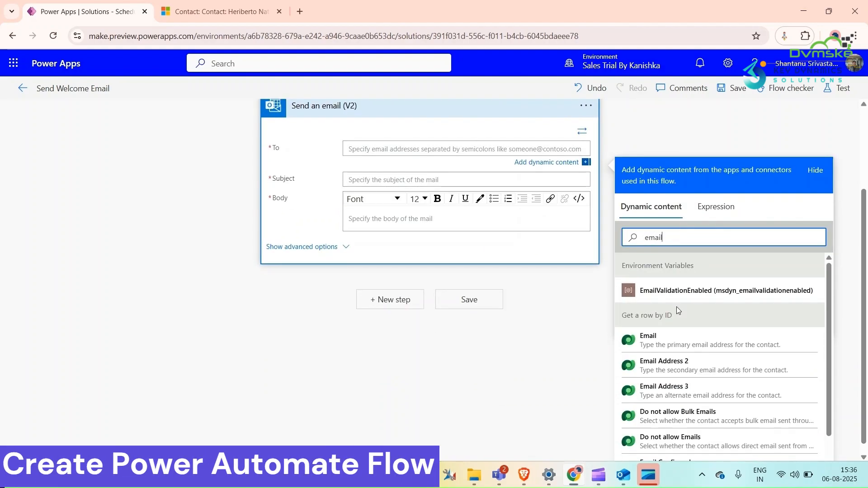
Set subject 'Welcome onboard' and a body greeting Full Name, then save.
{"action": "left_click", "coordinate": [647, 339]}
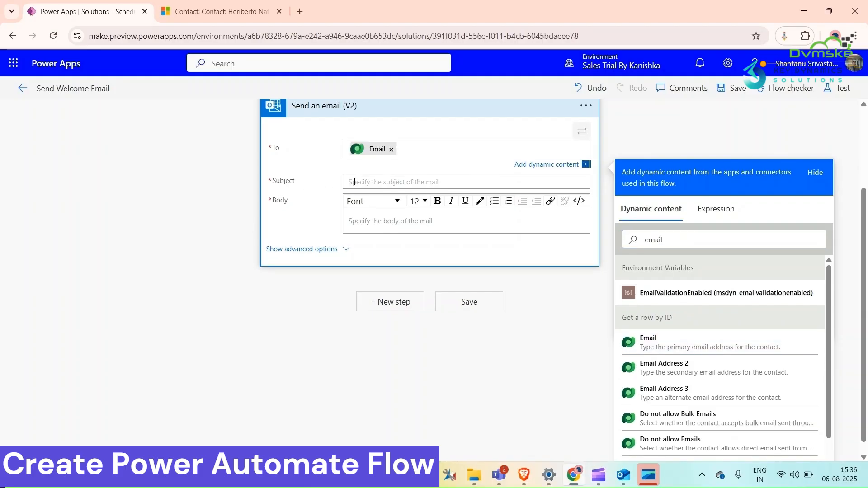
{"action": "type", "text": "Welcome onboard"}
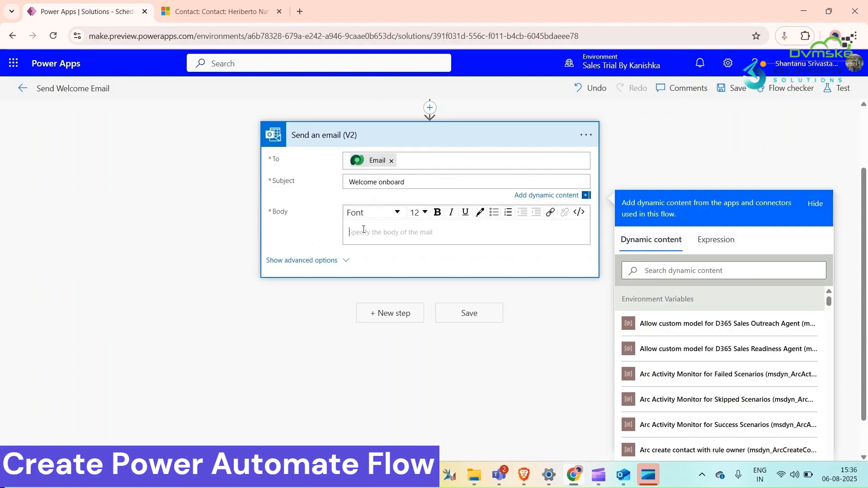
{"action": "type", "text": "Hi"}
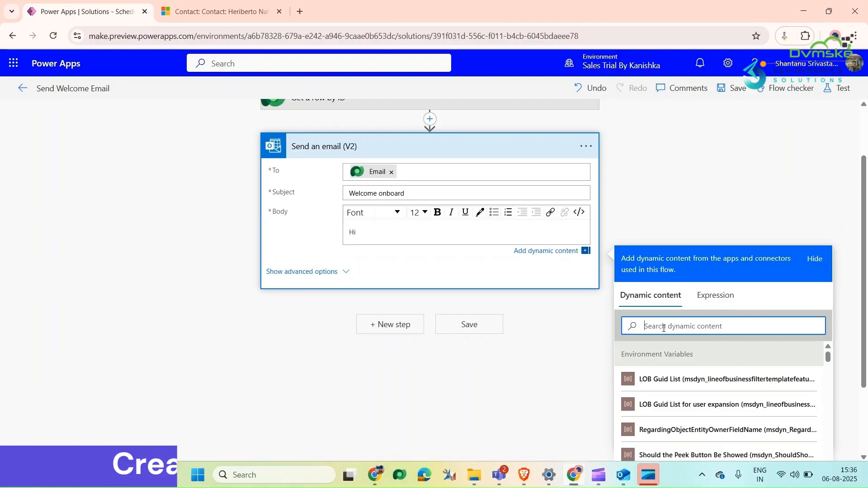
{"action": "type", "text": "full"}
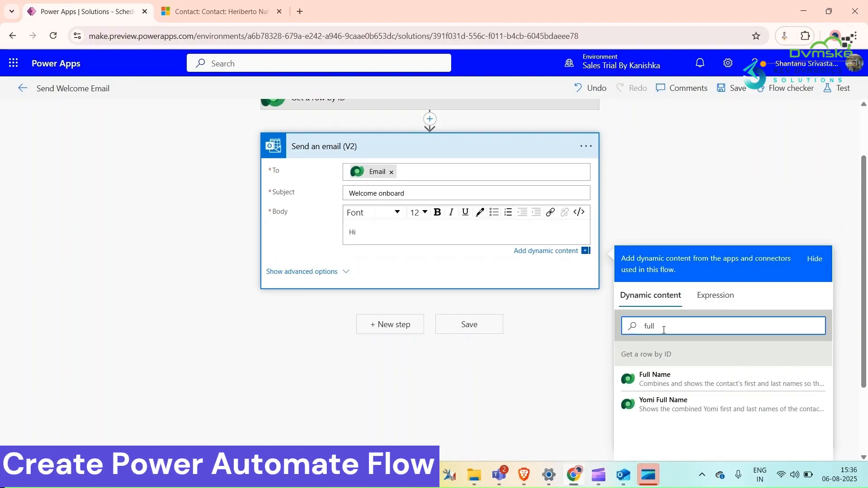
{"action": "left_click", "coordinate": [655, 381]}
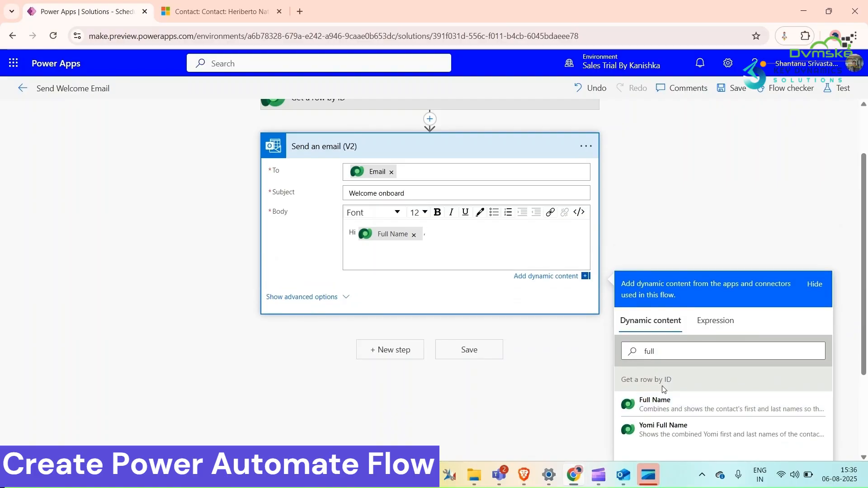
{"action": "type", "text": "We welcome you in our organization."}
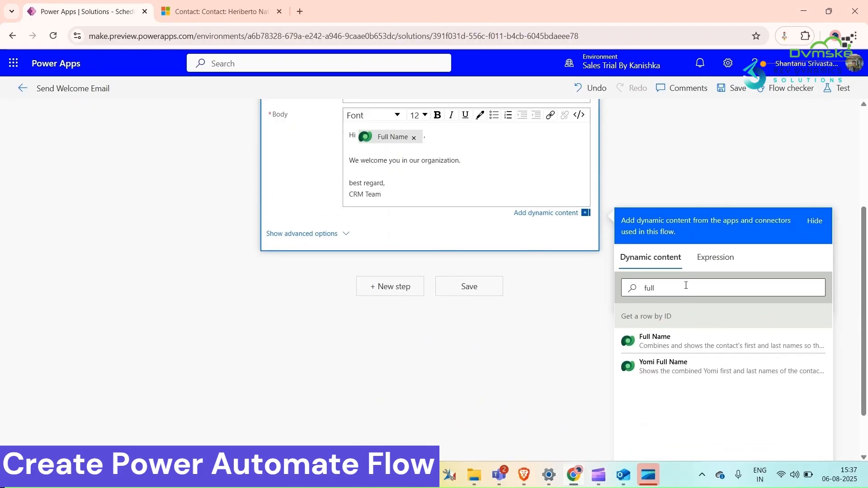
{"action": "left_click", "coordinate": [737, 88]}
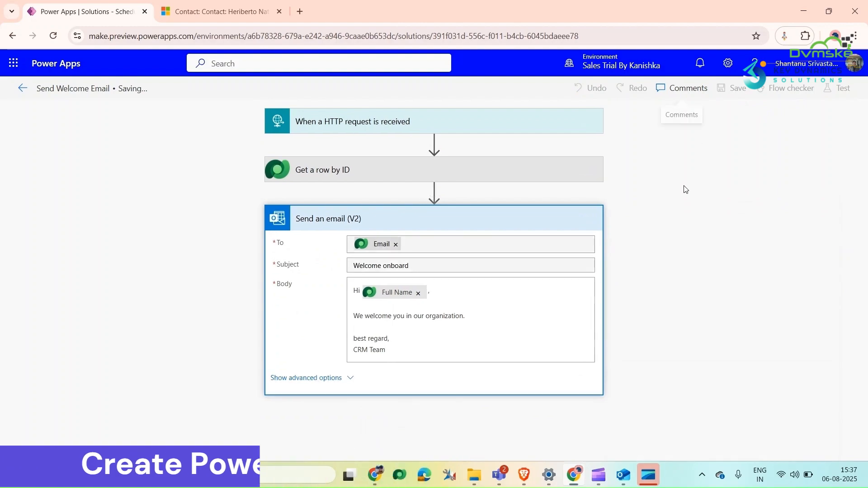
Expand the HTTP request trigger to check its contactid schema, then open the Start menu.
{"action": "left_click", "coordinate": [471, 326]}
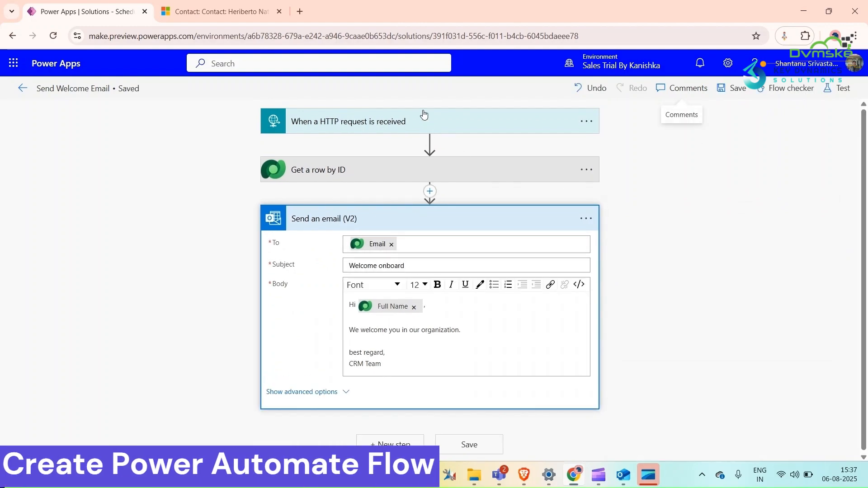
{"action": "left_click", "coordinate": [347, 121]}
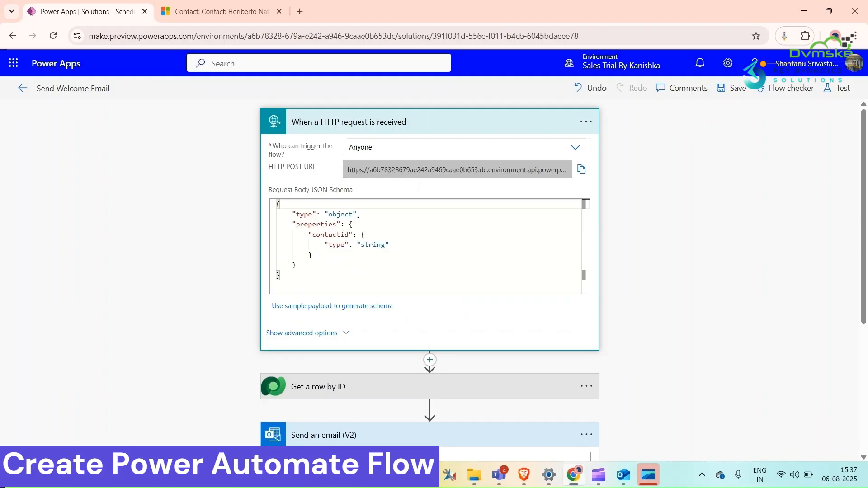
{"action": "left_click", "coordinate": [197, 474]}
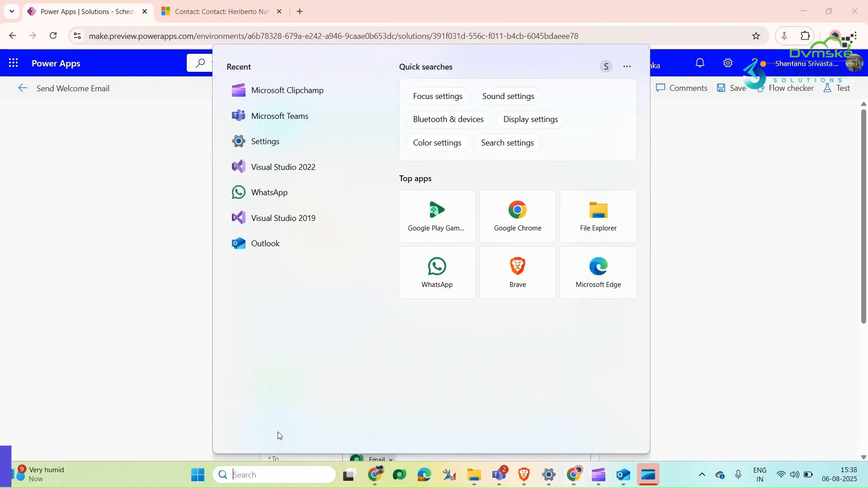
{"action": "mouse_move", "coordinate": [289, 224]}
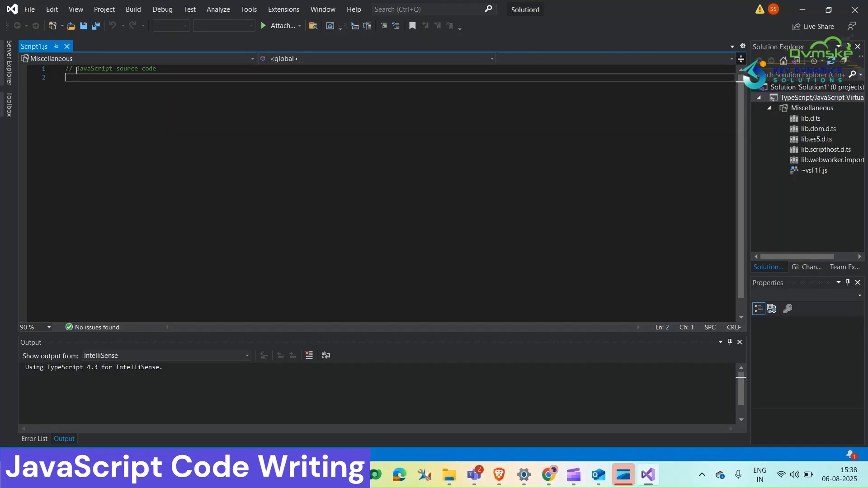
Write function sendWelcomeEmail(primaryControl) assigning primaryControl to var formContext.
{"action": "scroll", "scroll_direction": "down", "scroll_amount": 3}
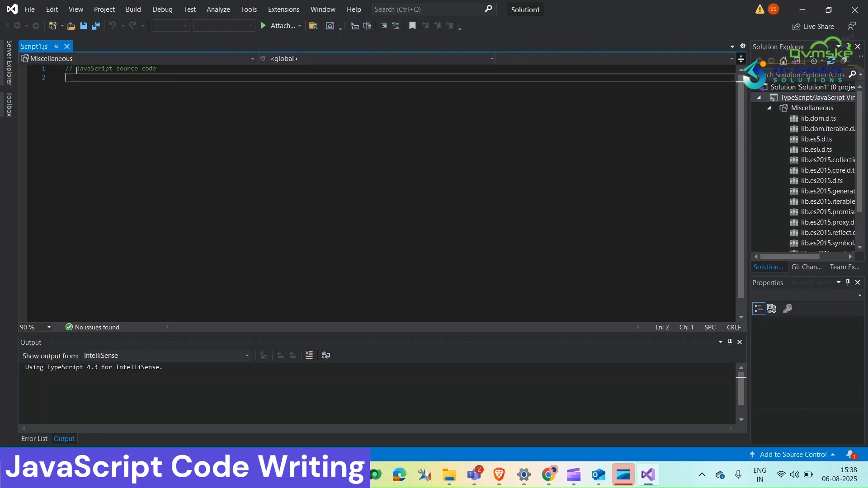
{"action": "type", "text": "function sendWelcomeEmail"}
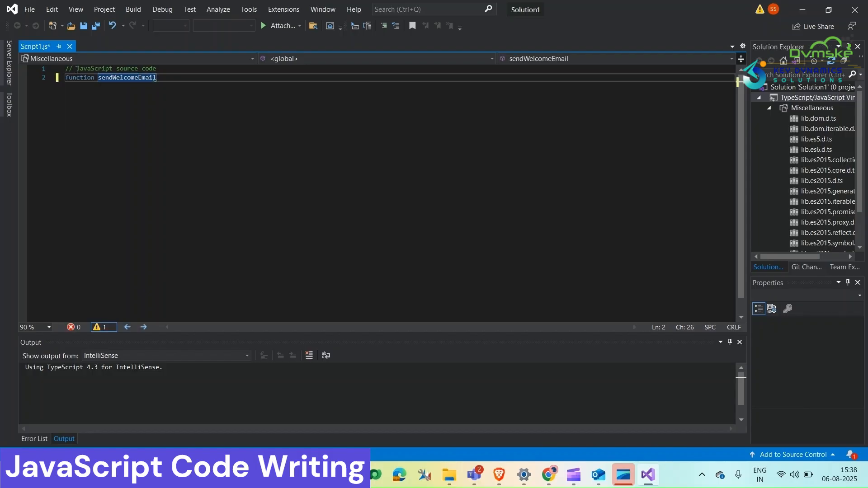
{"action": "type", "text": "(prim)"}
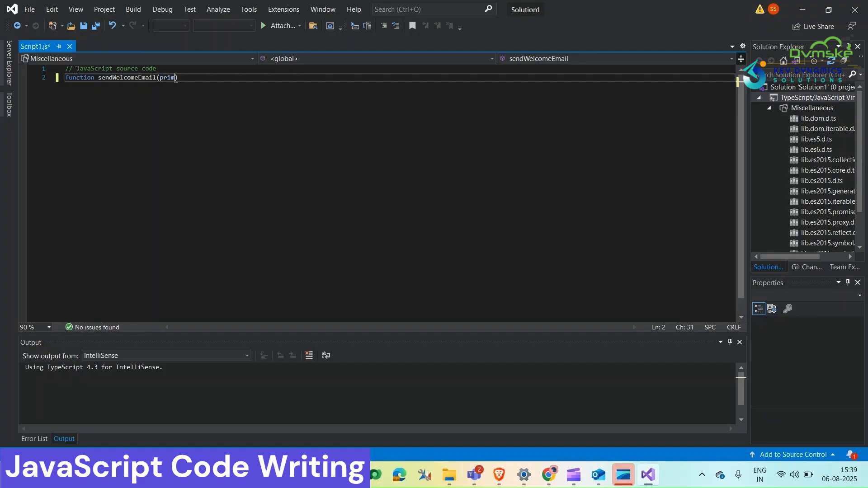
{"action": "type", "text": "aryControl) {}"}
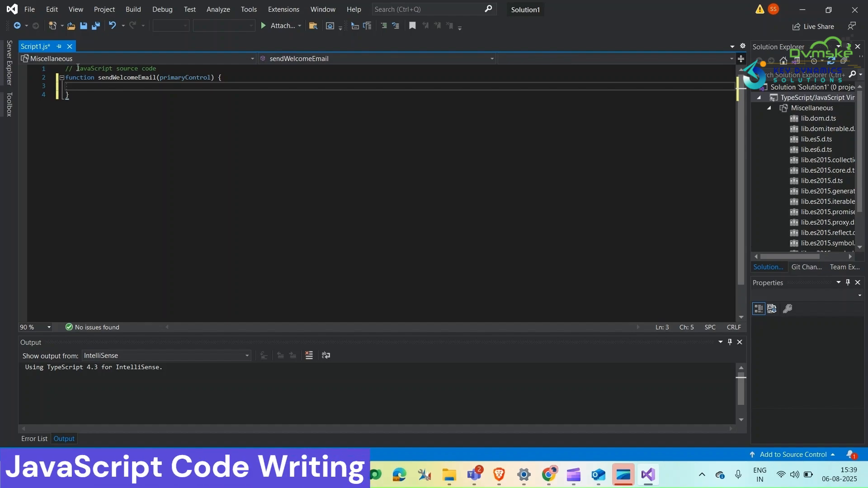
{"action": "type", "text": "var formContext ="}
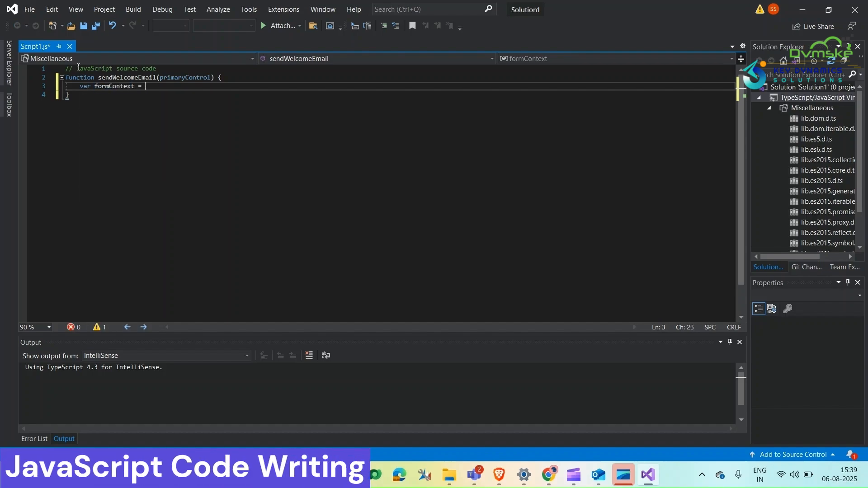
{"action": "type", "text": "primaryControl;"}
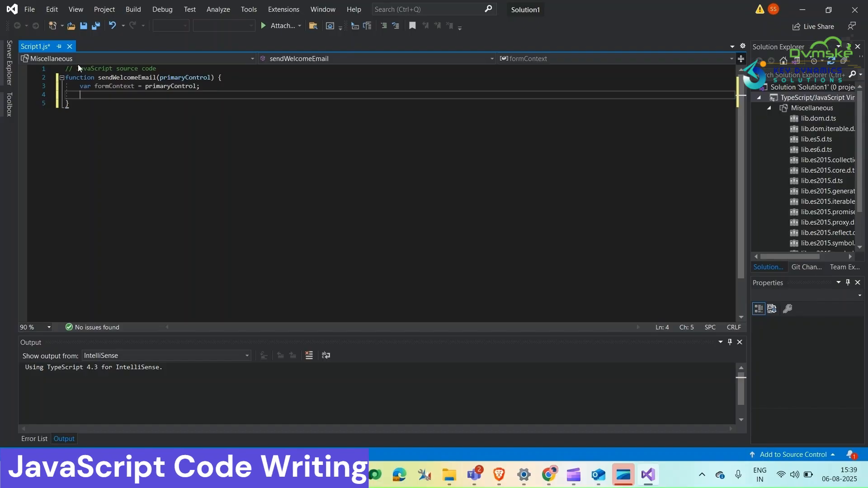
Add var contactid from getId() with braces stripped via replace(/[{}]/g, "").
{"action": "type", "text": "var contactid = formContext.data.entity.getId().replace()"}
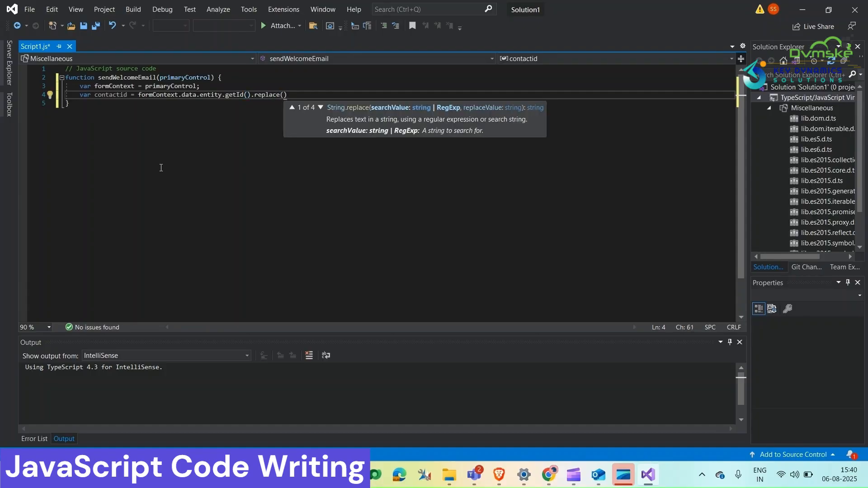
{"action": "type", "text": "/[{}]"}
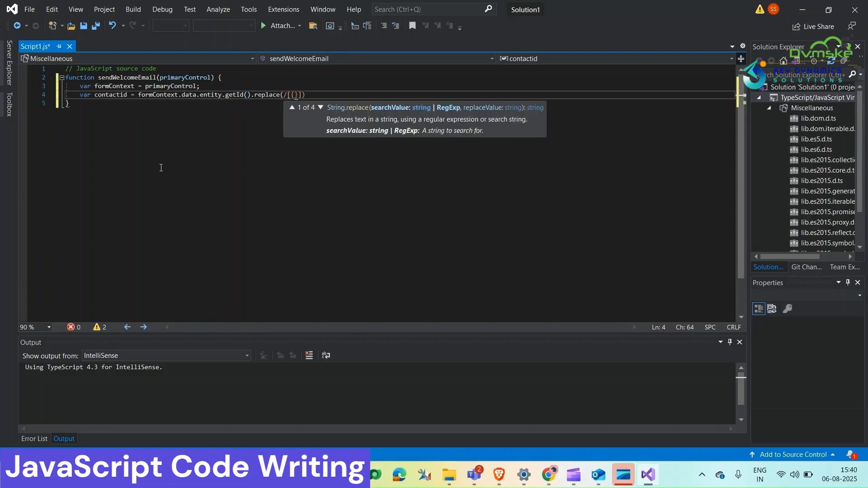
{"action": "type", "text": "g,\"\""}
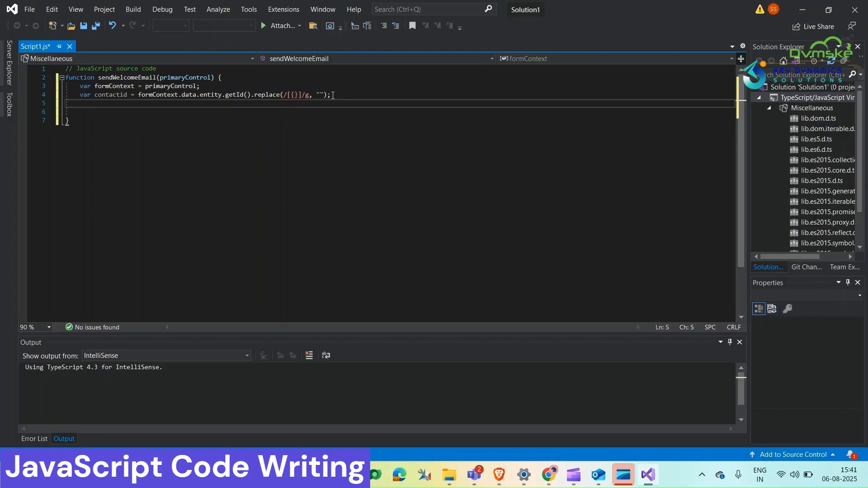
Add var flowUrl, a 'Sending welcome email...' progress indicator, and a new XMLHttpRequest.
{"action": "type", "text": "var flowUrl ="}
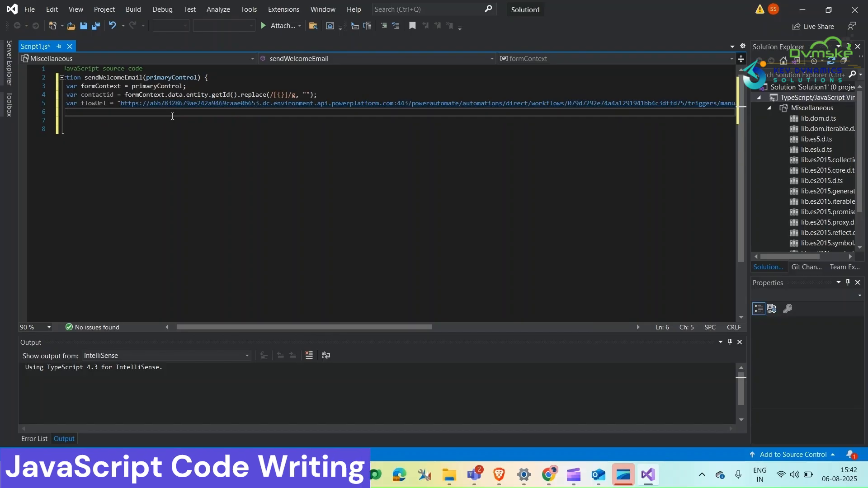
{"action": "type", "text": "Xrm.Utility.showProgressIndicator(\"Sending welcome email...\");"}
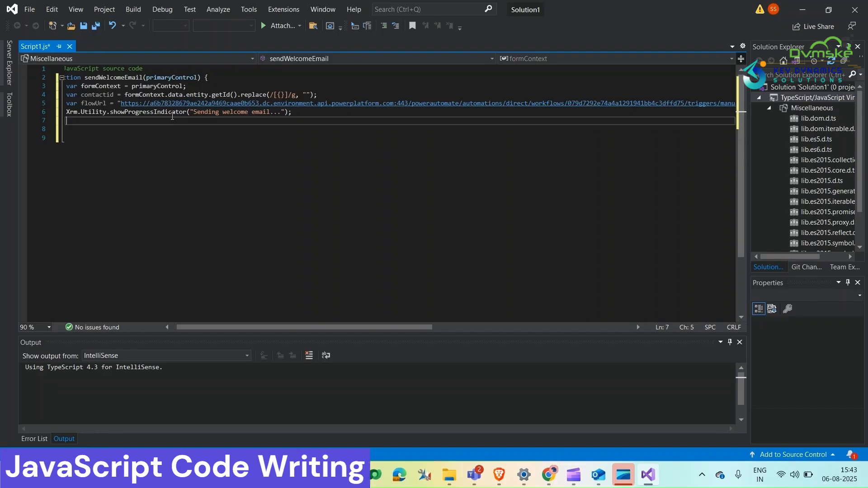
{"action": "type", "text": "var req = new XMLHttpRequest();"}
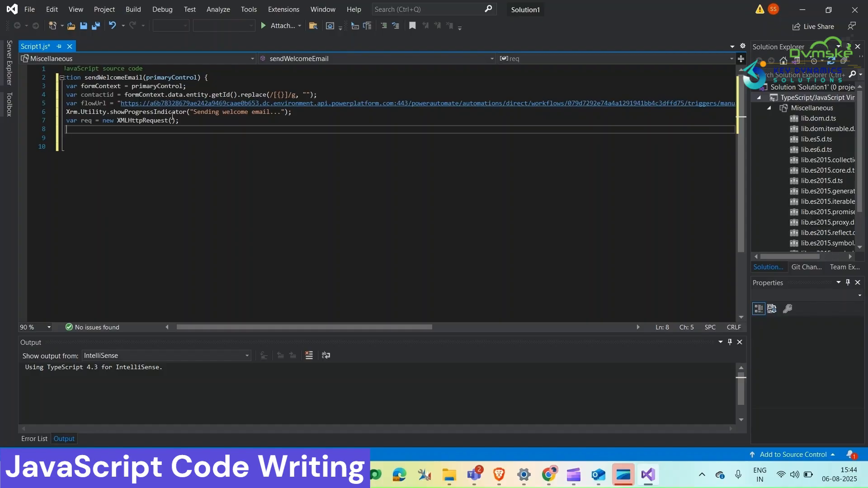
Open the request as an asynchronous POST to flowUrl with a JSON Content-type header.
{"action": "type", "text": "req.open"}
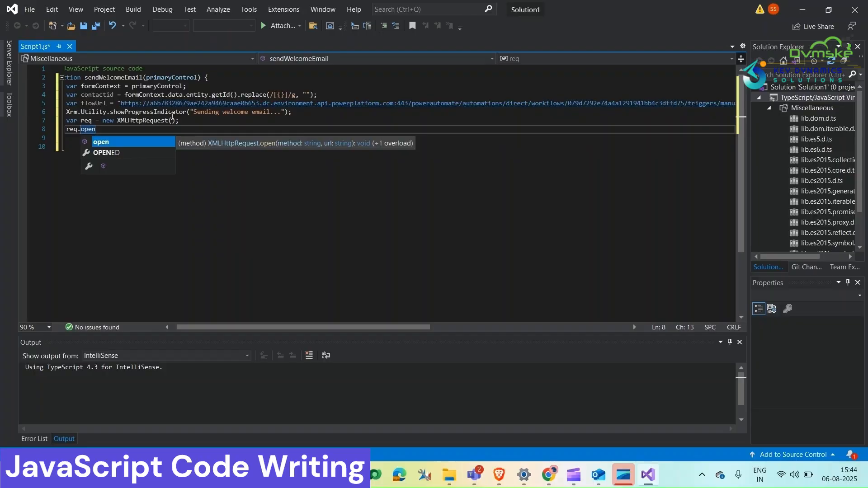
{"action": "type", "text": "(\"POST\")"}
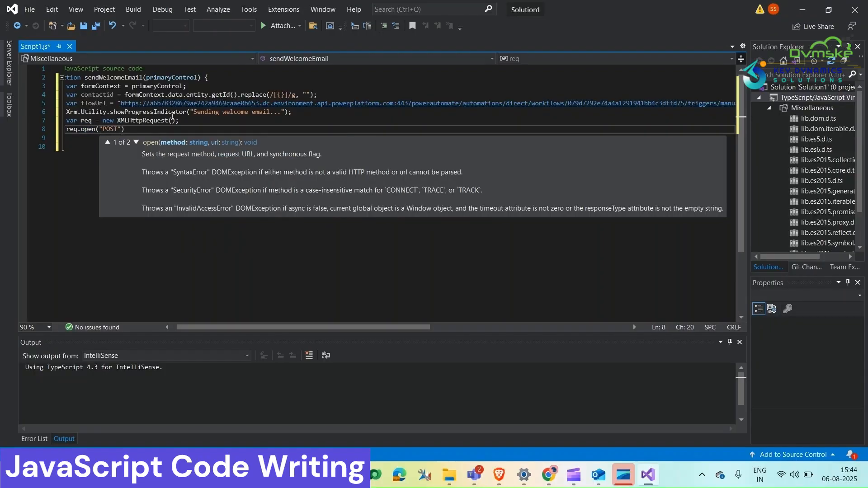
{"action": "type", "text": ", flowUrl, true);"}
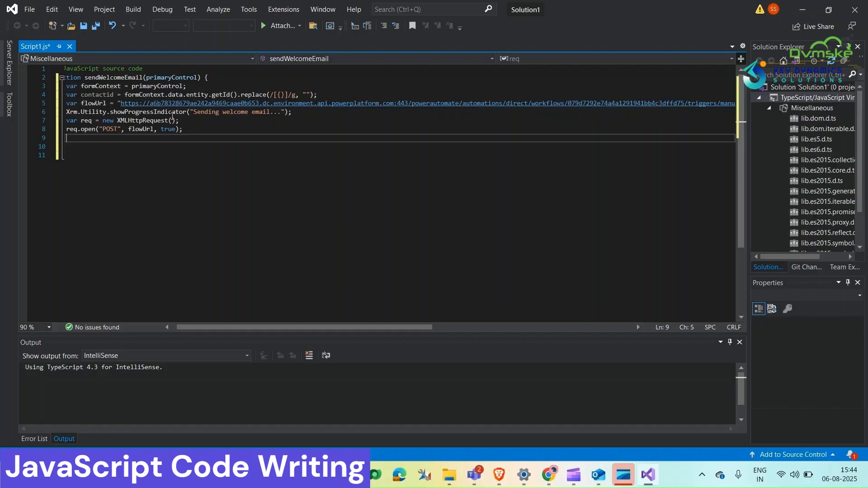
{"action": "type", "text": "req.on"}
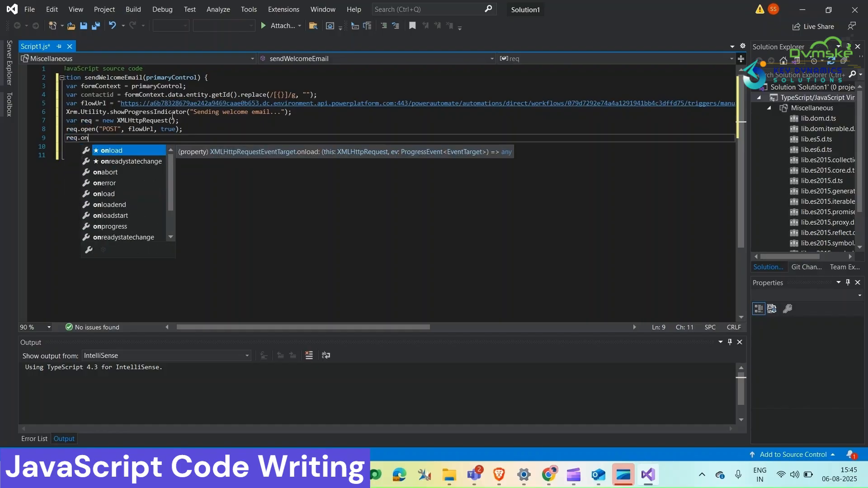
{"action": "type", "text": "setRequestHeader"}
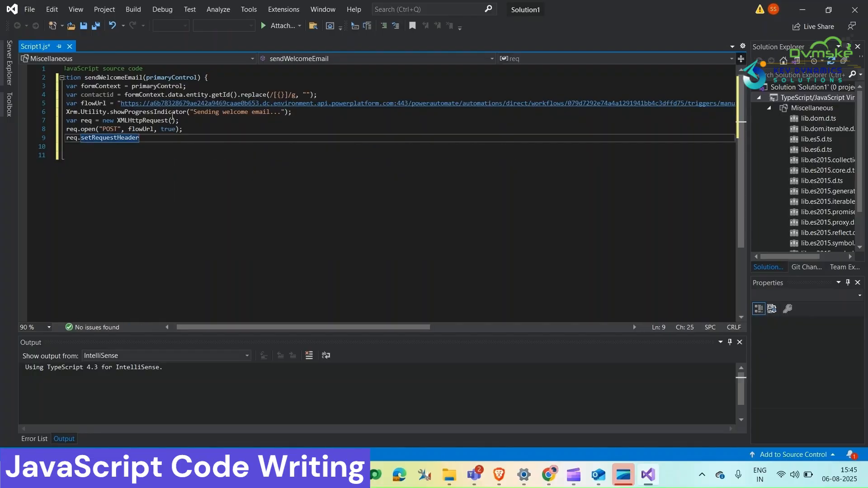
{"action": "type", "text": "(\"Content-type\", application / json);"}
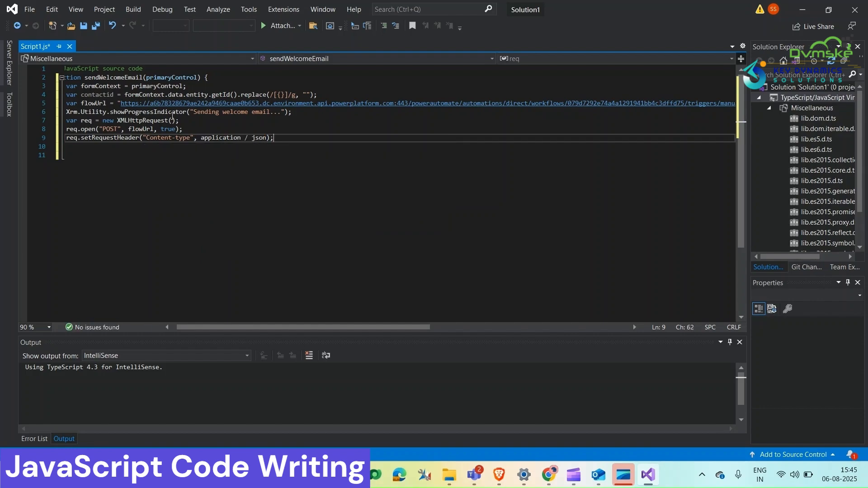
{"action": "key", "text": "Enter"}
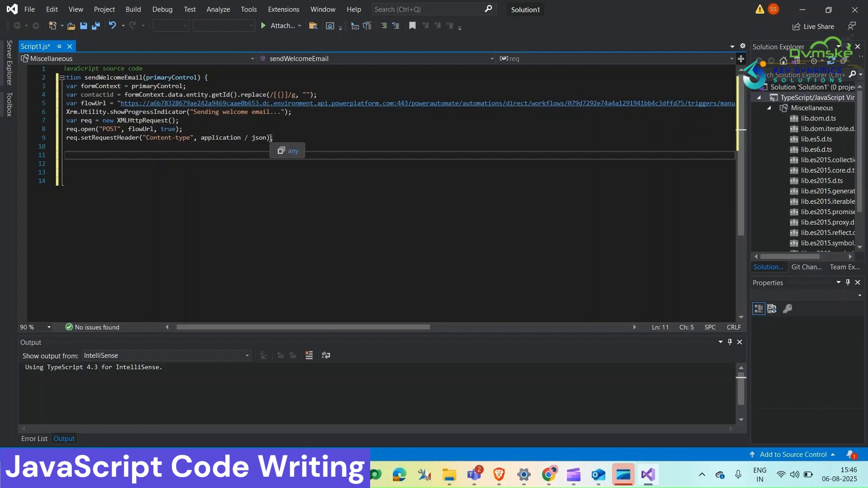
Add an onreadystatechange handler that, at readyState 4, closes the progress indicator.
{"action": "type", "text": "req"}
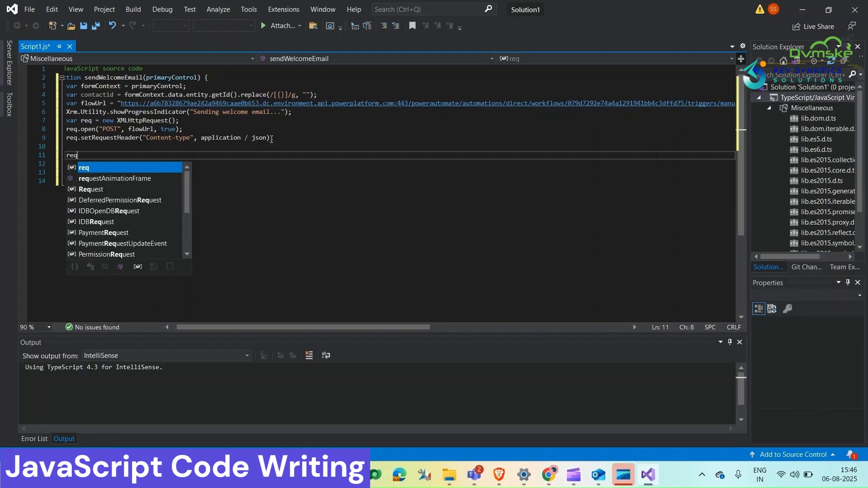
{"action": "type", "text": ".onreadystatechange = function () {"}
{"action": "left_click", "coordinate": [388, 164]}
{"action": "type", "text": "if"}
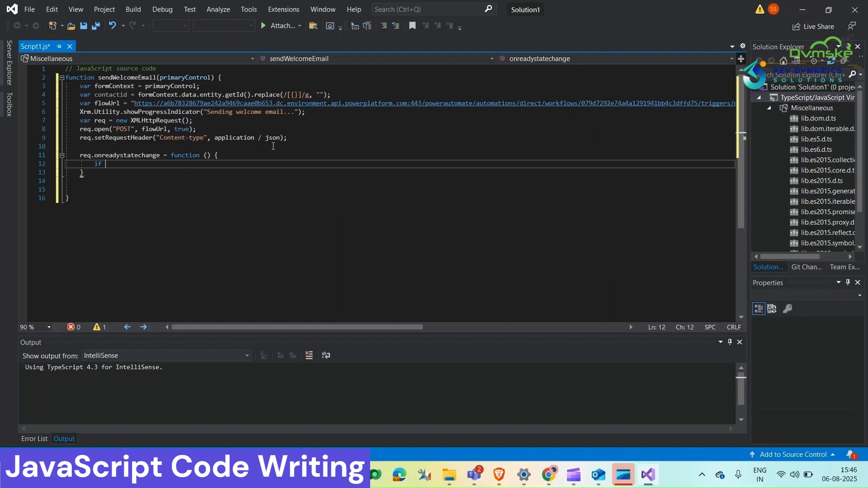
{"action": "type", "text": "(req.readyState)"}
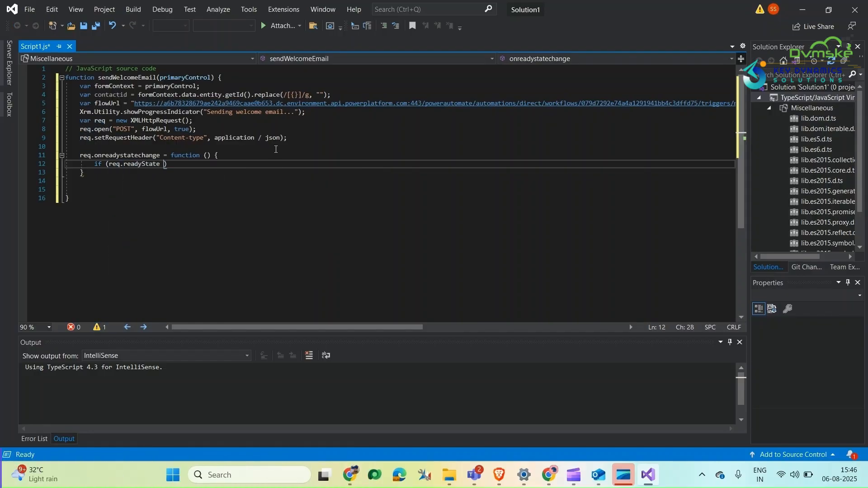
{"action": "type", "text": "=== 4"}
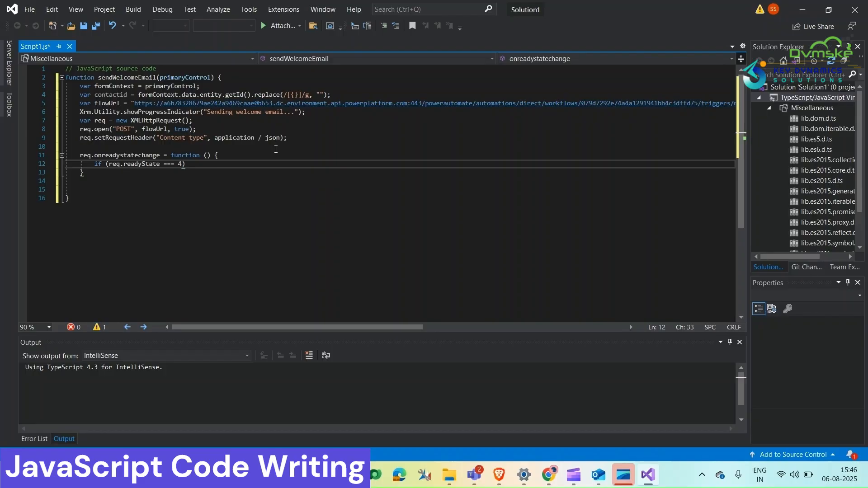
{"action": "key", "text": "Right"}
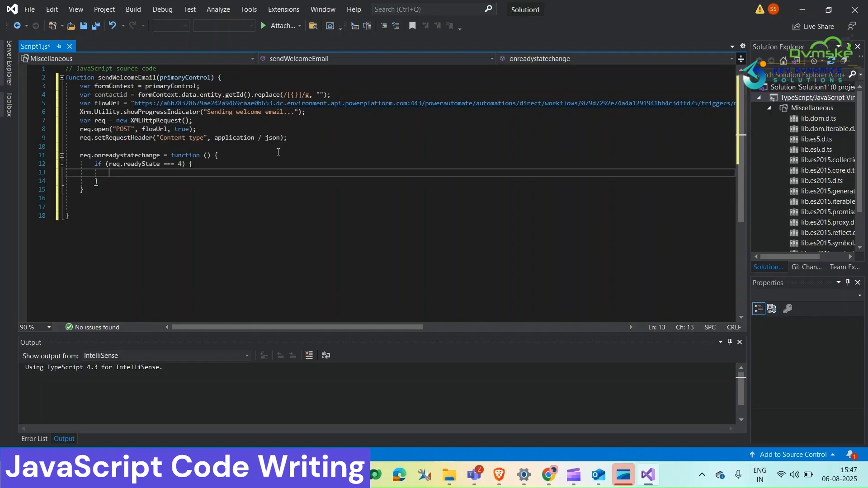
{"action": "type", "text": "XRM.Utility.closeProgre"}
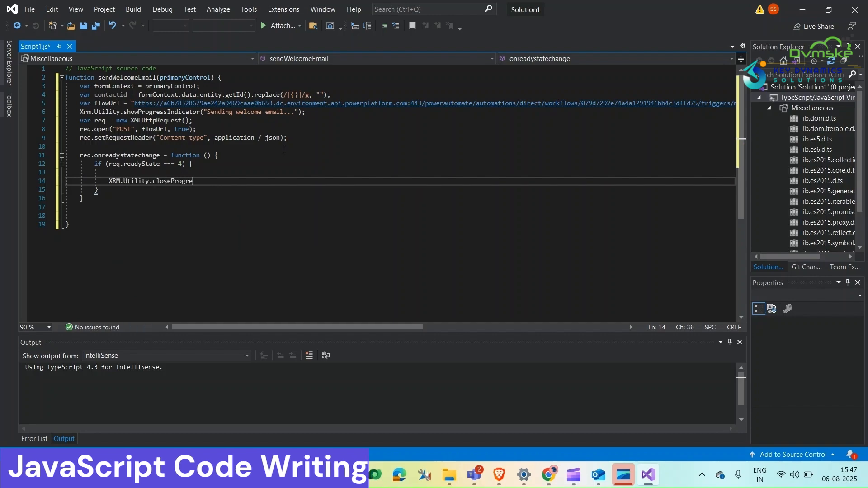
{"action": "type", "text": "ssIndicator();"}
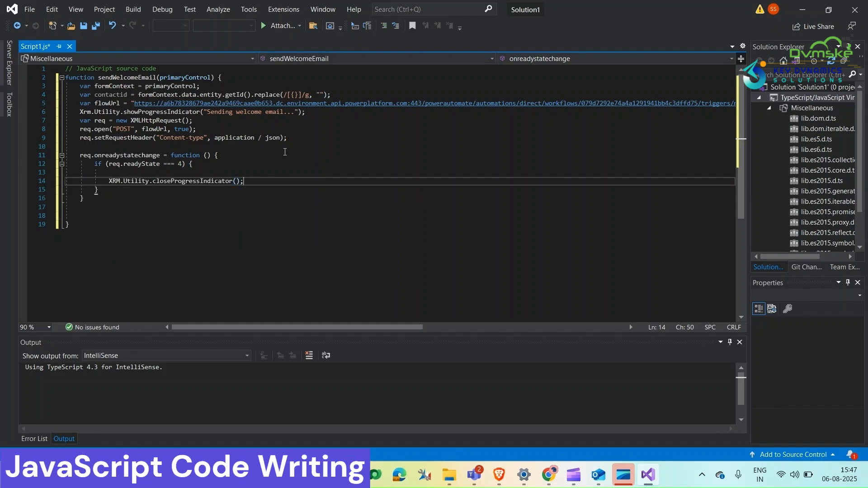
{"action": "key", "text": "enter"}
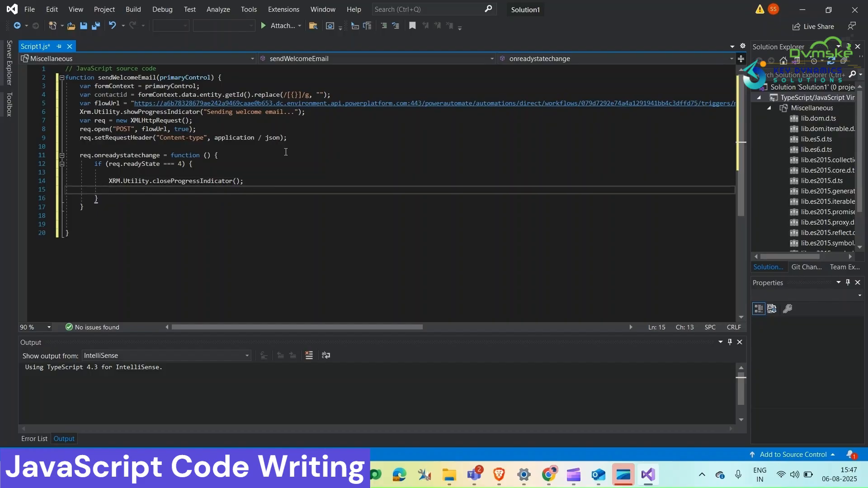
On status 200, show a 'sent successfully!' alert; otherwise show an error alert.
{"action": "type", "text": "if"}
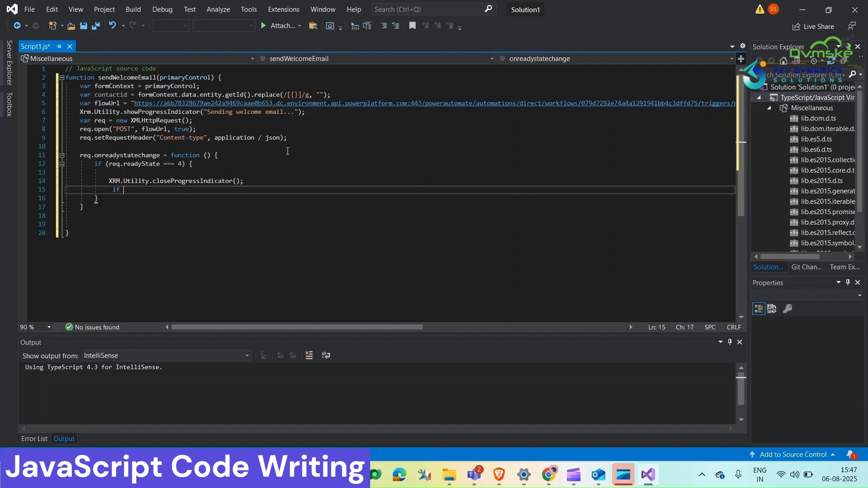
{"action": "type", "text": "()"}
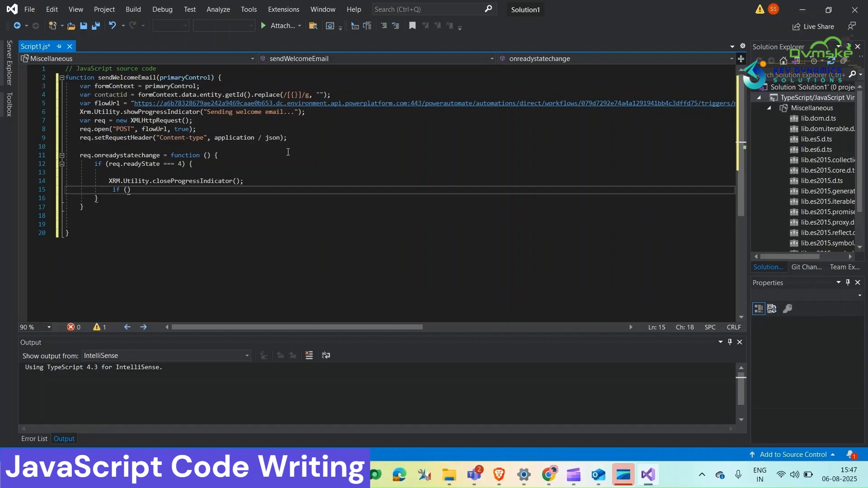
{"action": "type", "text": "this.readyState"}
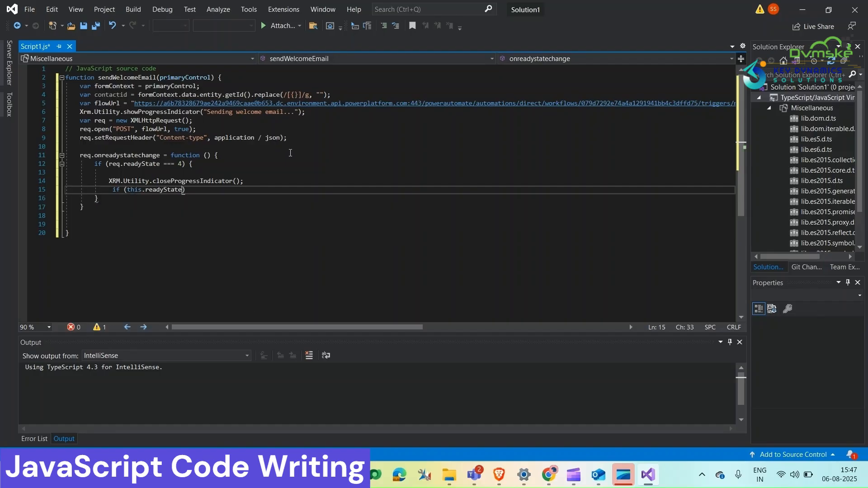
{"action": "type", "text": "req.status"}
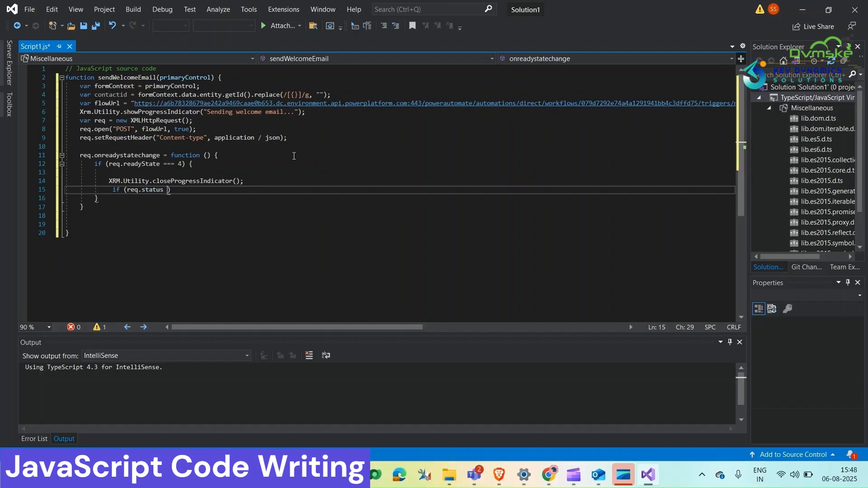
{"action": "type", "text": "=== 200) {"}
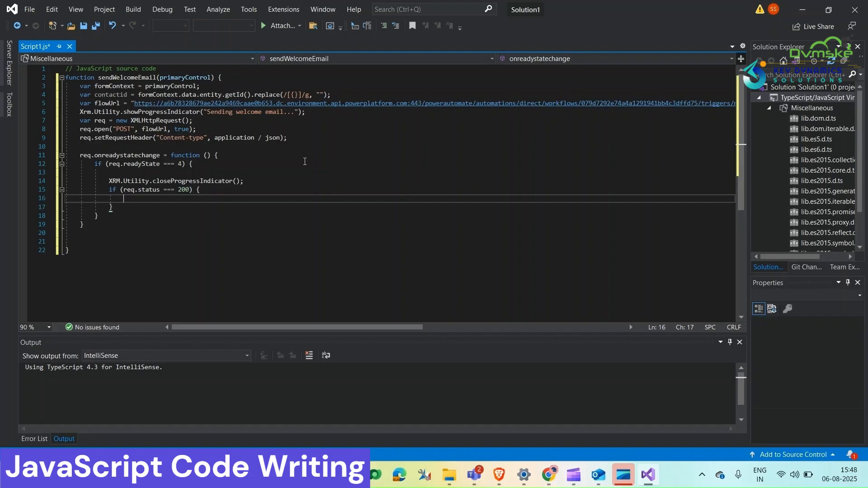
{"action": "type", "text": "XRM"}
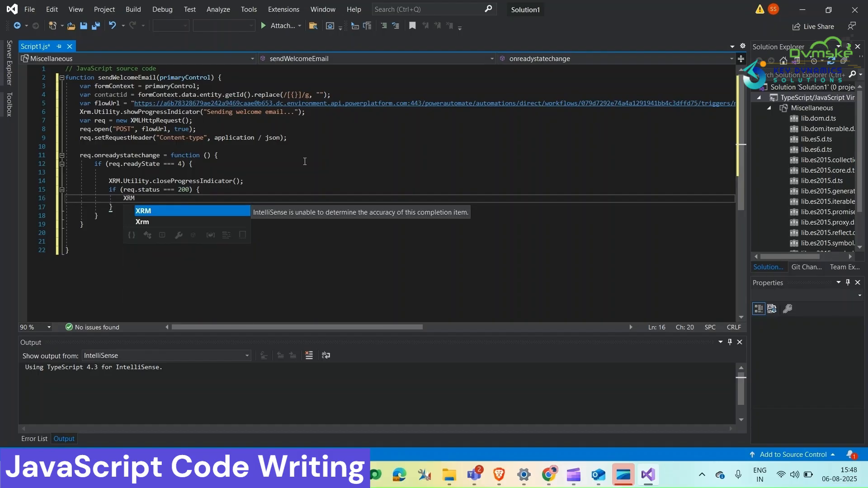
{"action": "type", "text": "Xrm.Navigatiion.openAlertDialog({ text: \"Welcome email sent \"})"}
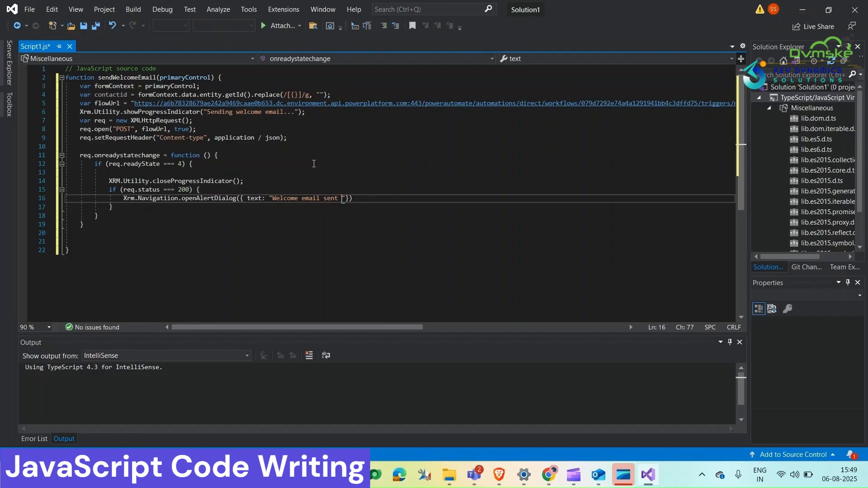
{"action": "type", "text": "successfully!"}
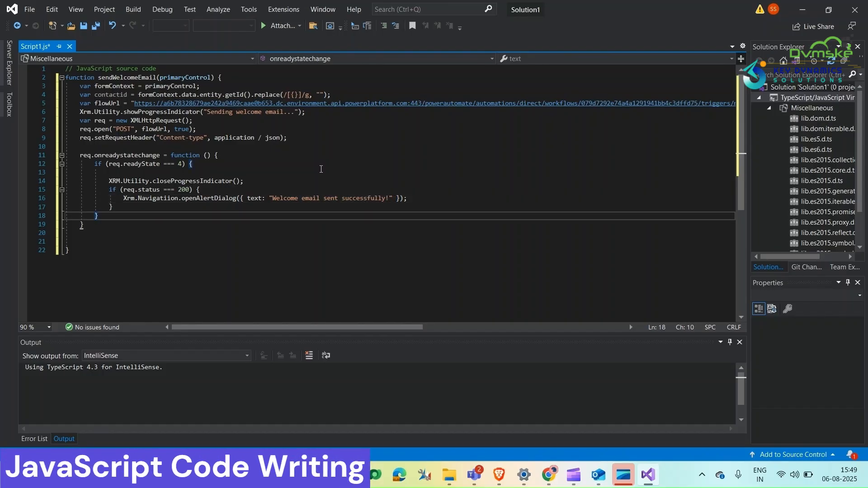
{"action": "type", "text": "else {"}
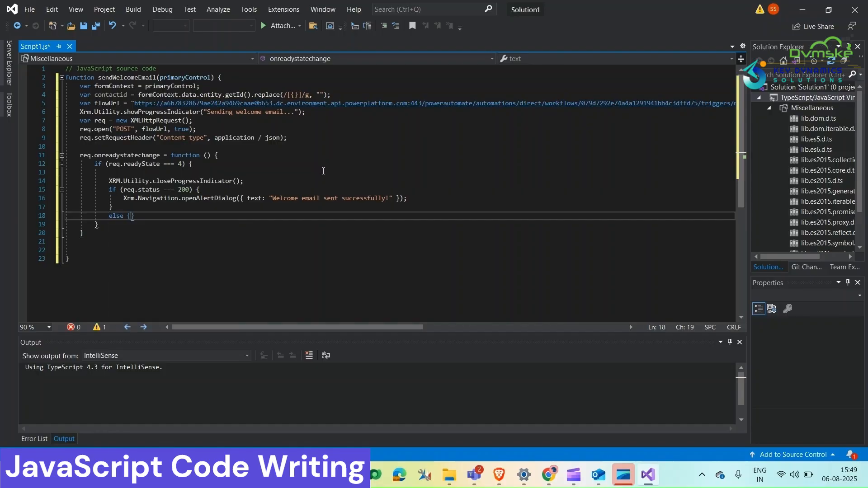
{"action": "type", "text": "Xrm.Navigation"}
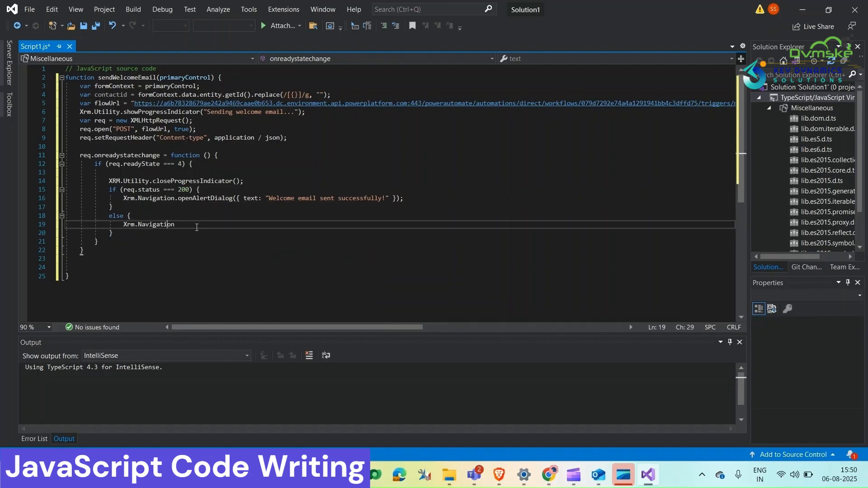
{"action": "type", "text": ".openAlertDialog({ text: \"Error sending email.Please try again.\" });"}
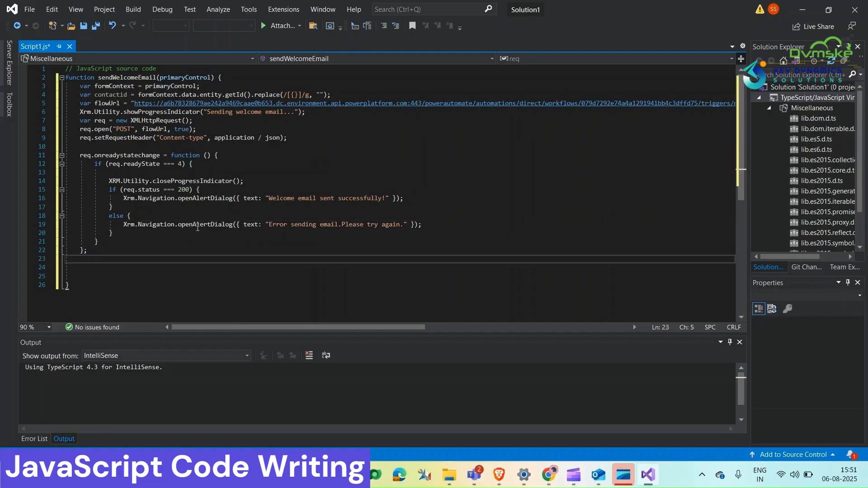
Stringify contactid into a JSON data variable and send it with req.send(data).
{"action": "type", "text": "var data =JSON.stringify({\"\"contactid\"})"}
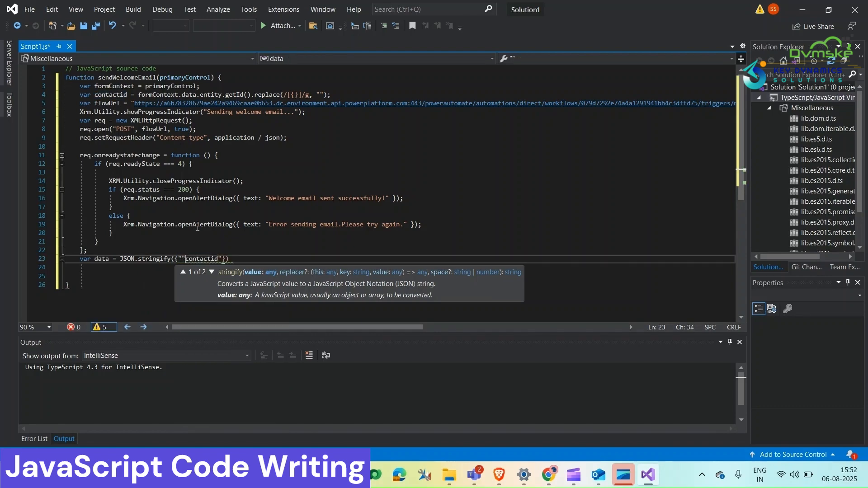
{"action": "type", "text": ":contactid"}
{"action": "left_click", "coordinate": [400, 275]}
{"action": "type", "text": "req.send"}
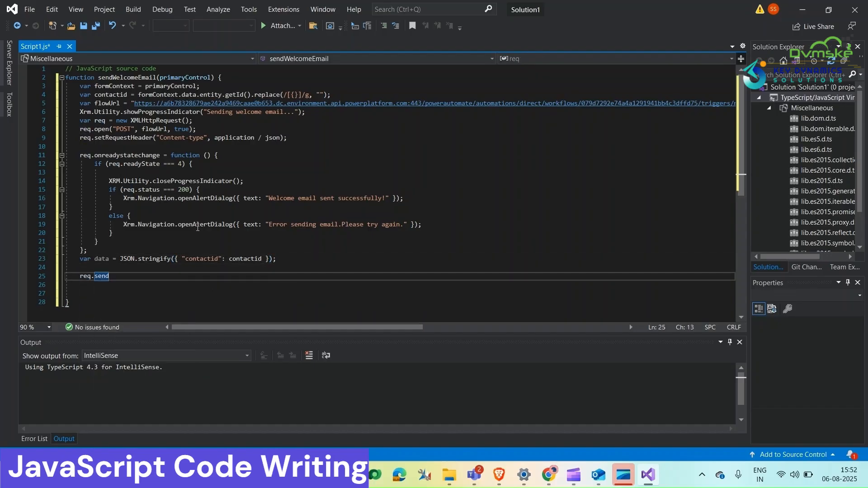
{"action": "type", "text": "(data);"}
{"action": "type", "text": "sendWelocme"}
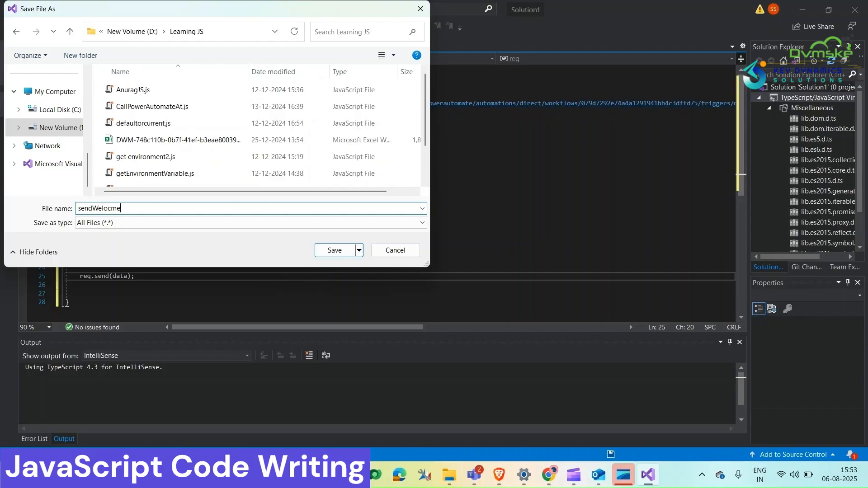
Save the Email script to D:\Learning JS and start a new web resource in the solution.
{"action": "type", "text": "Email"}
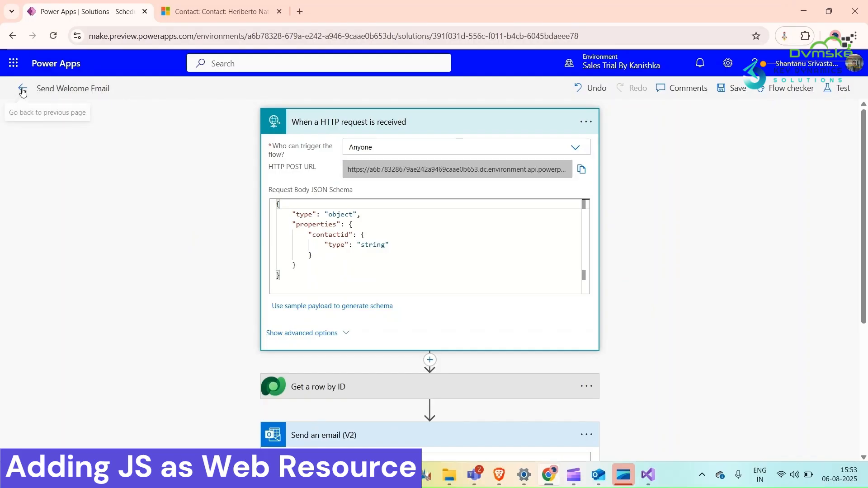
{"action": "left_click", "coordinate": [22, 89]}
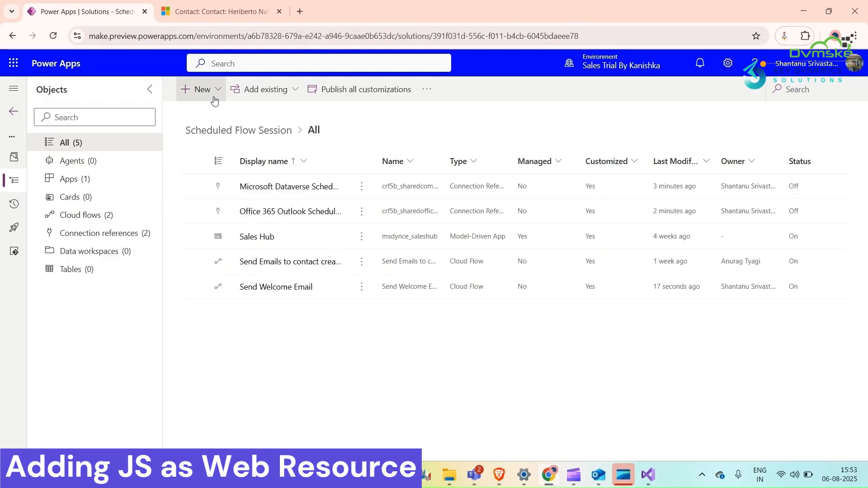
{"action": "left_click", "coordinate": [202, 89]}
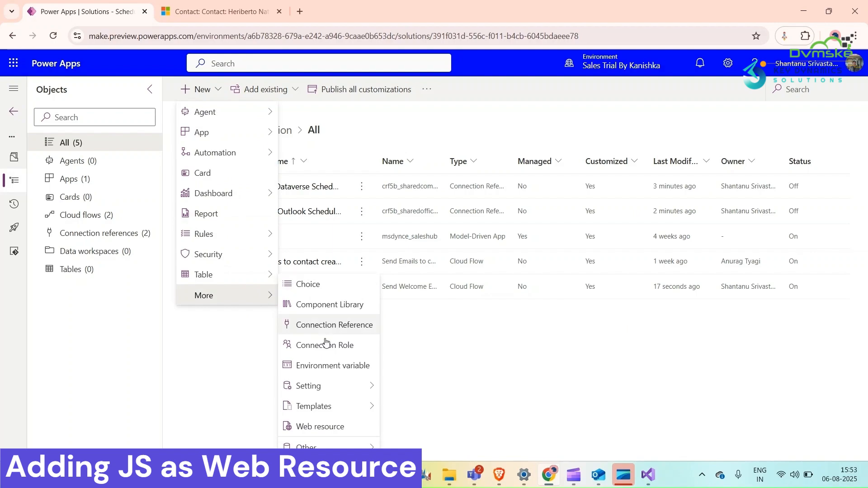
{"action": "left_click", "coordinate": [322, 427]}
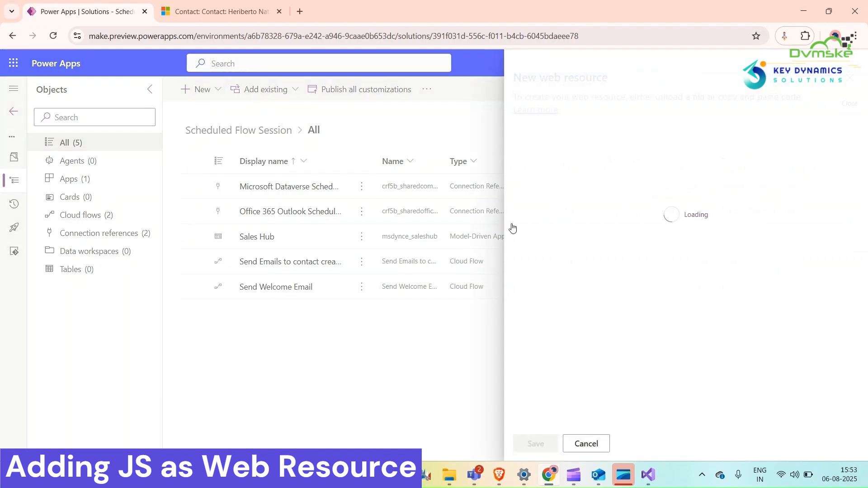
Upload sendWelocmeEmail.js from D:\Learning JS as a new web resource and save it.
{"action": "left_click", "coordinate": [543, 158]}
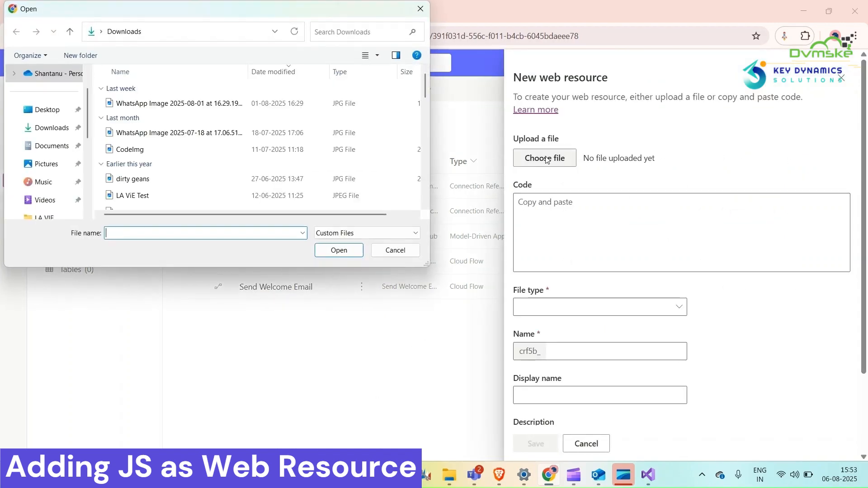
{"action": "left_click", "coordinate": [65, 163]}
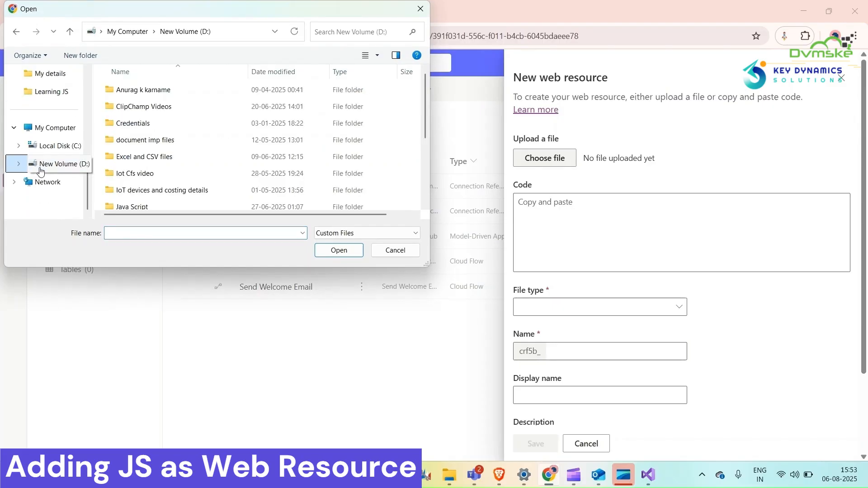
{"action": "scroll", "scroll_direction": "down", "scroll_amount": 3}
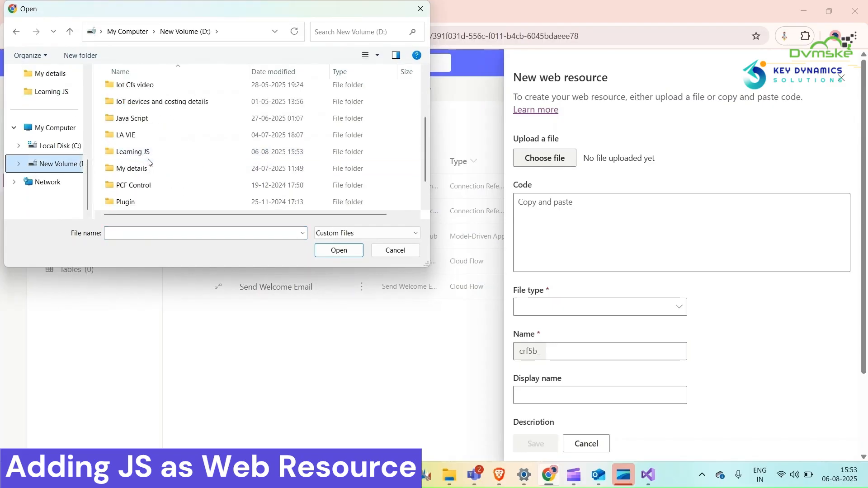
{"action": "double_click", "coordinate": [133, 151]}
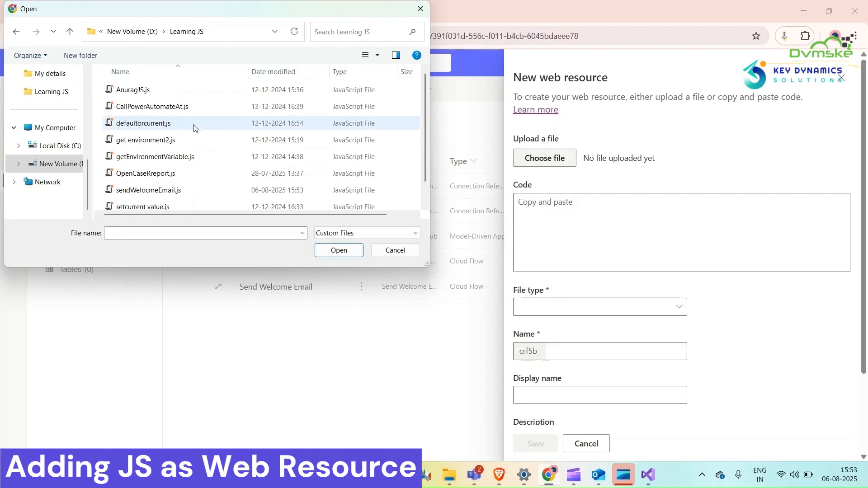
{"action": "scroll", "scroll_direction": "down", "scroll_amount": 3}
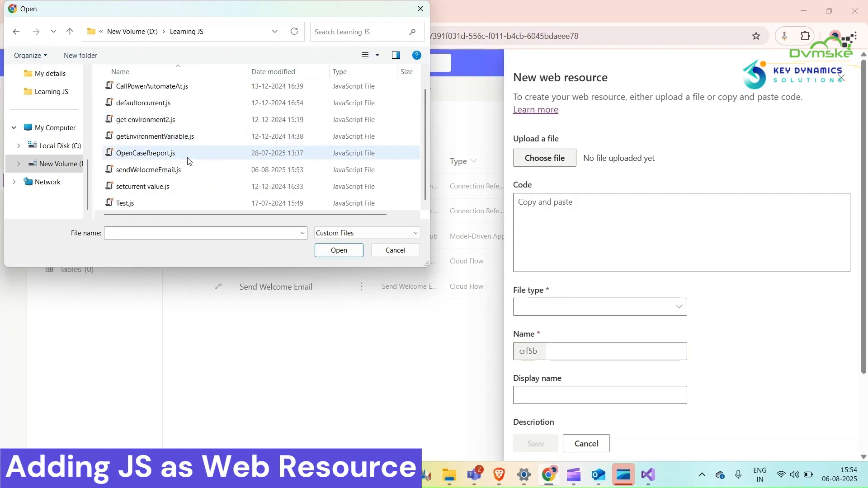
{"action": "left_click", "coordinate": [338, 250]}
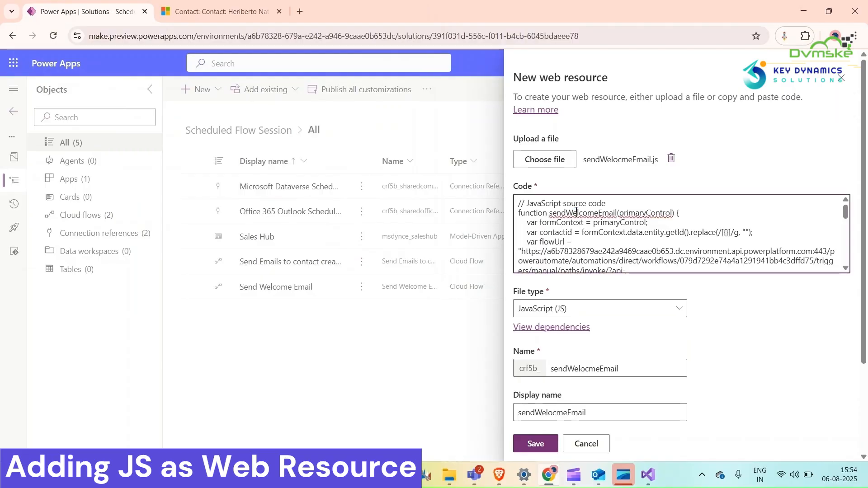
{"action": "double_click", "coordinate": [582, 213]}
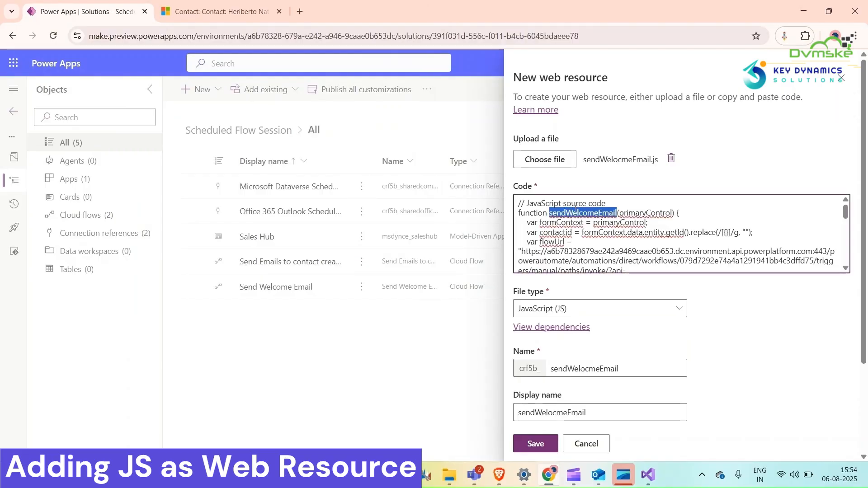
{"action": "scroll", "scroll_direction": "down", "scroll_amount": 3}
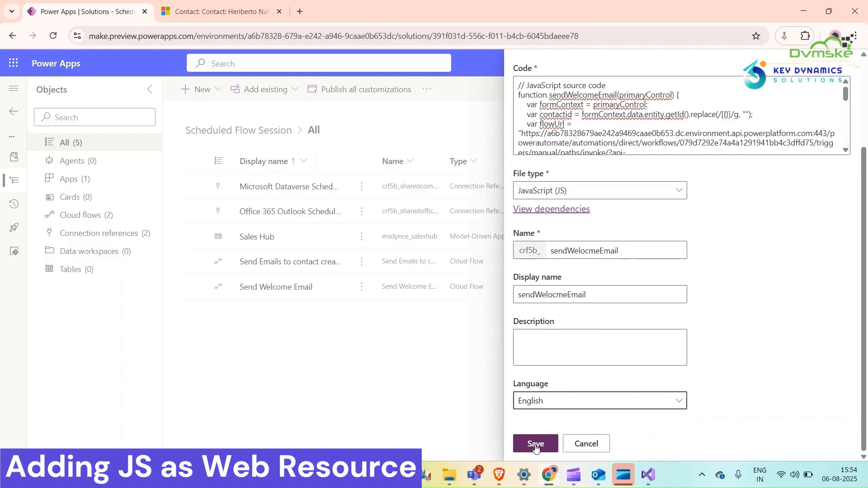
{"action": "left_click", "coordinate": [535, 444]}
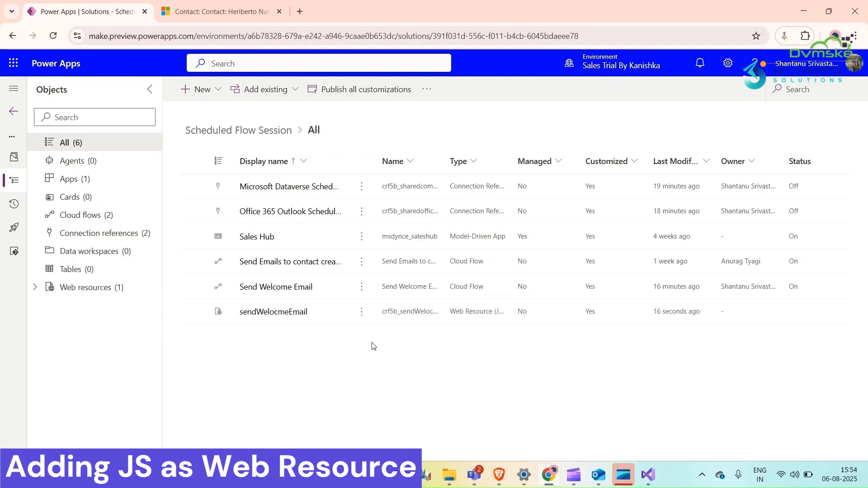
{"action": "mouse_move", "coordinate": [331, 330]}
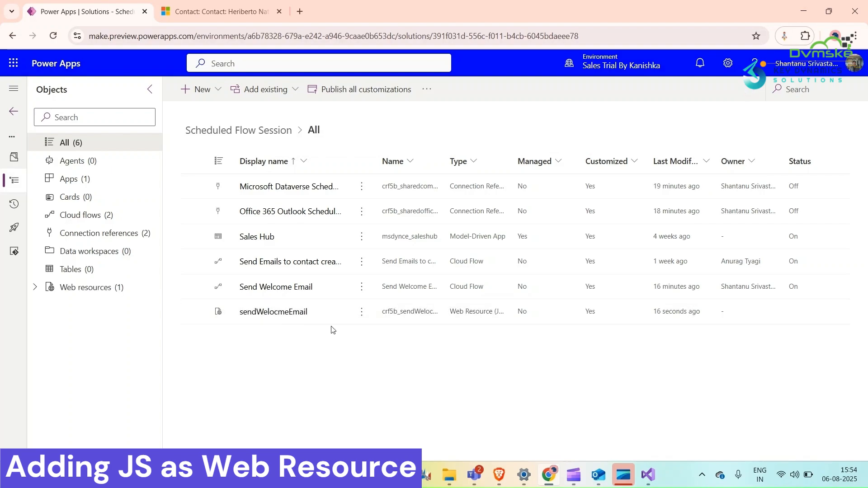
Filter Objects to Apps, edit Sales Hub in a new tab, and edit the Contacts command bar.
{"action": "left_click", "coordinate": [69, 178]}
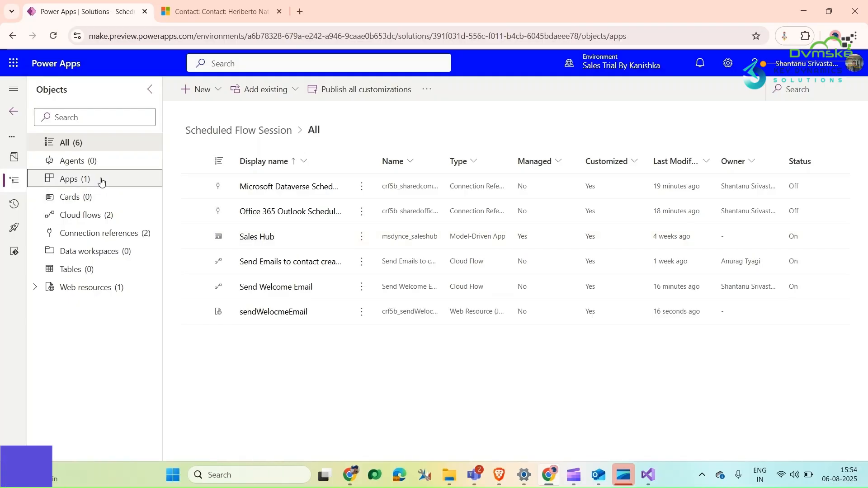
{"action": "left_click", "coordinate": [69, 178]}
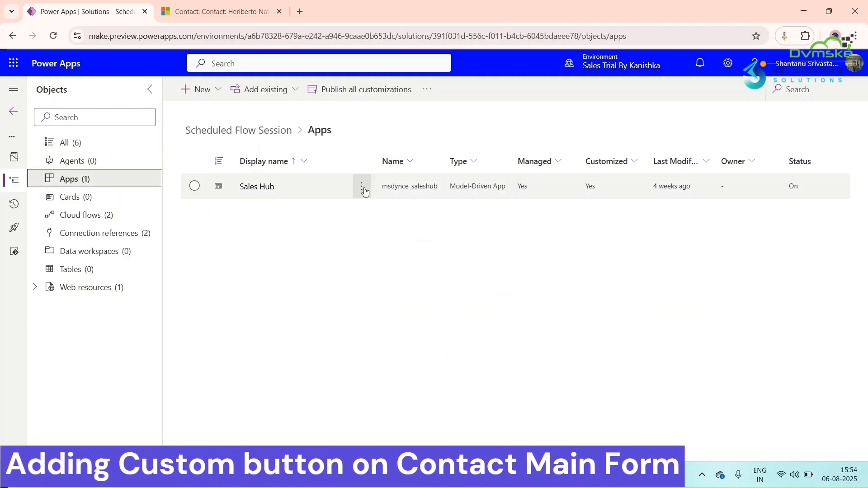
{"action": "left_click", "coordinate": [362, 186]}
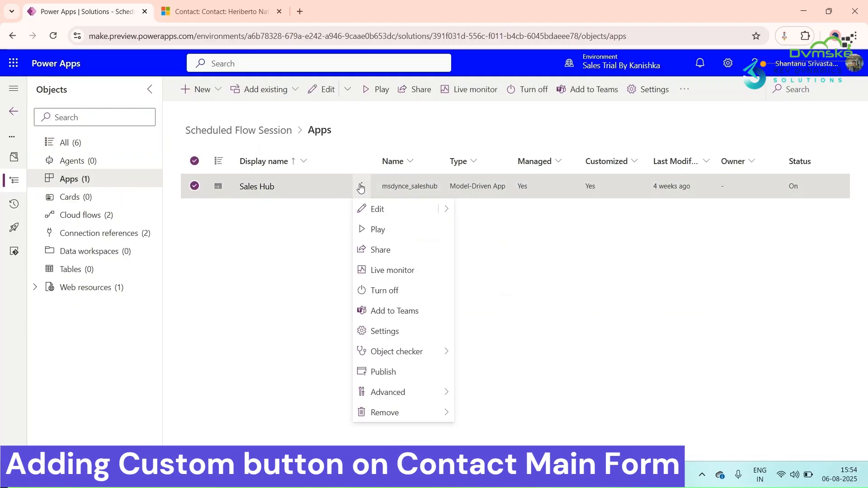
{"action": "mouse_move", "coordinate": [376, 209]}
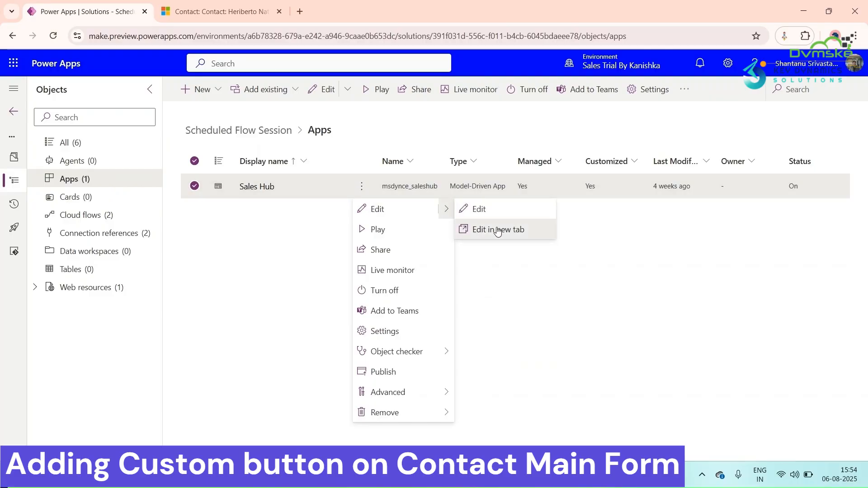
{"action": "left_click", "coordinate": [497, 229]}
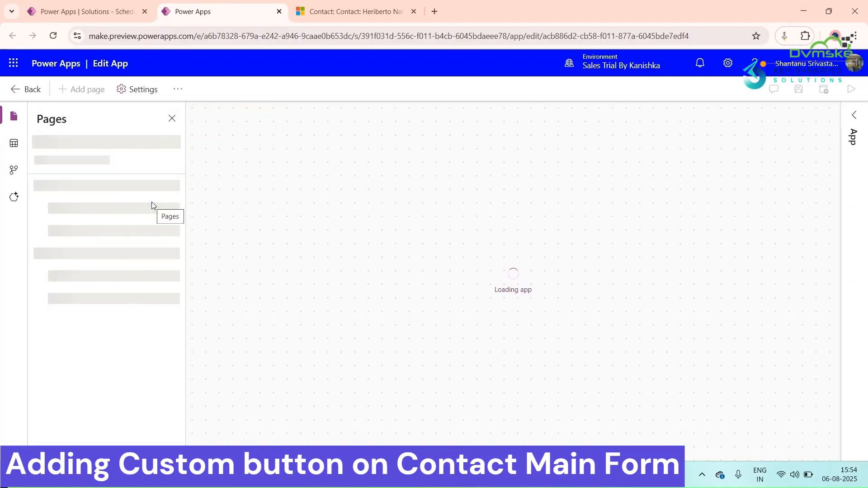
{"action": "mouse_move", "coordinate": [111, 197]}
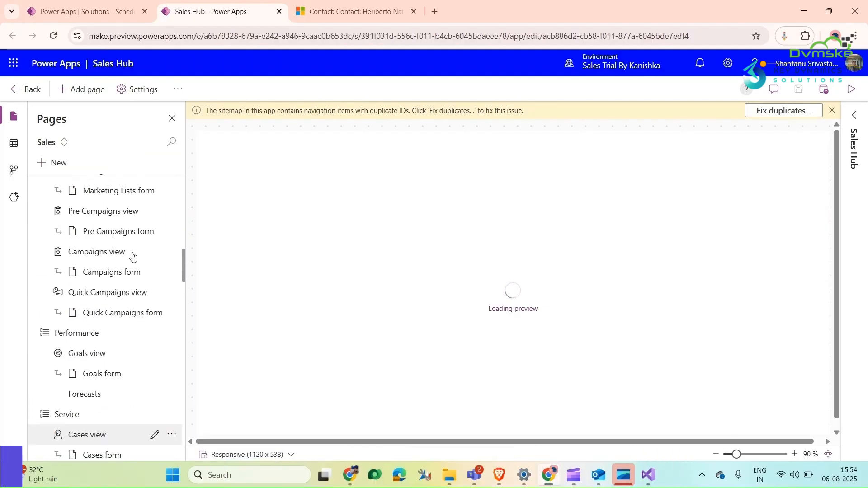
{"action": "scroll", "scroll_direction": "up", "scroll_amount": 3}
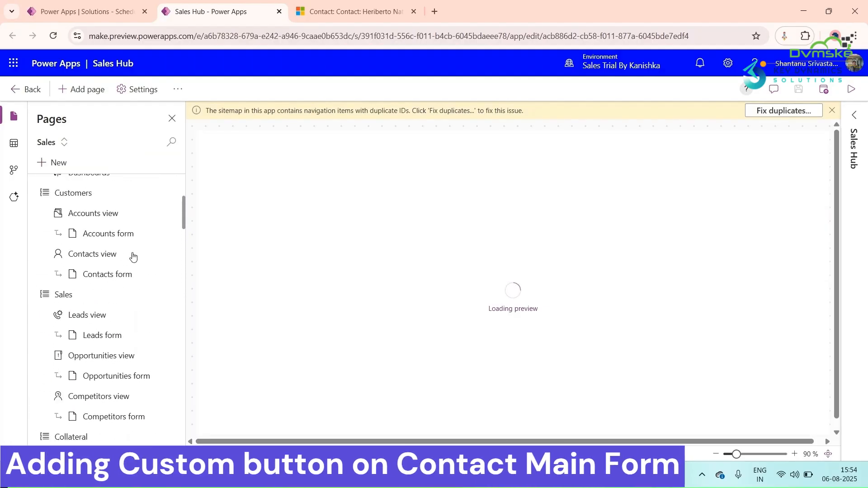
{"action": "left_click", "coordinate": [171, 294]}
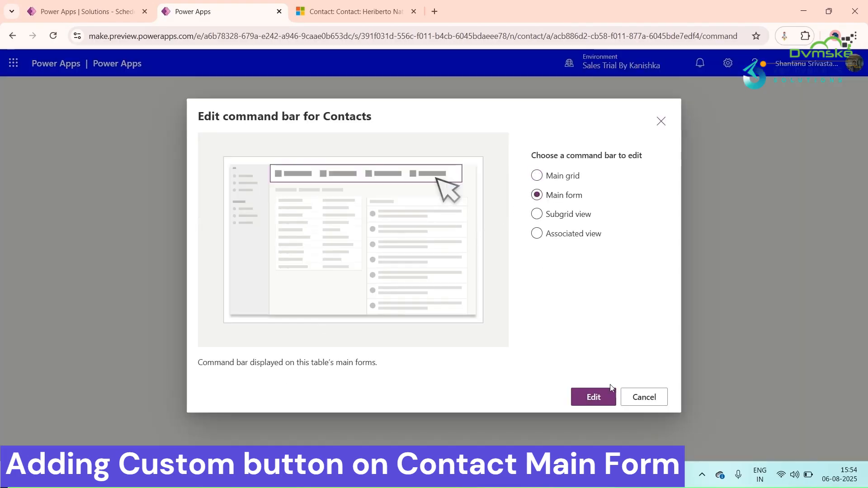
Add a JavaScript command labelled 'Send Email' with the Email icon to the Contacts main form.
{"action": "left_click", "coordinate": [593, 397]}
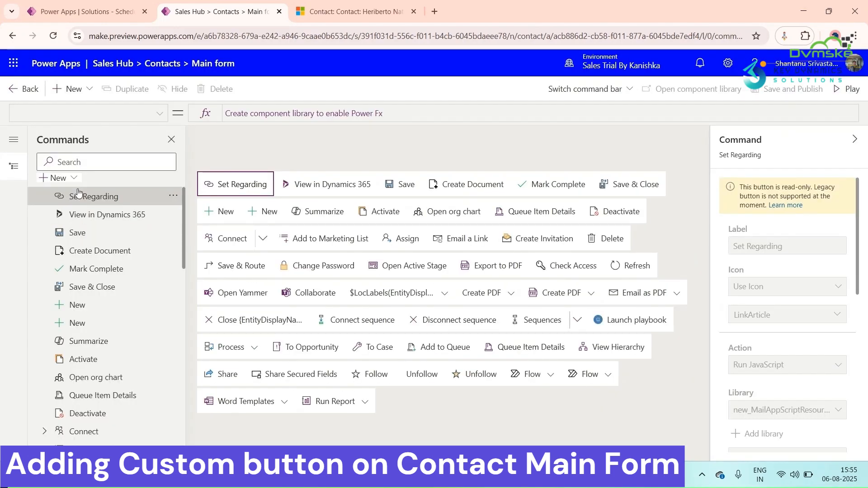
{"action": "left_click", "coordinate": [55, 178]}
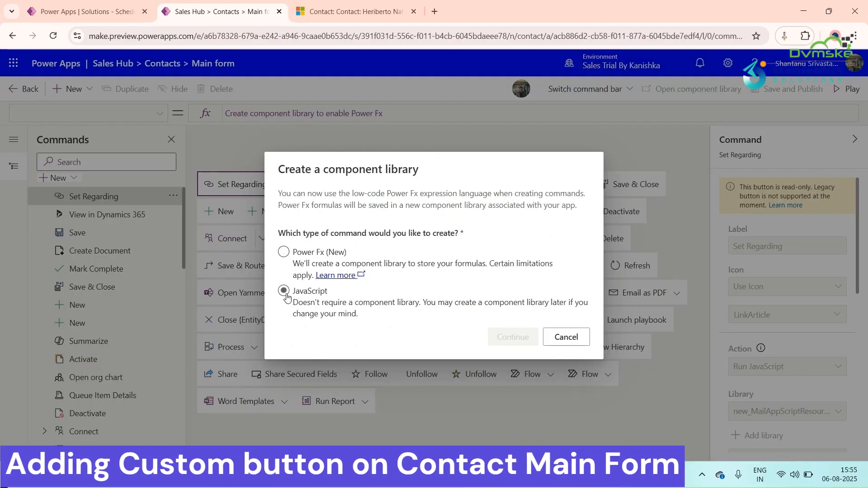
{"action": "left_click", "coordinate": [512, 336]}
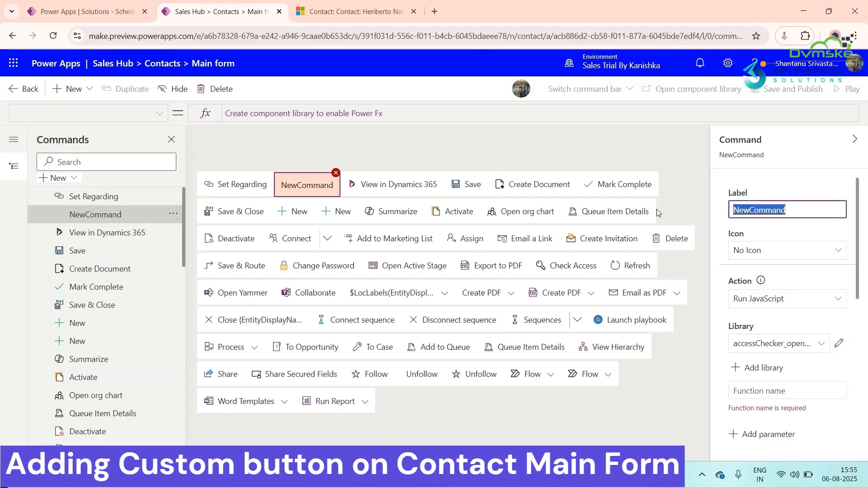
{"action": "type", "text": "Send Email"}
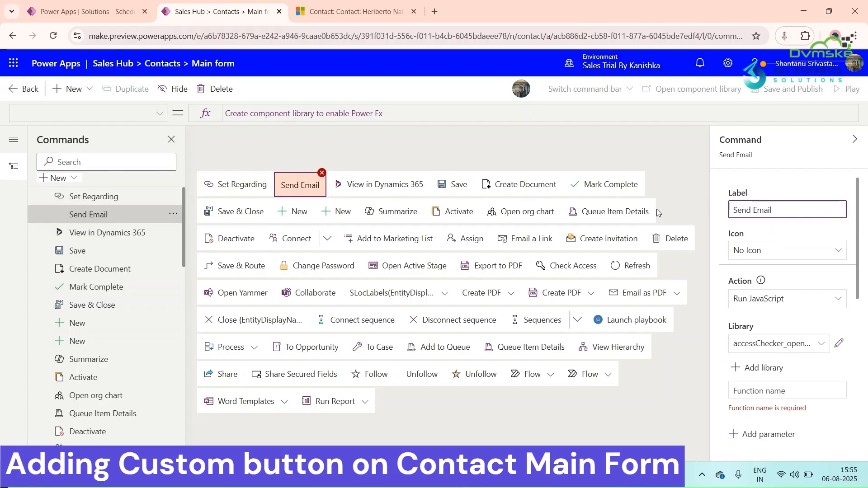
{"action": "left_click", "coordinate": [785, 250]}
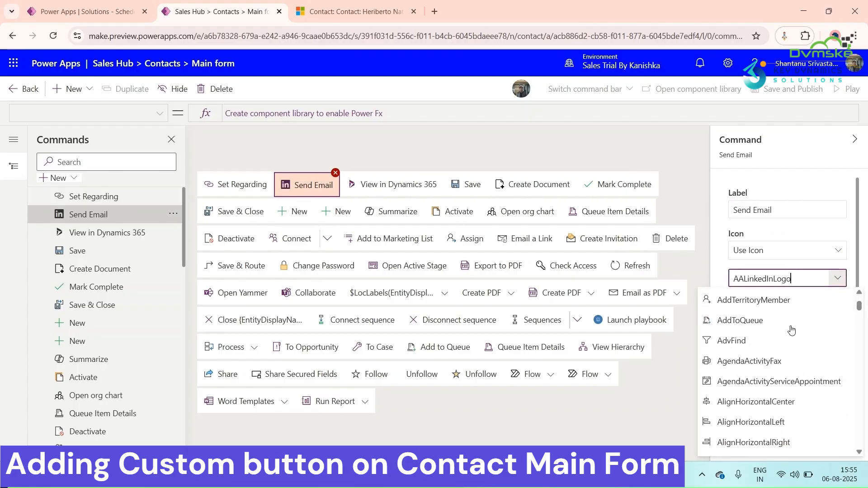
{"action": "scroll", "scroll_direction": "down", "scroll_amount": 3}
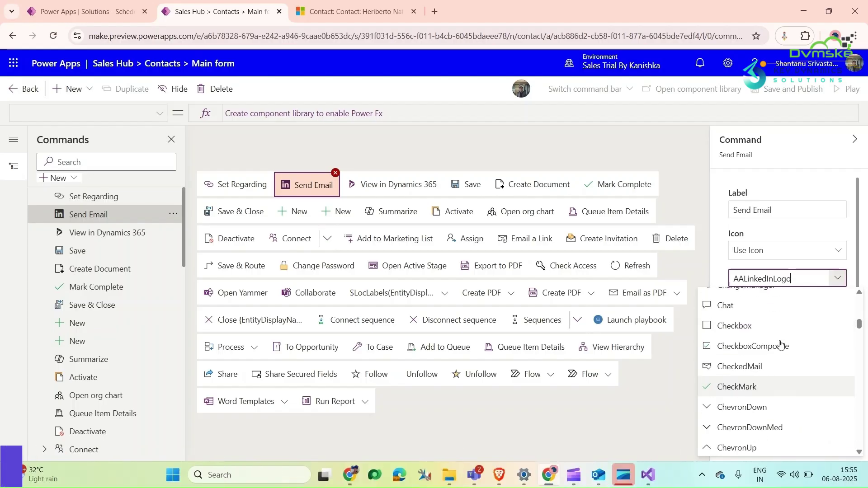
{"action": "scroll", "scroll_direction": "down", "scroll_amount": 3}
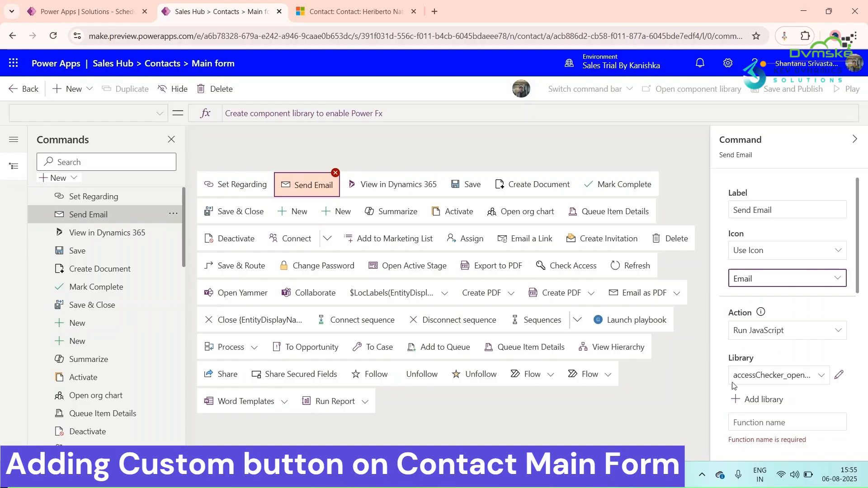
{"action": "left_click", "coordinate": [764, 399]}
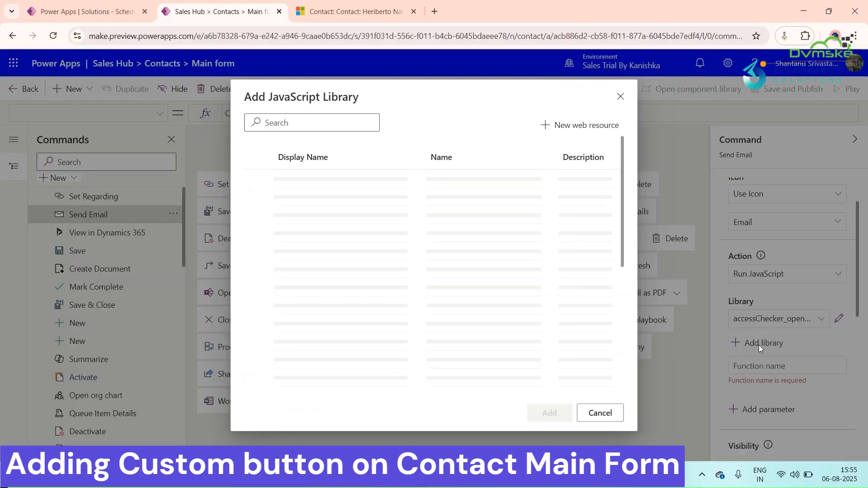
{"action": "left_click", "coordinate": [311, 122]}
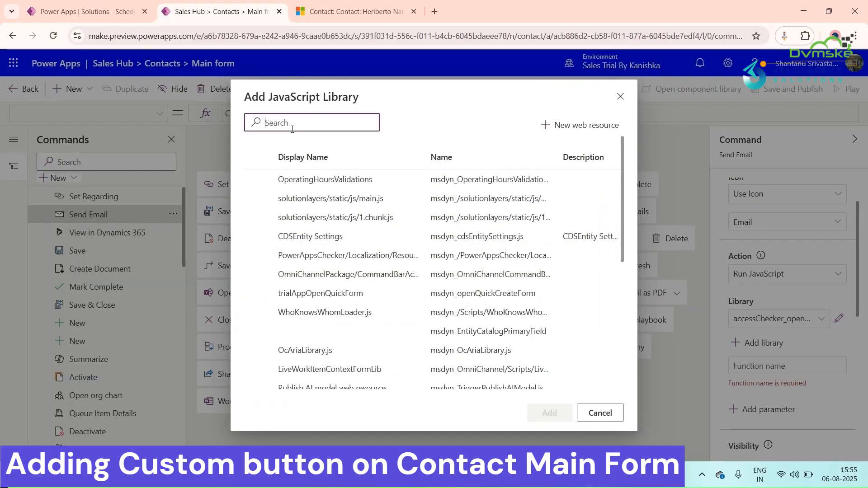
{"action": "type", "text": "sen"}
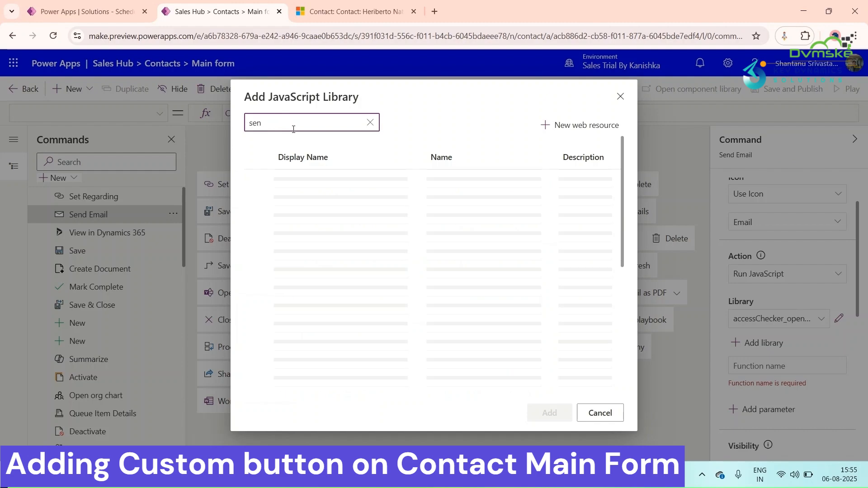
{"action": "type", "text": "d"}
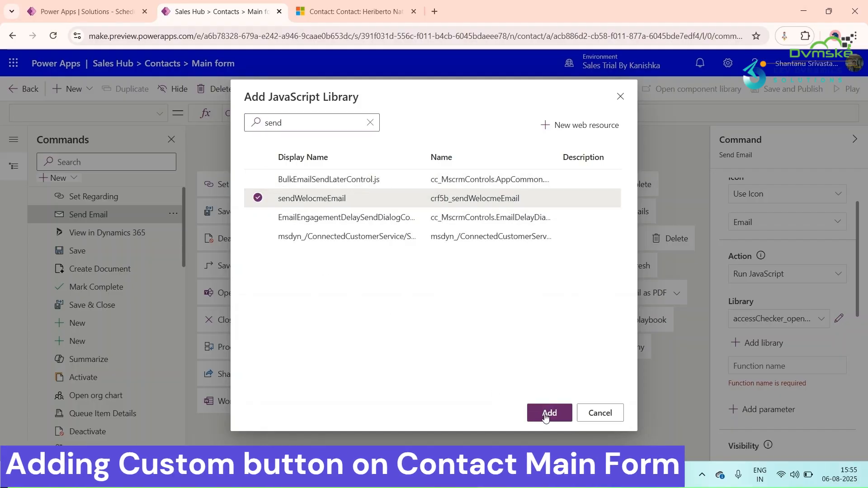
{"action": "left_click", "coordinate": [548, 413]}
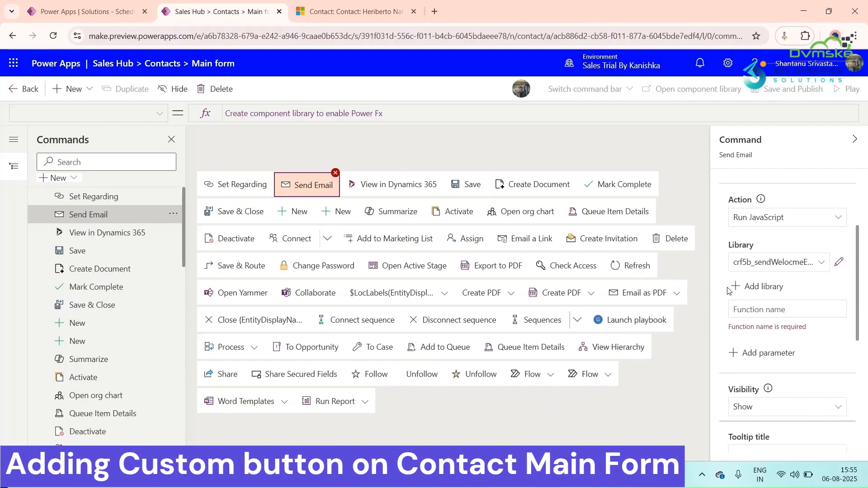
{"action": "left_click", "coordinate": [786, 309]}
{"action": "type", "text": "sendWelcomeEmail"}
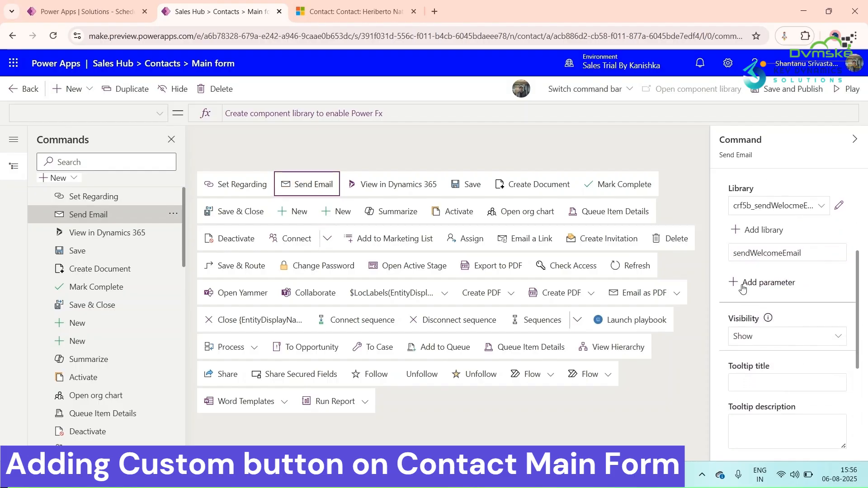
{"action": "left_click", "coordinate": [768, 282]}
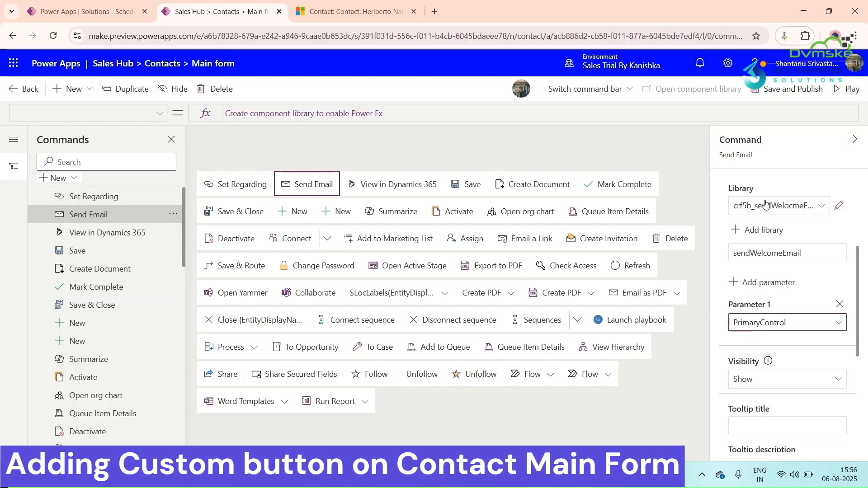
{"action": "left_click", "coordinate": [793, 89]}
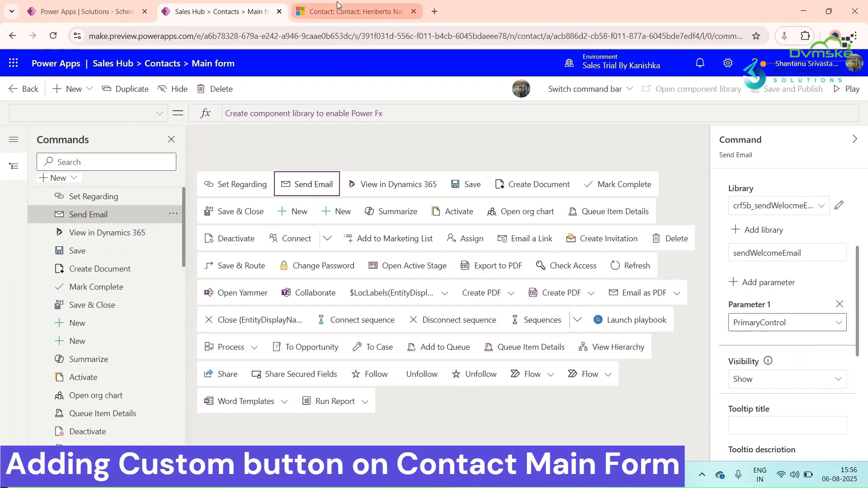
{"action": "left_click", "coordinate": [354, 11]}
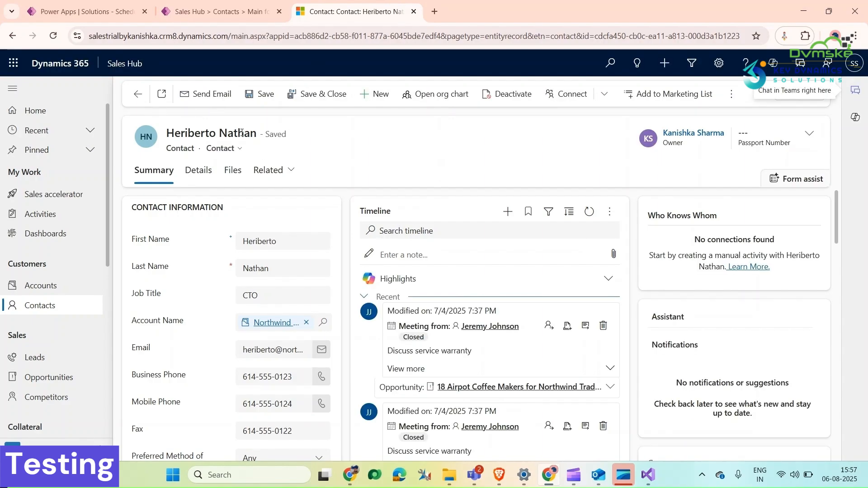
{"action": "mouse_move", "coordinate": [211, 93]}
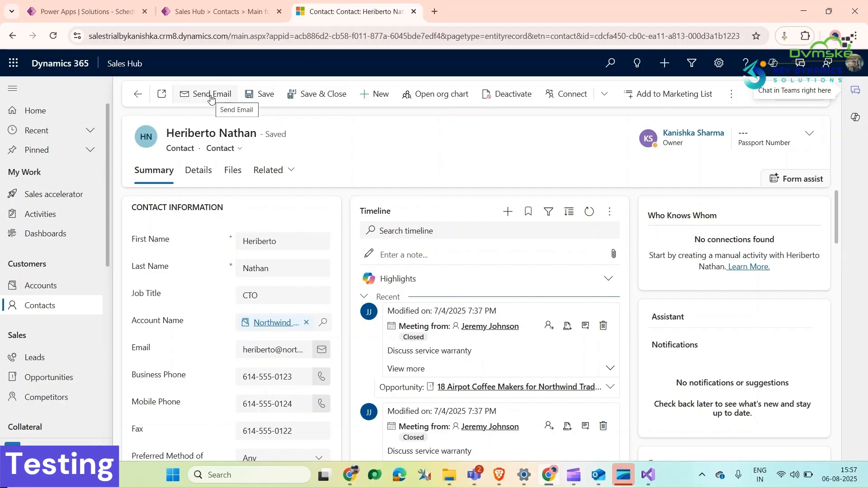
{"action": "left_click", "coordinate": [83, 11]}
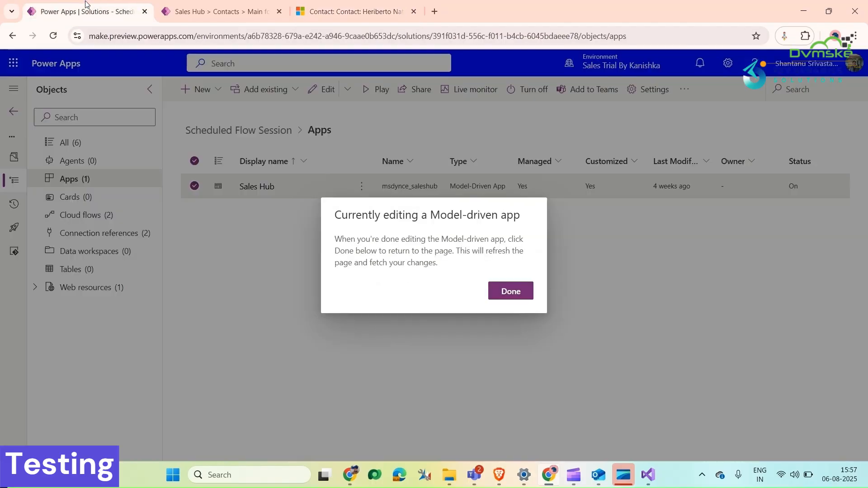
{"action": "left_click", "coordinate": [510, 291]}
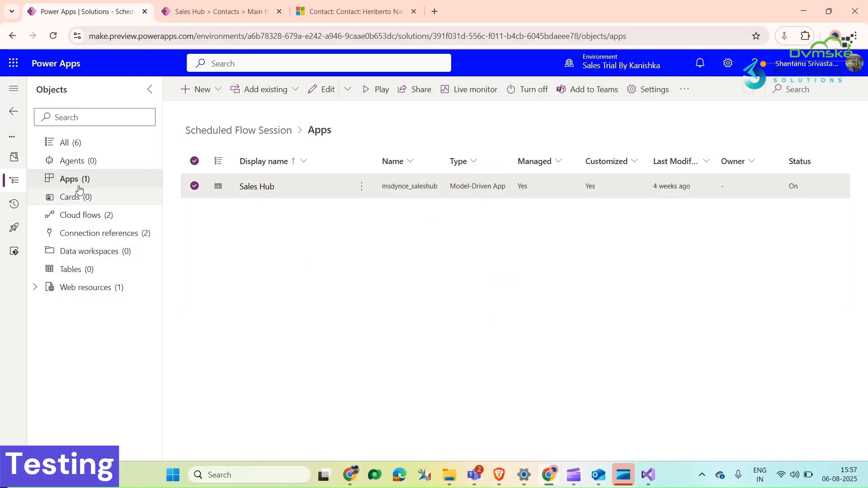
{"action": "left_click", "coordinate": [87, 215]}
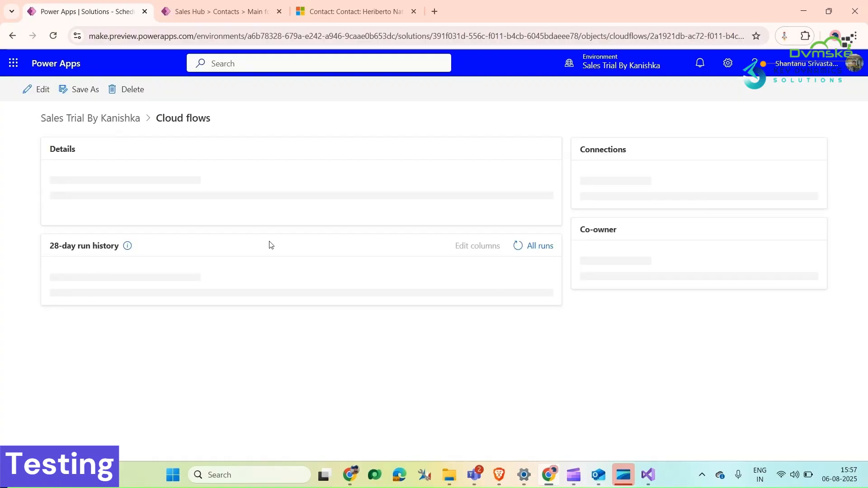
{"action": "mouse_move", "coordinate": [200, 231]}
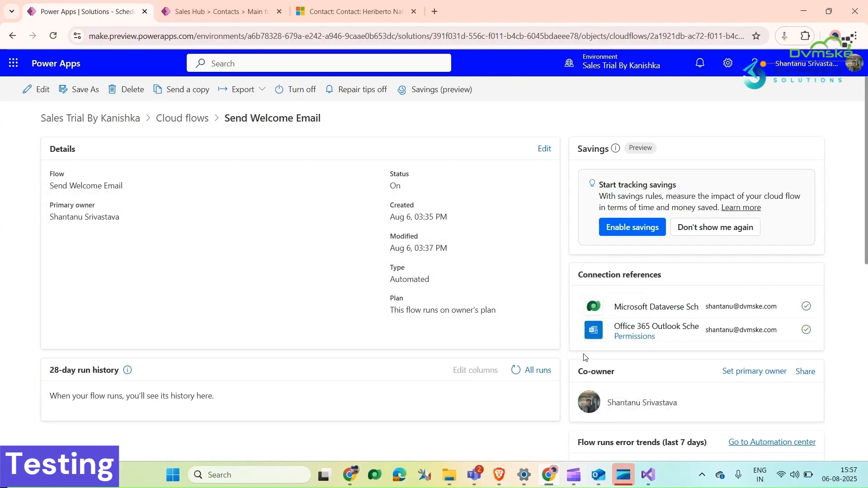
{"action": "left_click", "coordinate": [355, 11]}
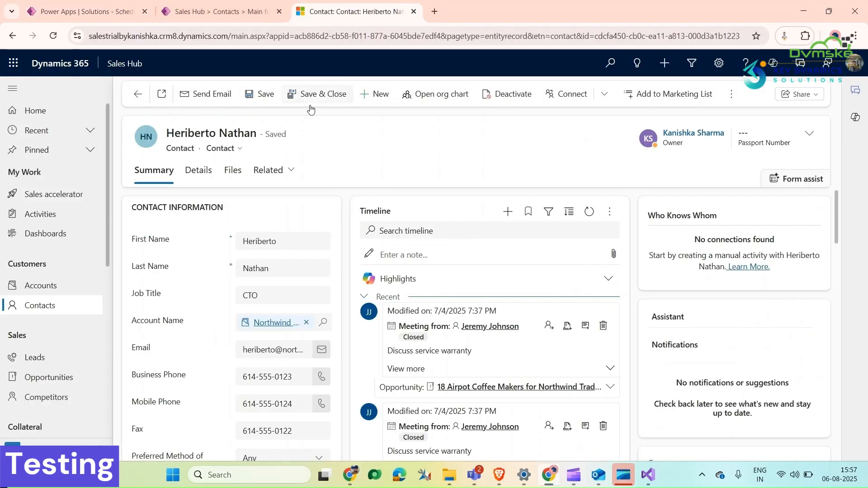
{"action": "left_click", "coordinate": [210, 93]}
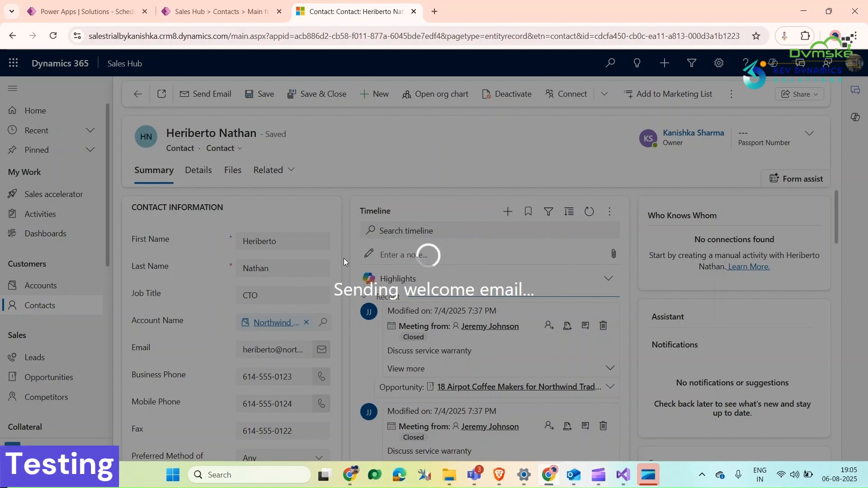
{"action": "left_click", "coordinate": [86, 11]}
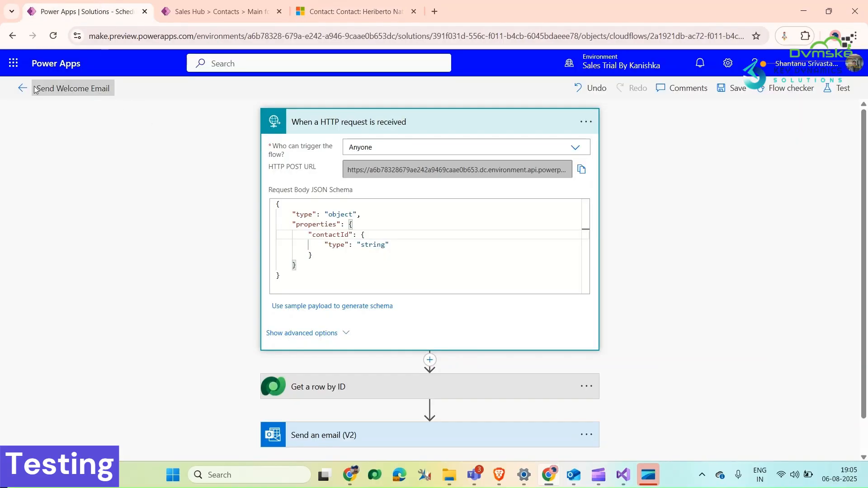
{"action": "left_click", "coordinate": [22, 88]}
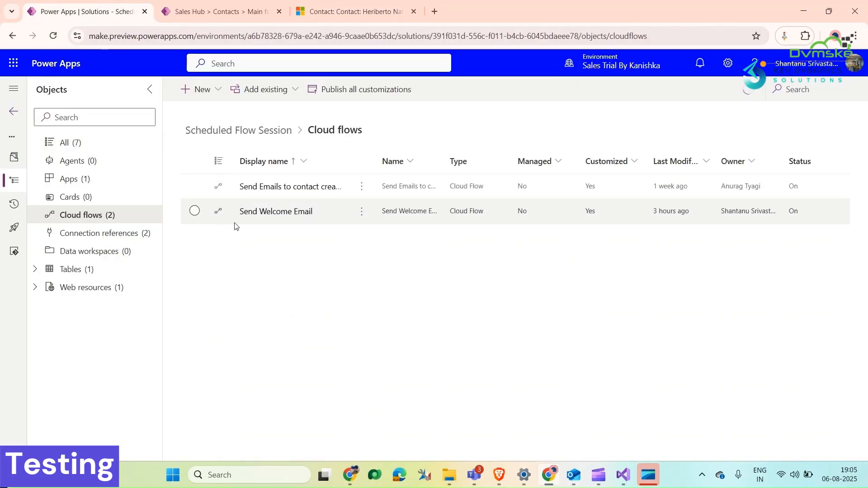
{"action": "left_click", "coordinate": [276, 211]}
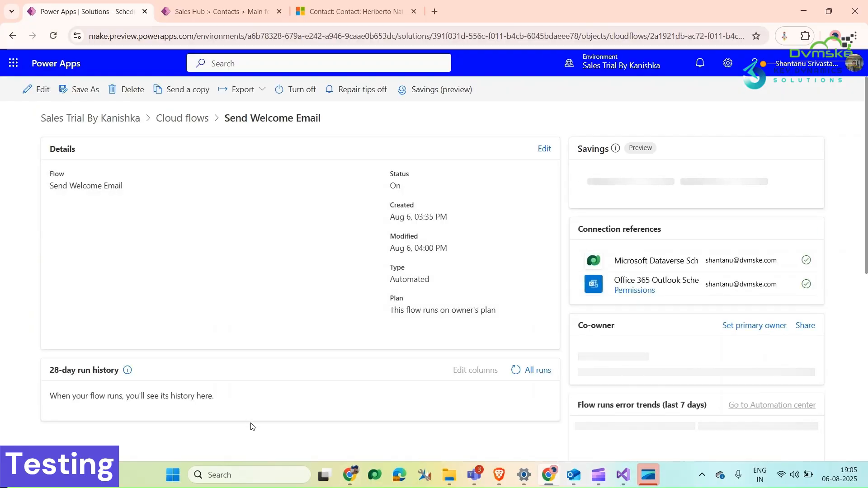
Recheck sendWelocmeEmail.js in Visual Studio, then return to Send Email's command settings.
{"action": "left_click", "coordinate": [353, 11]}
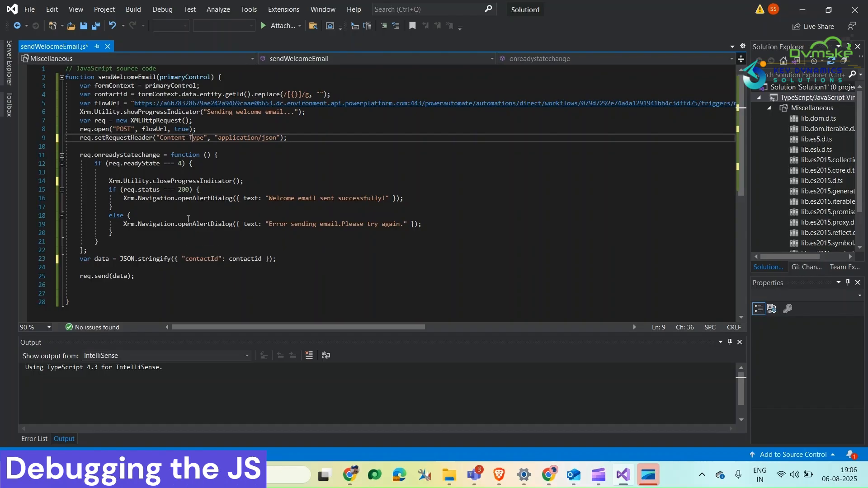
{"action": "left_click", "coordinate": [310, 250]}
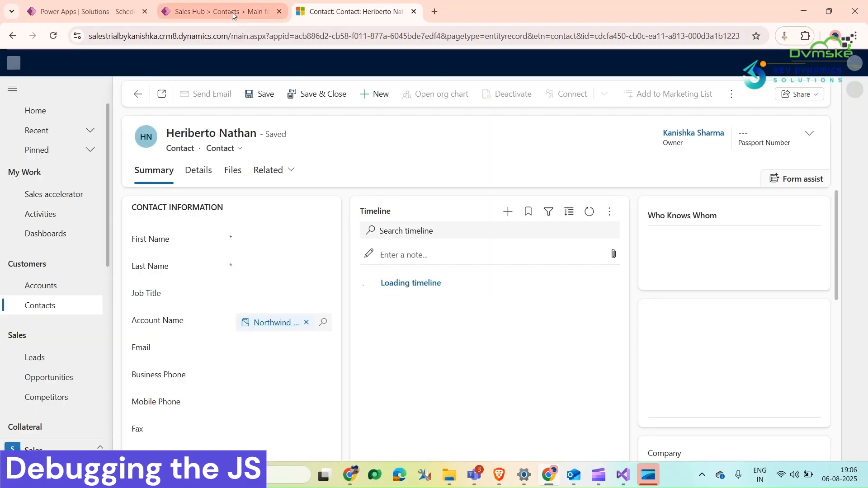
{"action": "left_click", "coordinate": [220, 11]}
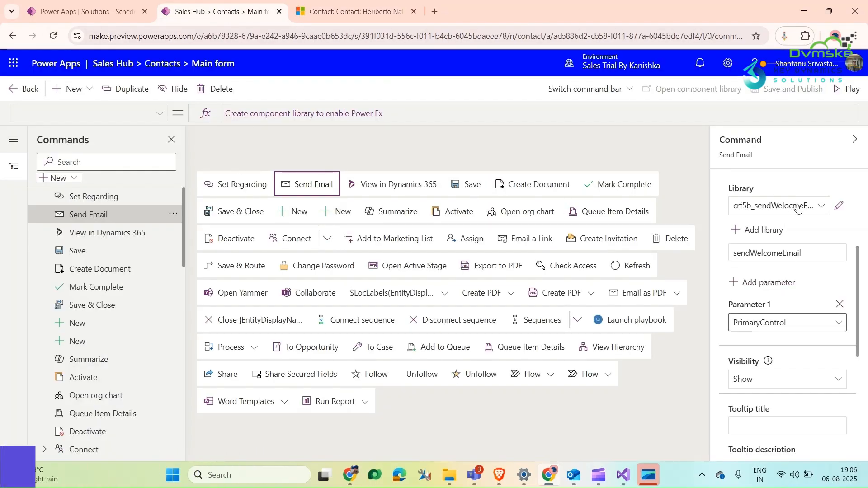
{"action": "left_click", "coordinate": [839, 205]}
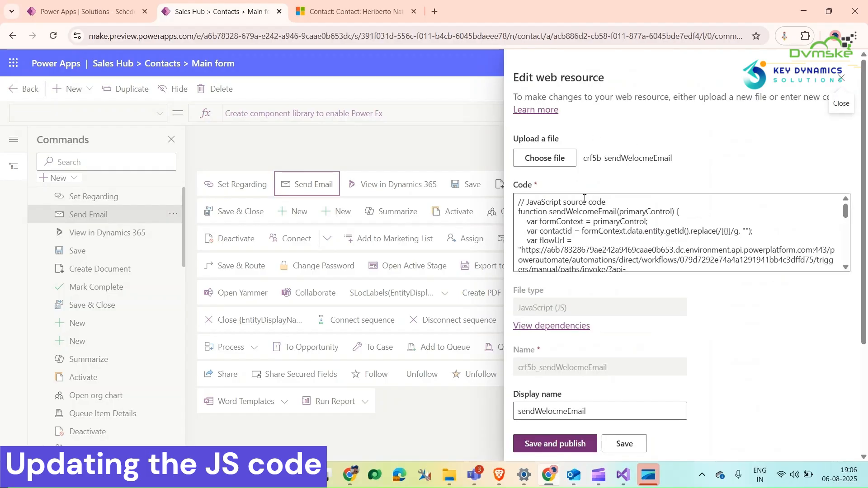
{"action": "key", "text": "ctrl+a"}
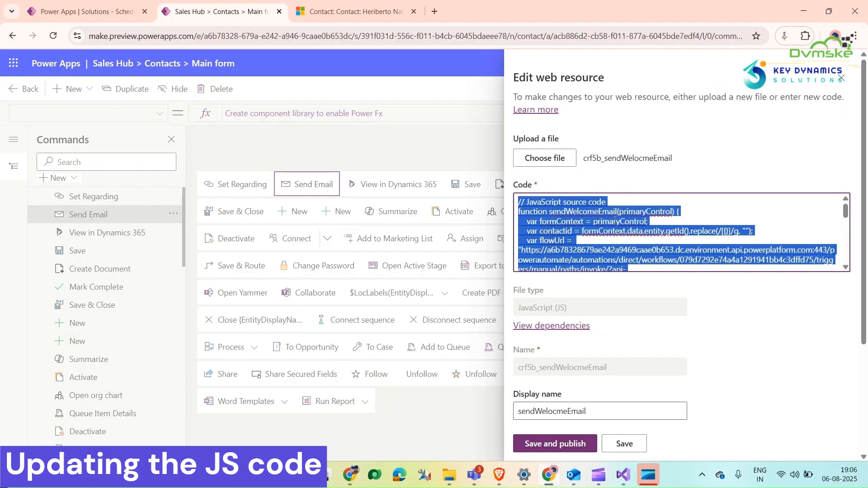
{"action": "scroll", "scroll_direction": "down", "scroll_amount": 3}
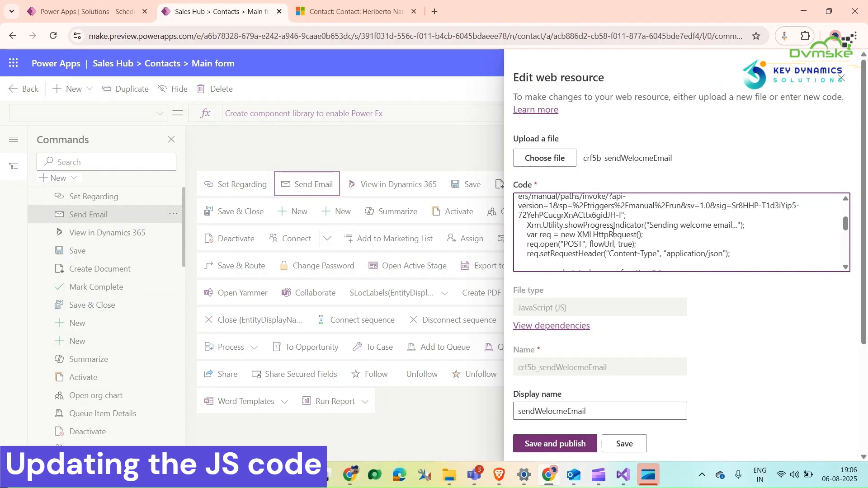
{"action": "scroll", "scroll_direction": "down", "scroll_amount": 3}
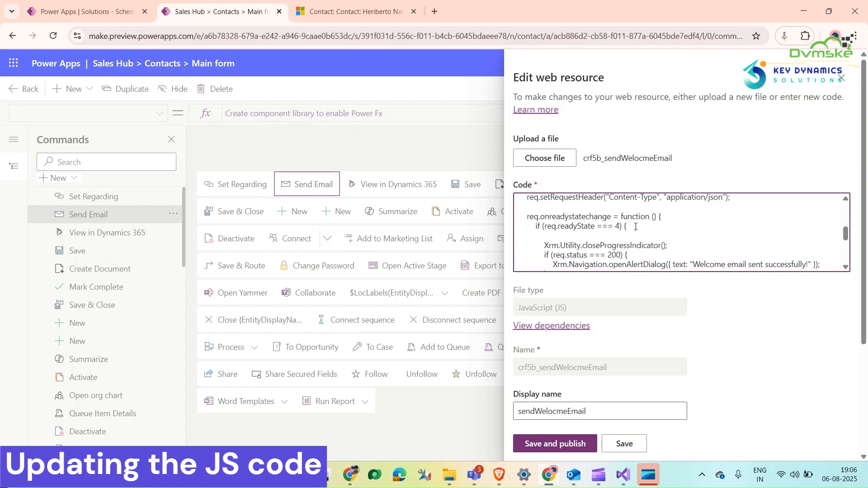
{"action": "scroll", "scroll_direction": "down", "scroll_amount": 3}
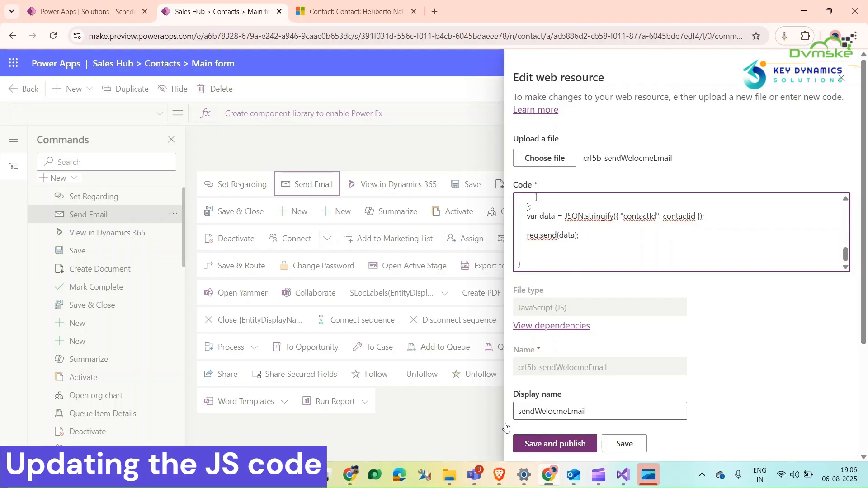
{"action": "left_click", "coordinate": [554, 444]}
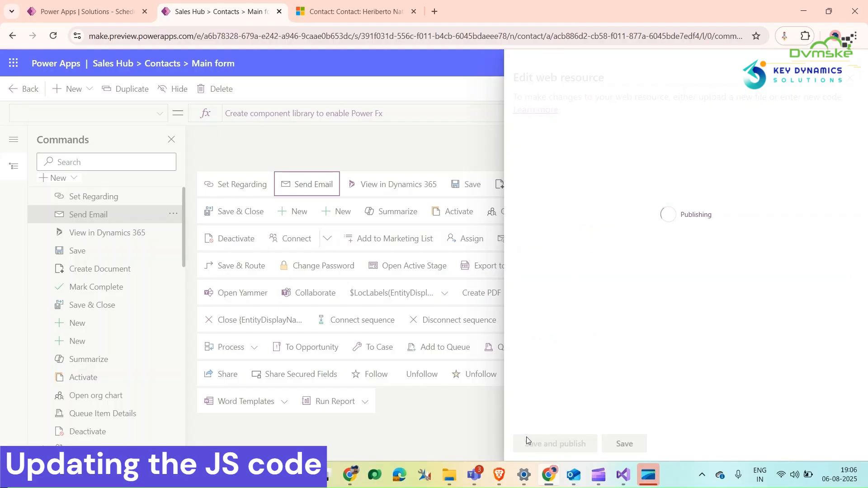
{"action": "left_click", "coordinate": [555, 444]}
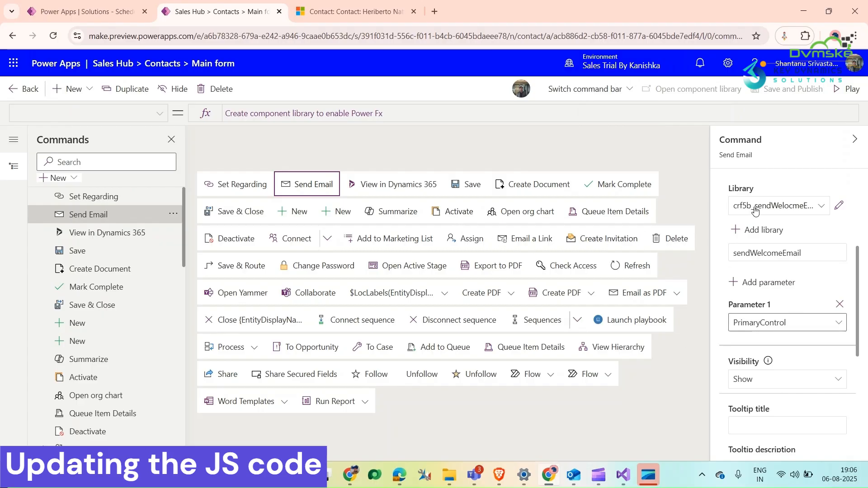
{"action": "left_click", "coordinate": [354, 11]}
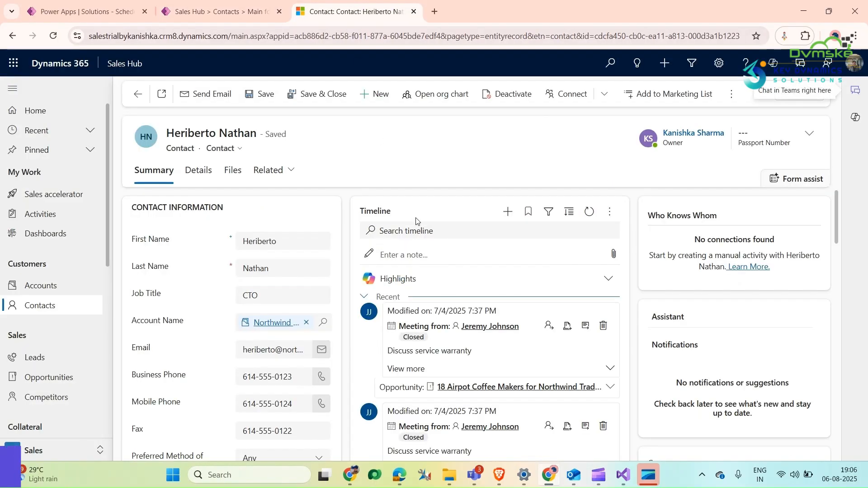
{"action": "left_click", "coordinate": [589, 211]}
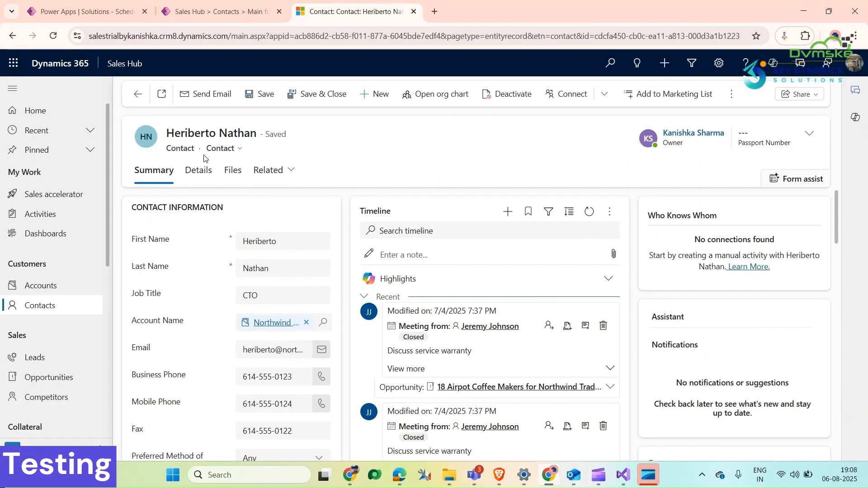
{"action": "left_click", "coordinate": [211, 93]}
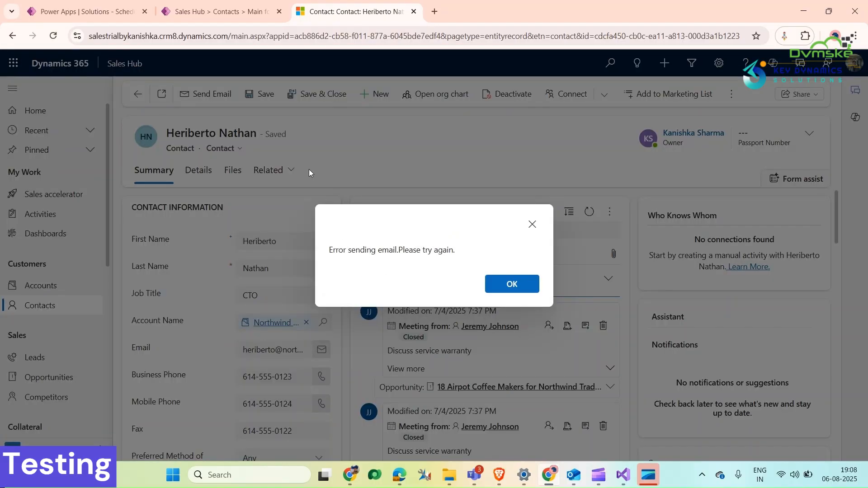
{"action": "mouse_move", "coordinate": [336, 246]}
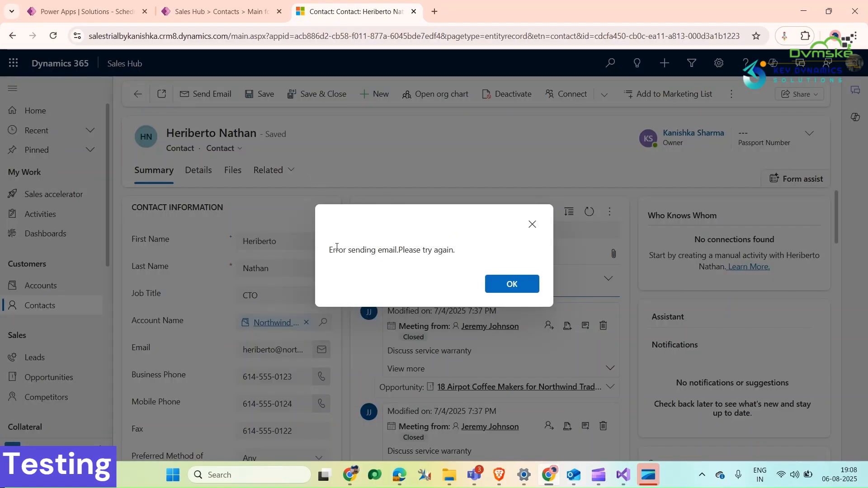
{"action": "left_click", "coordinate": [510, 284]}
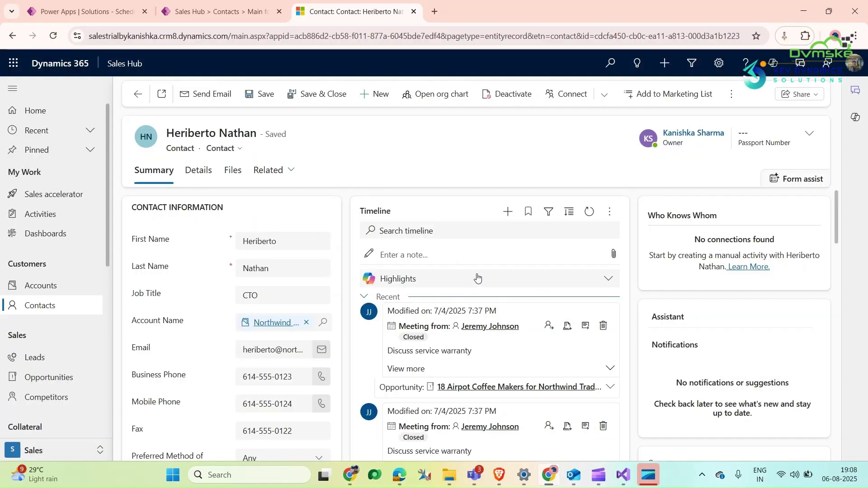
{"action": "left_click", "coordinate": [83, 11]}
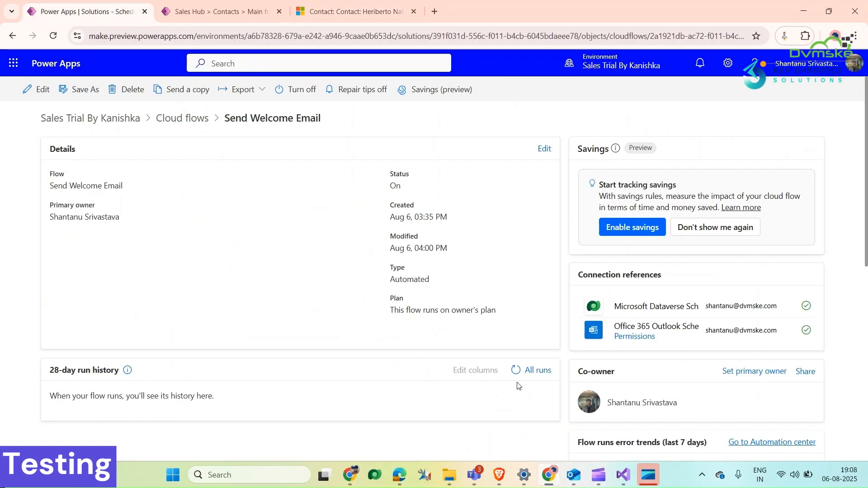
{"action": "scroll", "scroll_direction": "down", "scroll_amount": 3}
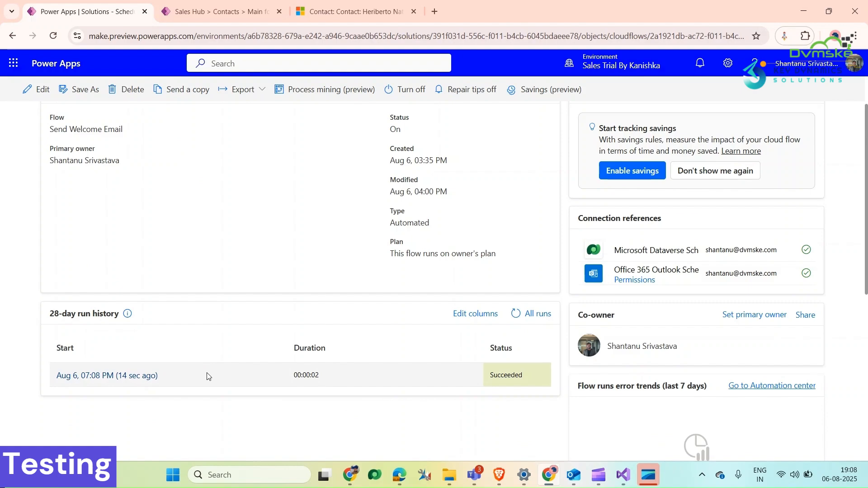
{"action": "left_click", "coordinate": [107, 375]}
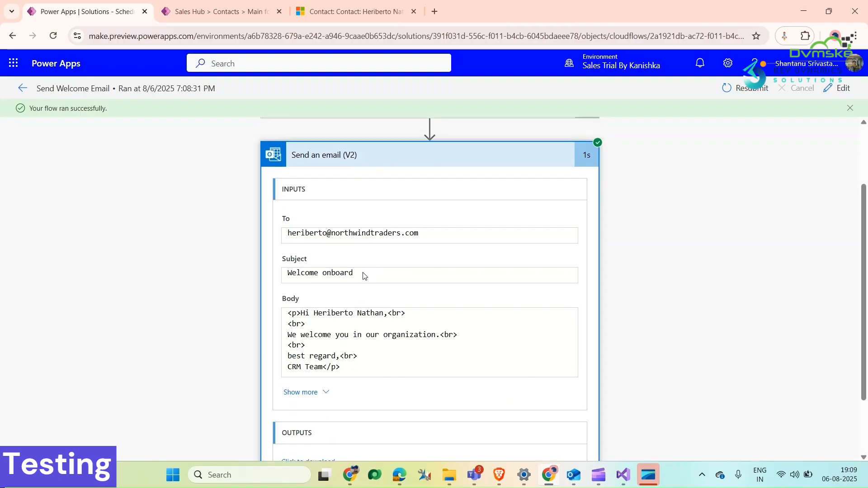
{"action": "scroll", "scroll_direction": "up", "scroll_amount": 3}
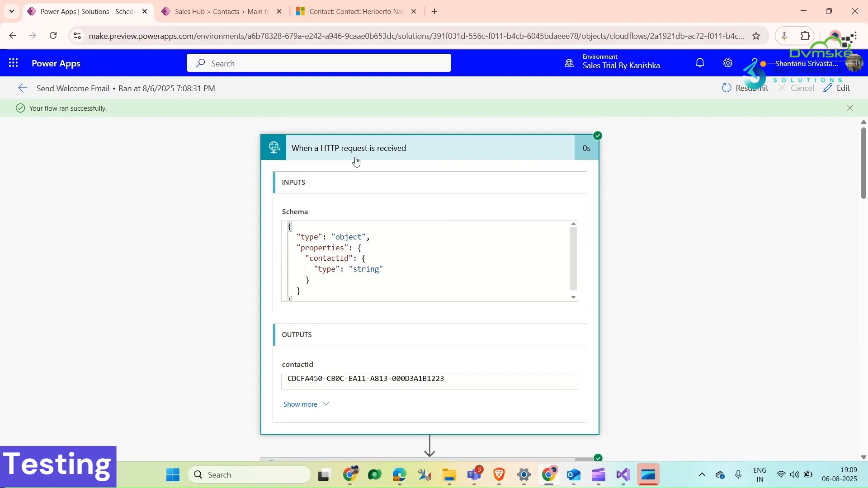
{"action": "scroll", "scroll_direction": "down", "scroll_amount": 3}
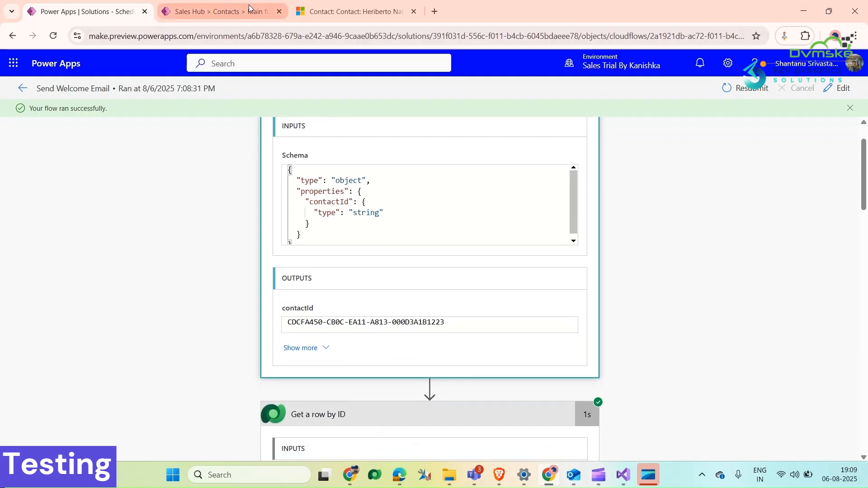
{"action": "left_click", "coordinate": [354, 11]}
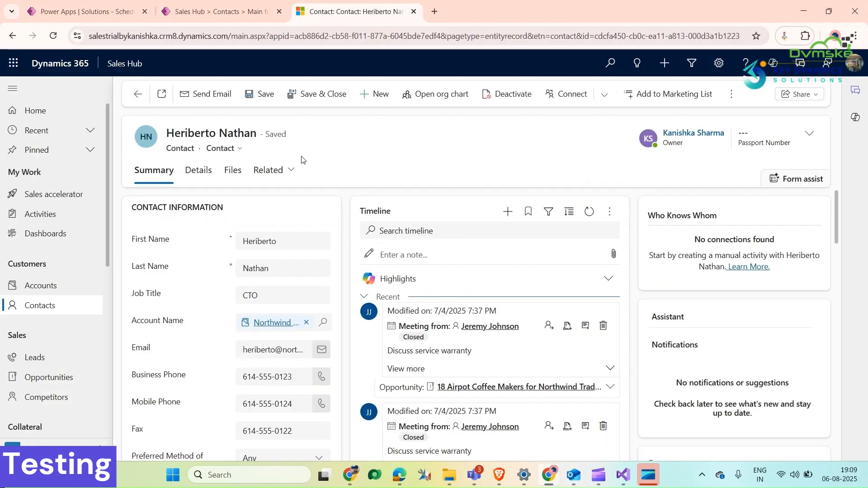
{"action": "left_click", "coordinate": [212, 94]}
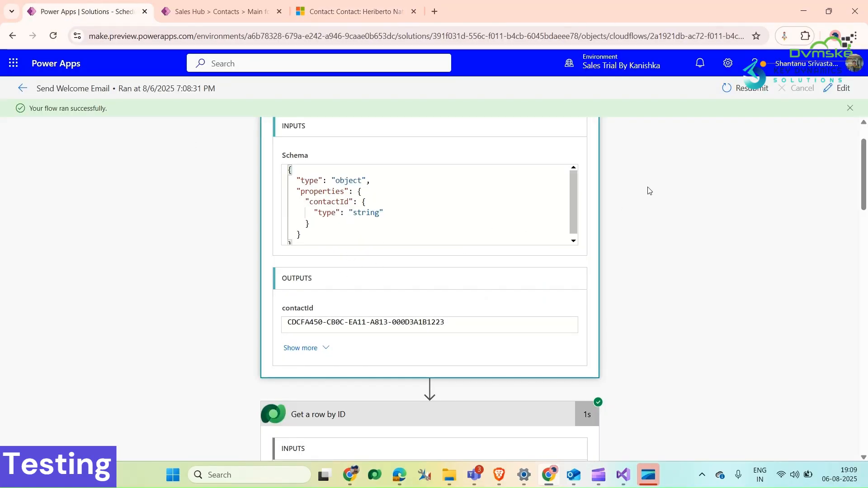
{"action": "mouse_move", "coordinate": [828, 88]}
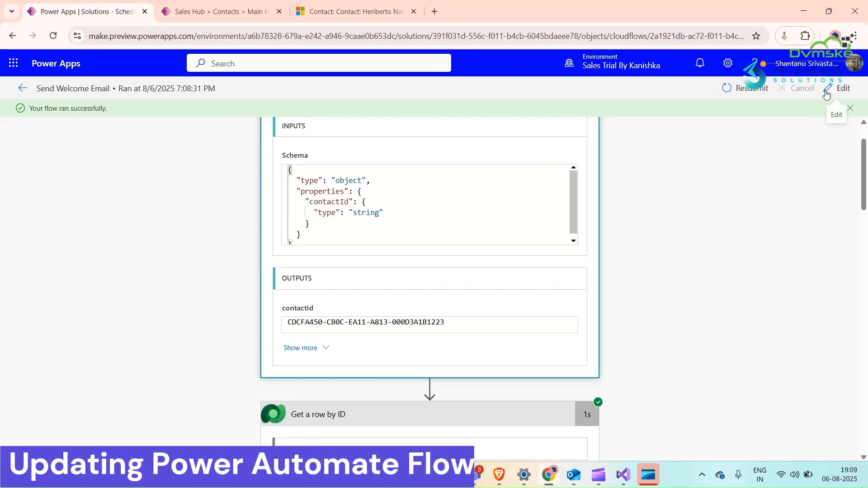
Add a Response action with a schema generated from {"message":"Success"} after the email step.
{"action": "left_click", "coordinate": [842, 88]}
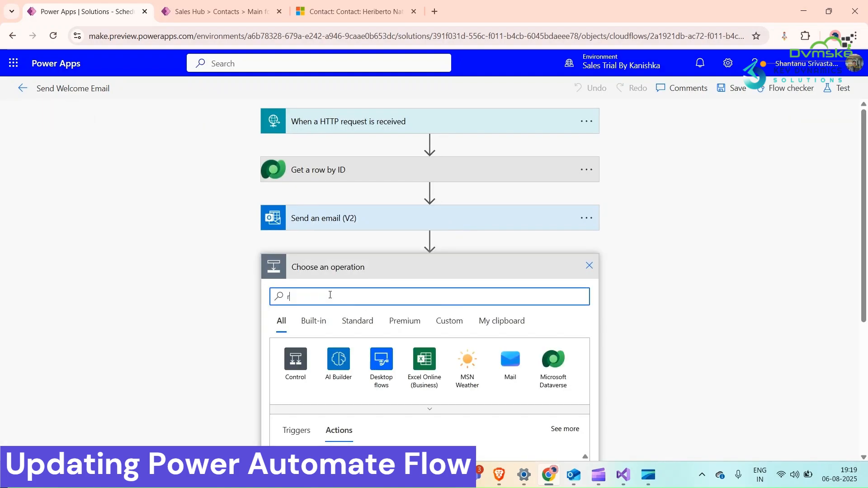
{"action": "type", "text": "response"}
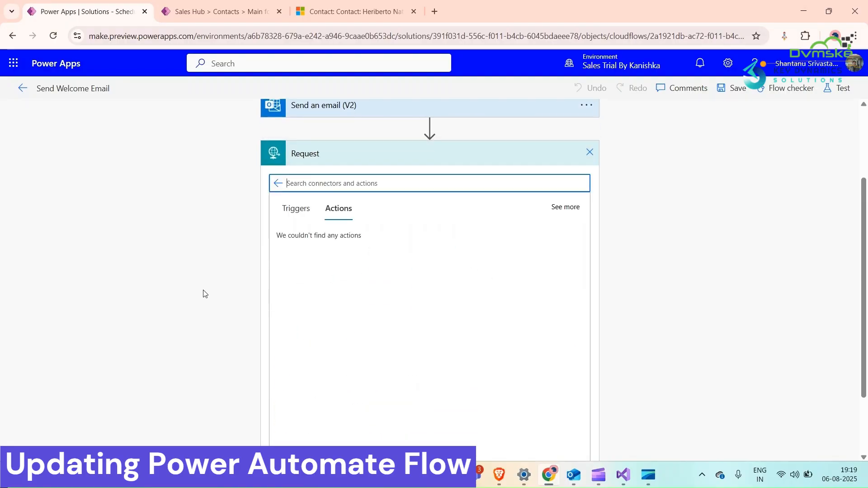
{"action": "left_click", "coordinate": [589, 152]}
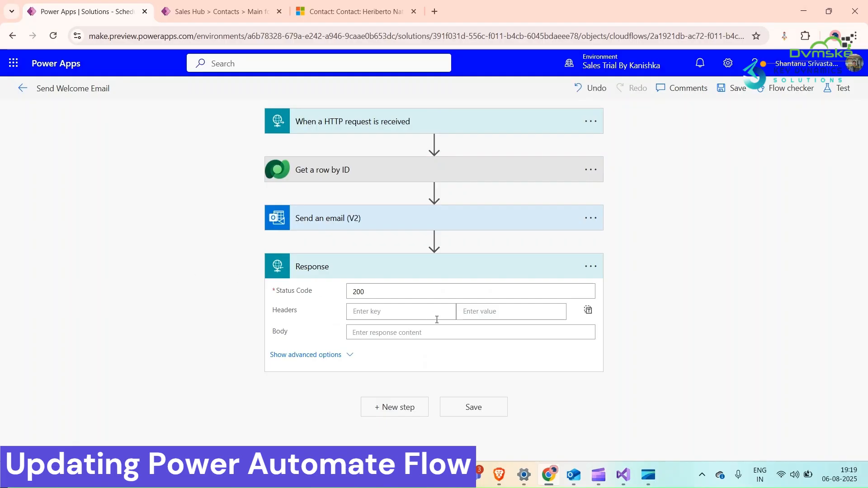
{"action": "left_click", "coordinate": [306, 354]}
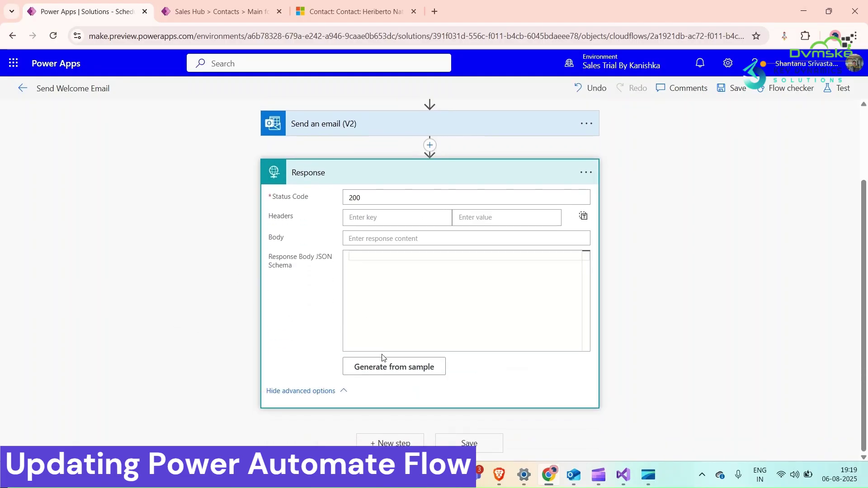
{"action": "left_click", "coordinate": [394, 366]}
{"action": "type", "text": "{\"message\":\"Success\"}"}
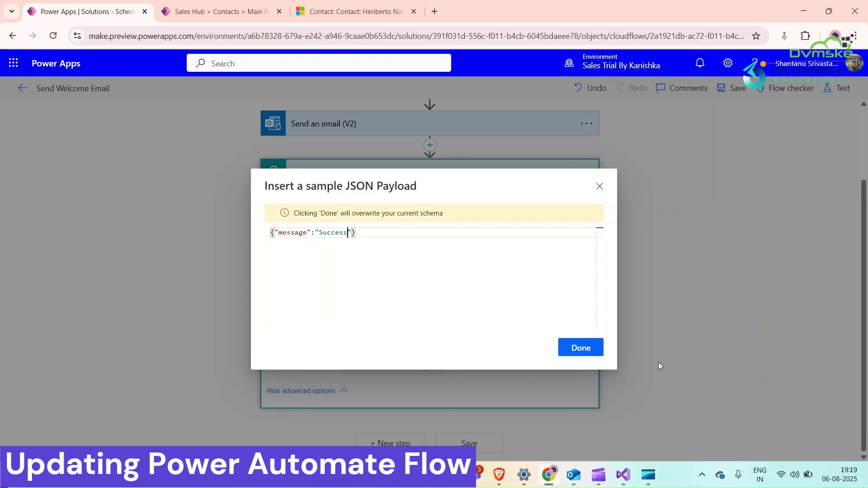
{"action": "left_click", "coordinate": [580, 348]}
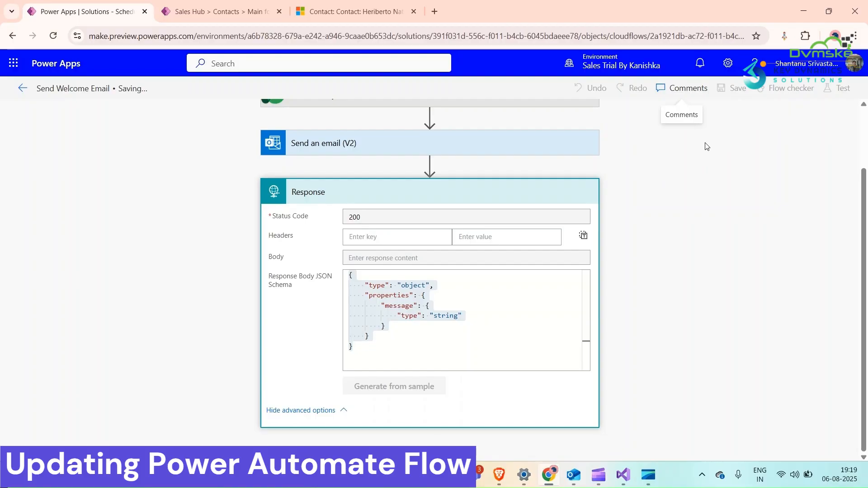
Save the flow and arm a manual test before triggering it from the contact.
{"action": "left_click", "coordinate": [842, 88]}
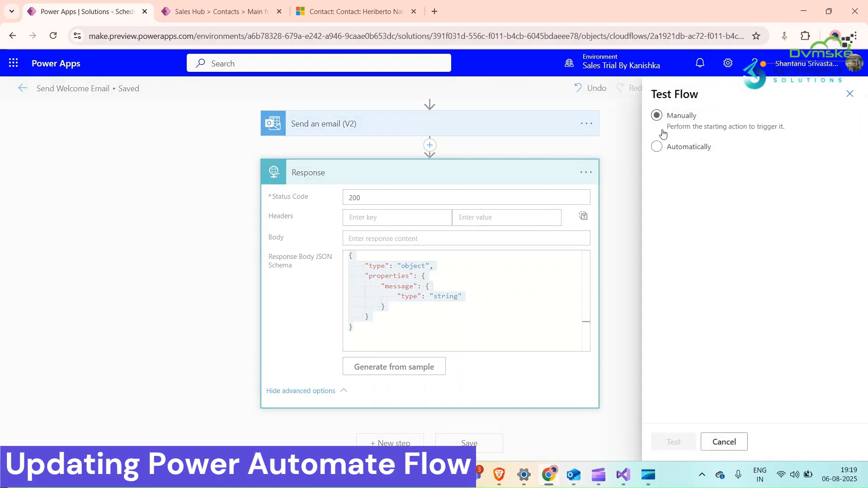
{"action": "left_click", "coordinate": [673, 442]}
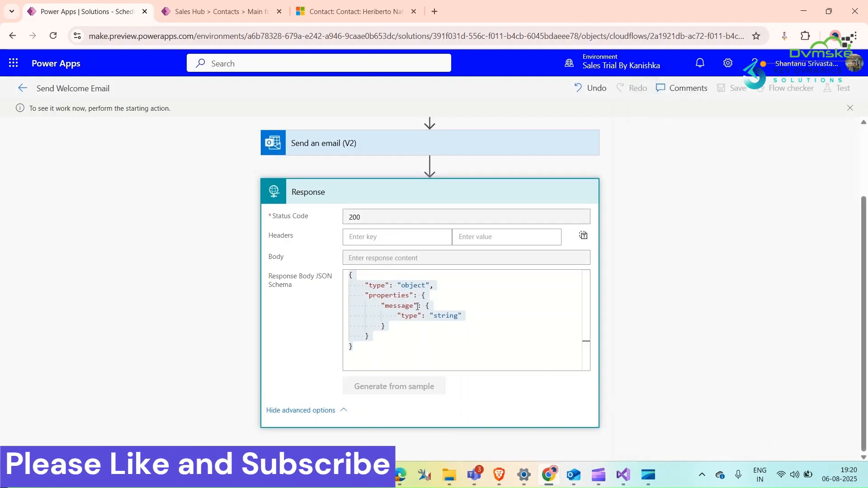
{"action": "left_click", "coordinate": [354, 11]}
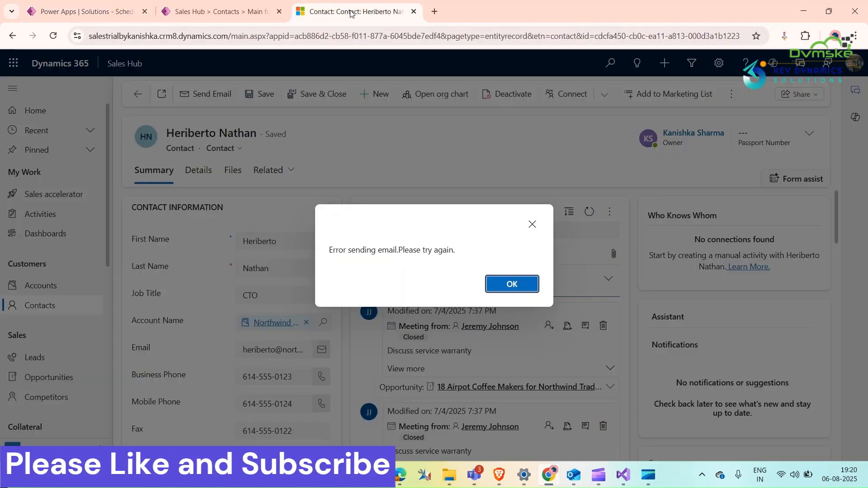
Send the welcome email again and dismiss the 'Welcome email sent successfully!' alert.
{"action": "left_click", "coordinate": [511, 283]}
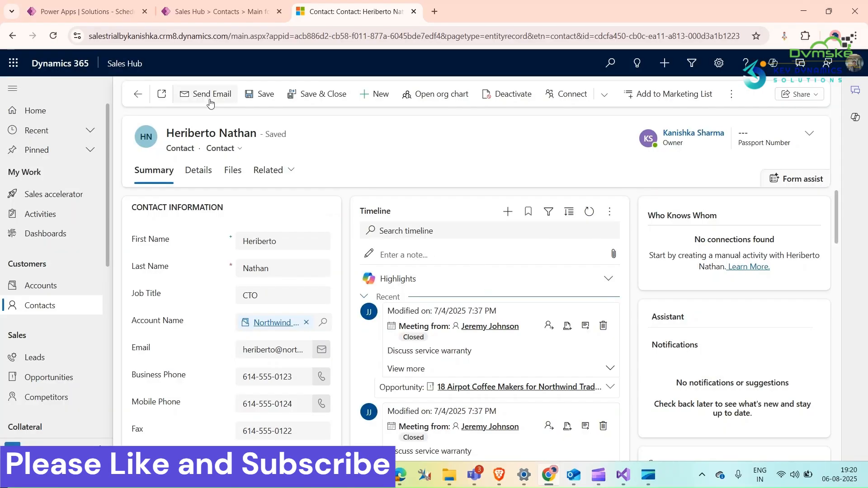
{"action": "left_click", "coordinate": [211, 94]}
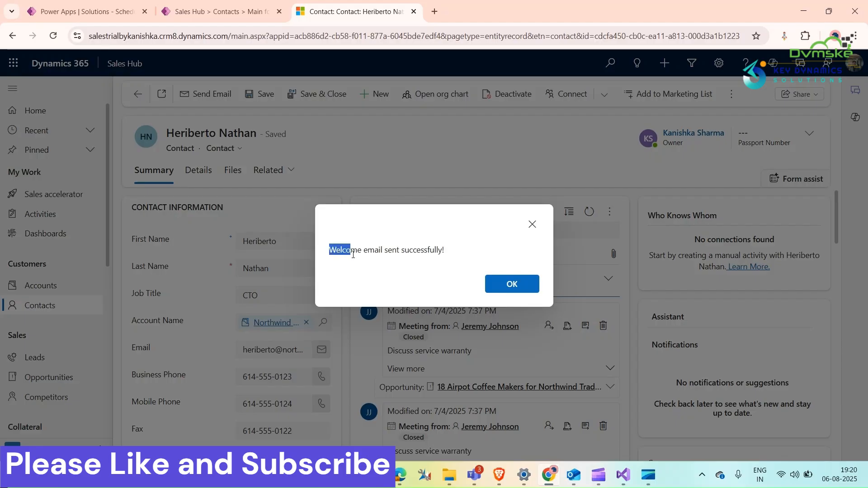
{"action": "left_click", "coordinate": [510, 283]}
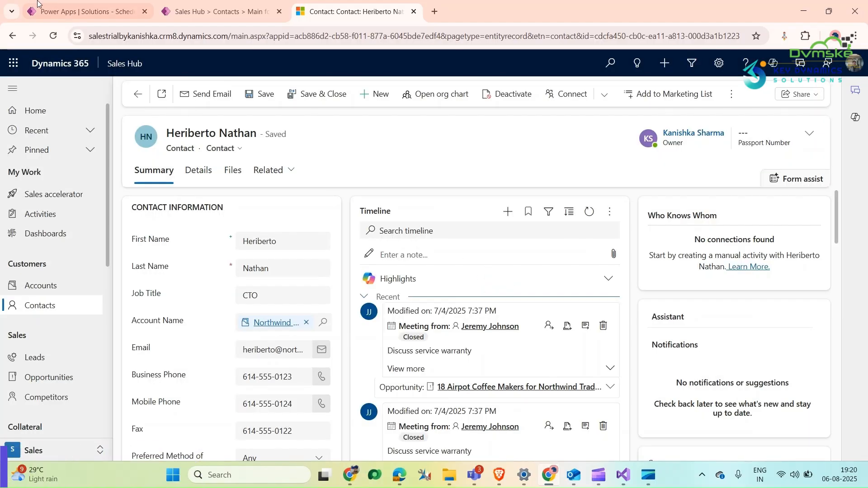
Confirm the flow run's Response step succeeded, then go back to the contact record.
{"action": "left_click", "coordinate": [83, 11]}
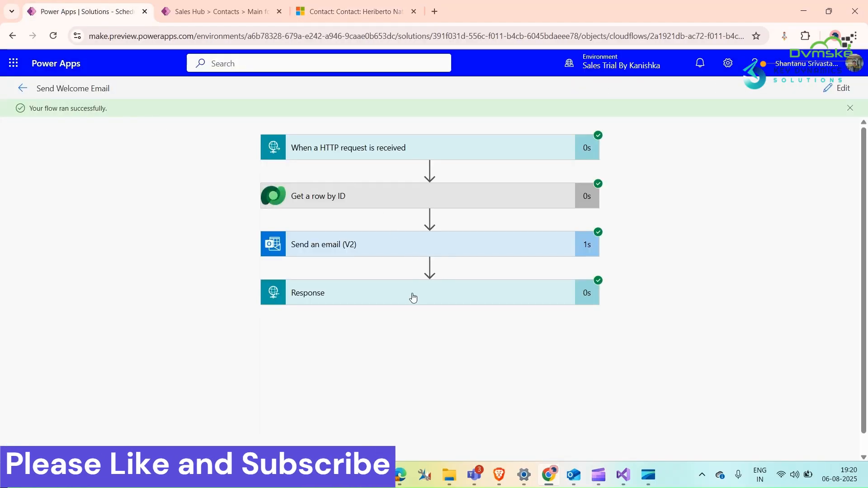
{"action": "left_click", "coordinate": [412, 292]}
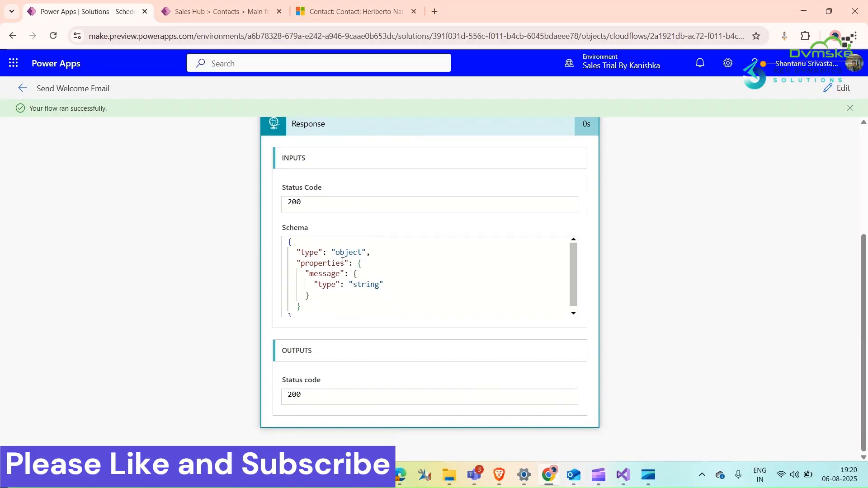
{"action": "scroll", "scroll_direction": "up", "scroll_amount": 3}
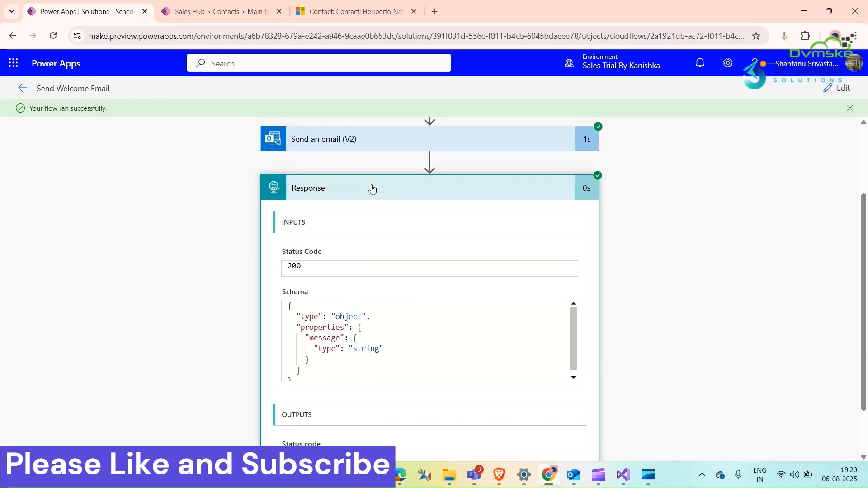
{"action": "left_click", "coordinate": [355, 11]}
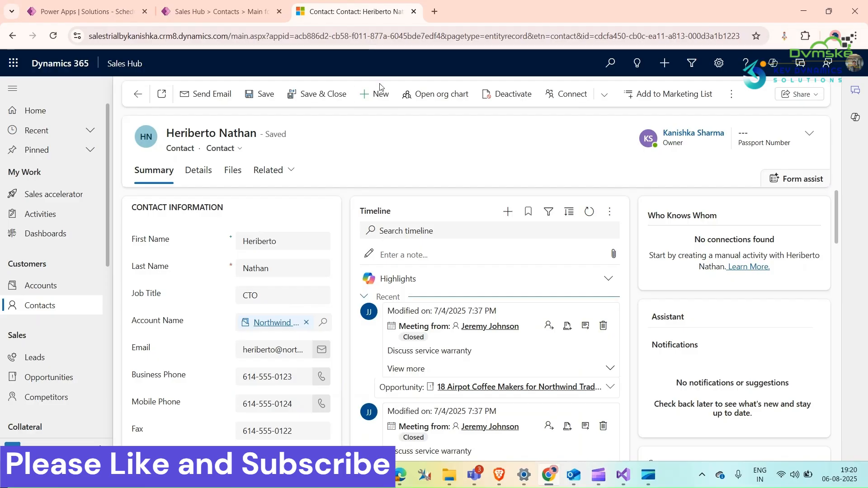
{"action": "mouse_move", "coordinate": [449, 161]}
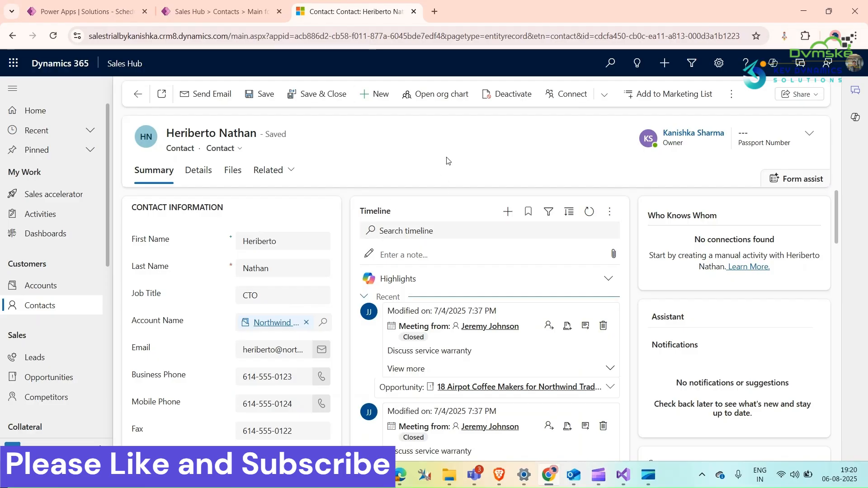